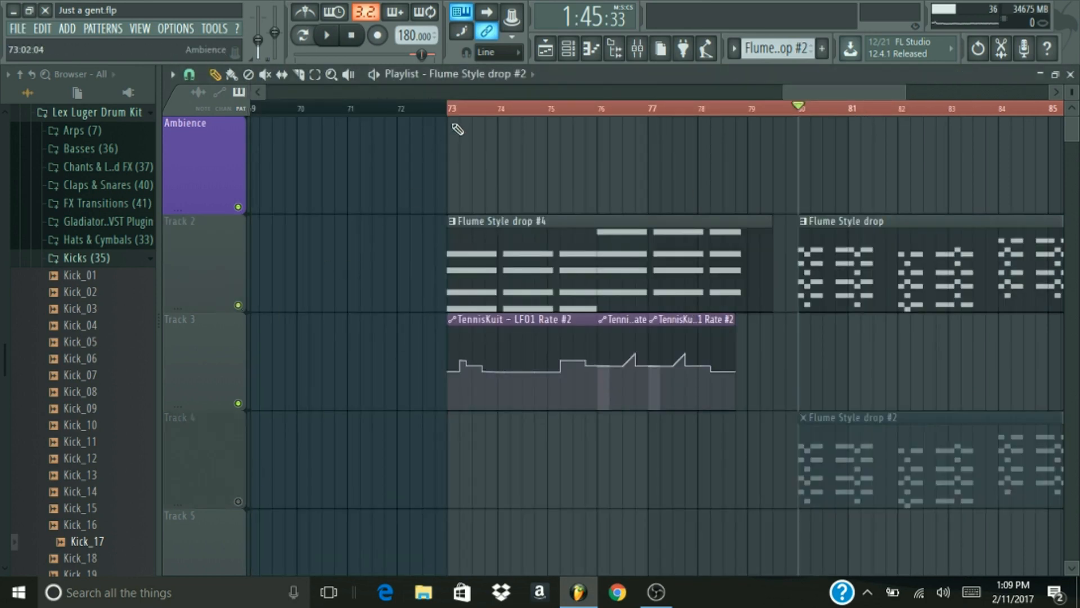
Play the drop from bar 73, stop it, and bring up the TennisKuit/Serum channel list.
left_click(449, 107)
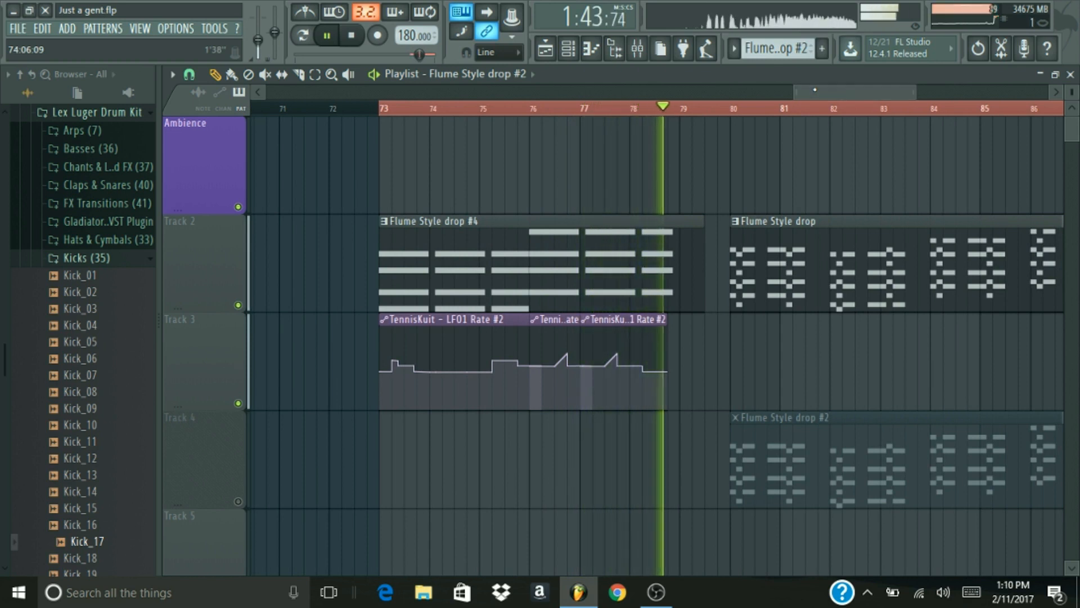
left_click(351, 35)
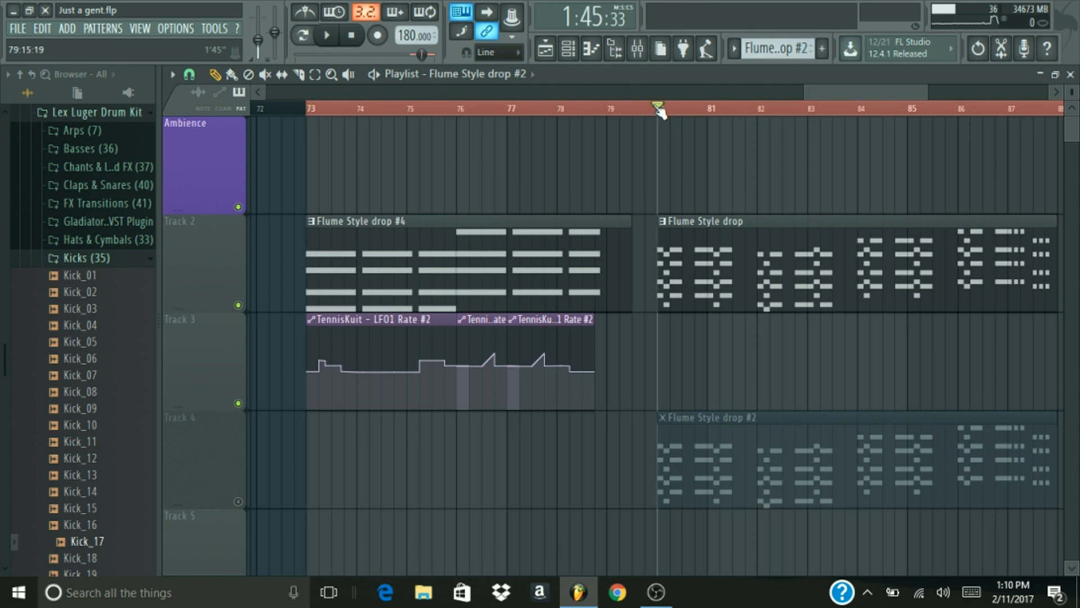
left_click(326, 35)
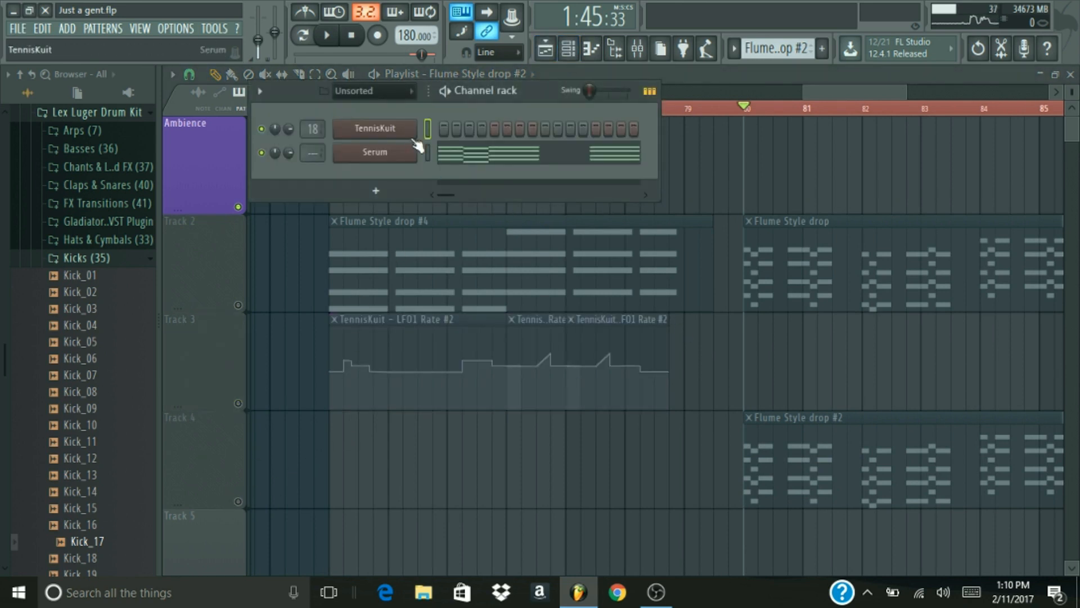
Inspect and close the TennisKuit synth, then open the blank Serum channel on Init.
left_click(374, 152)
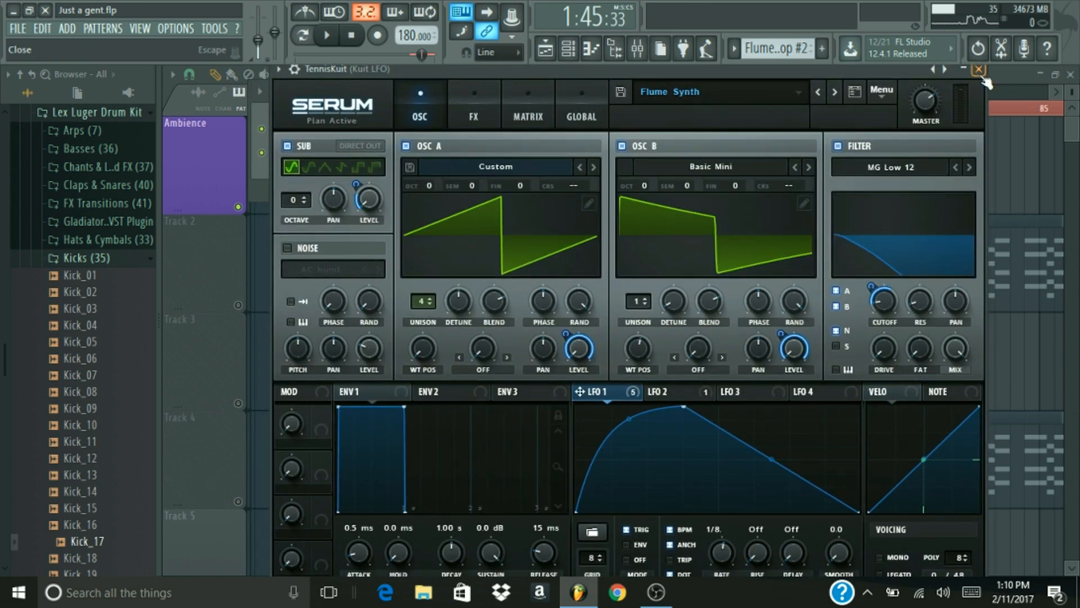
left_click(978, 69)
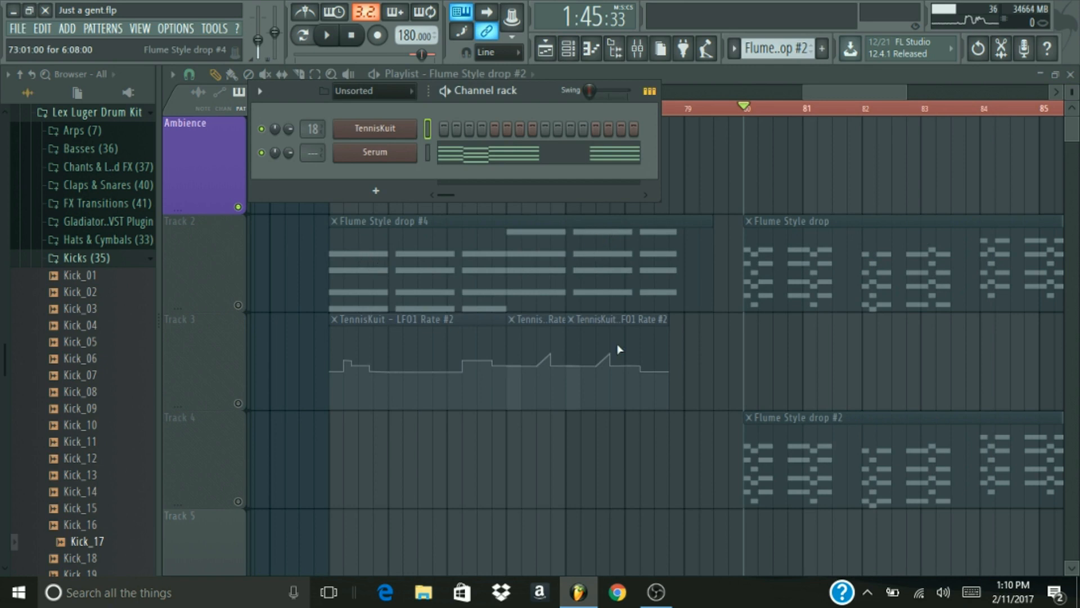
mouse_move(282, 484)
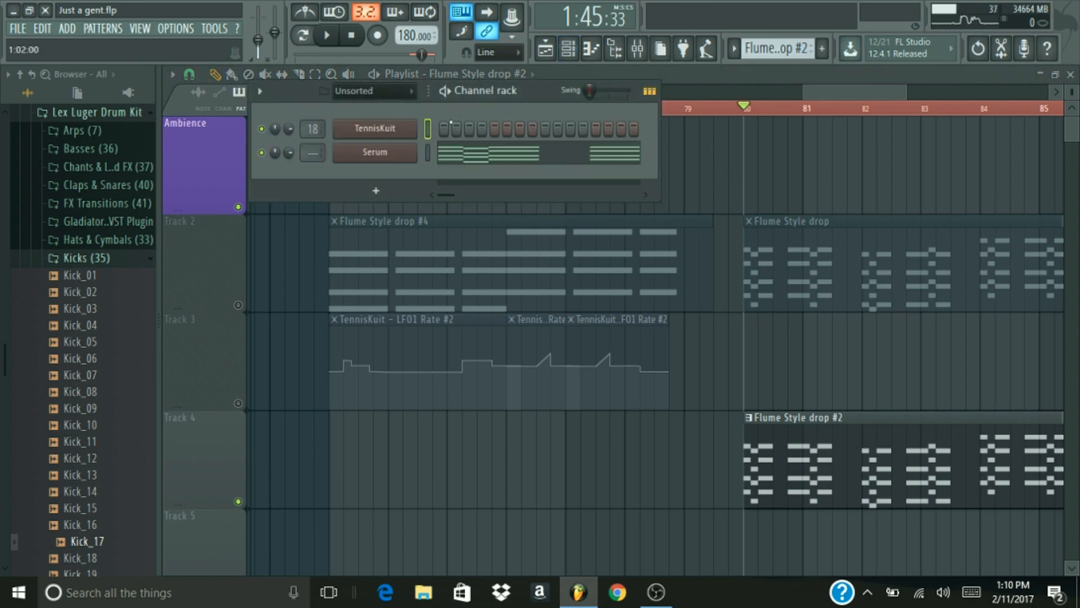
left_click(375, 151)
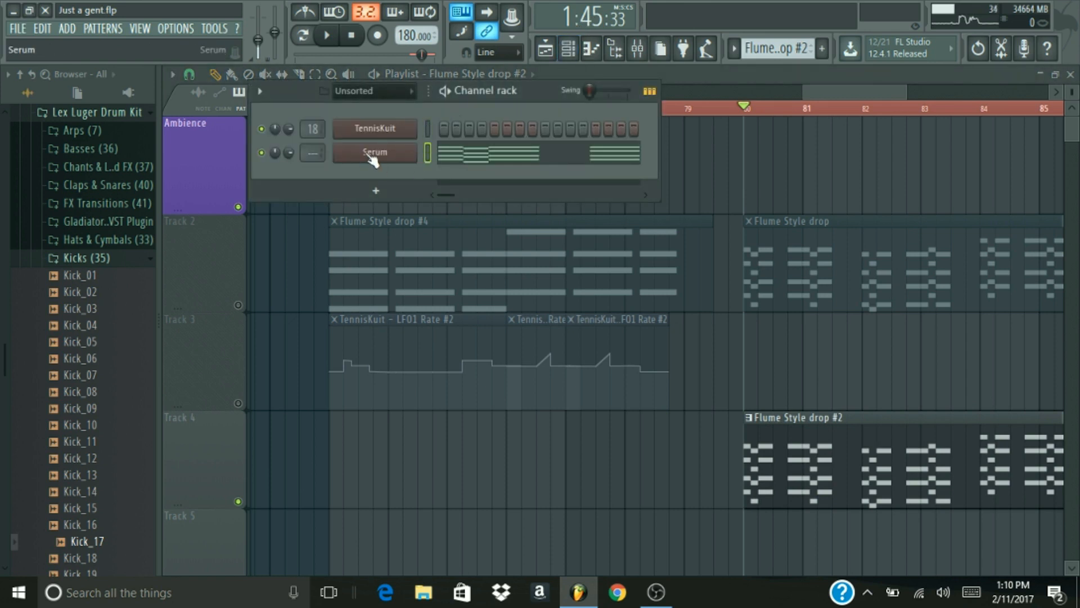
mouse_move(410, 159)
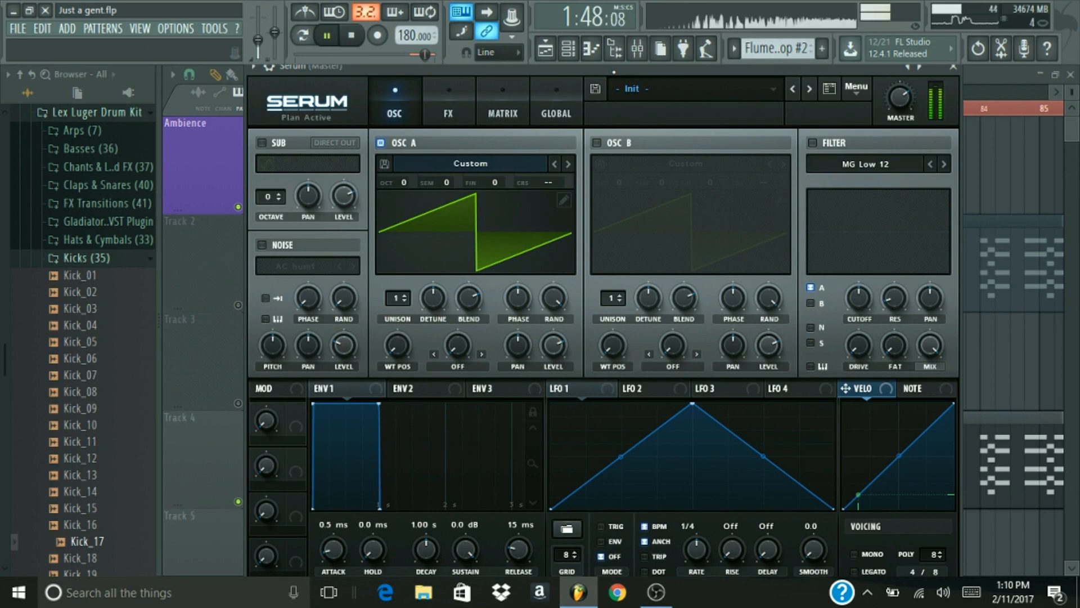
Stop playback and set oscillator A's unison to 4 voices.
left_click(326, 35)
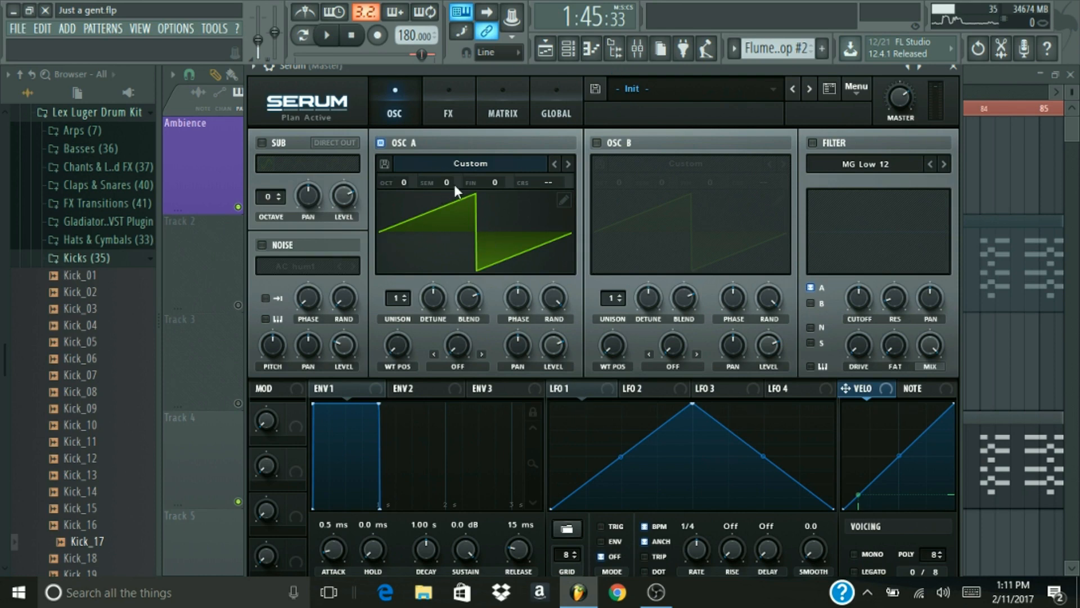
mouse_move(575, 216)
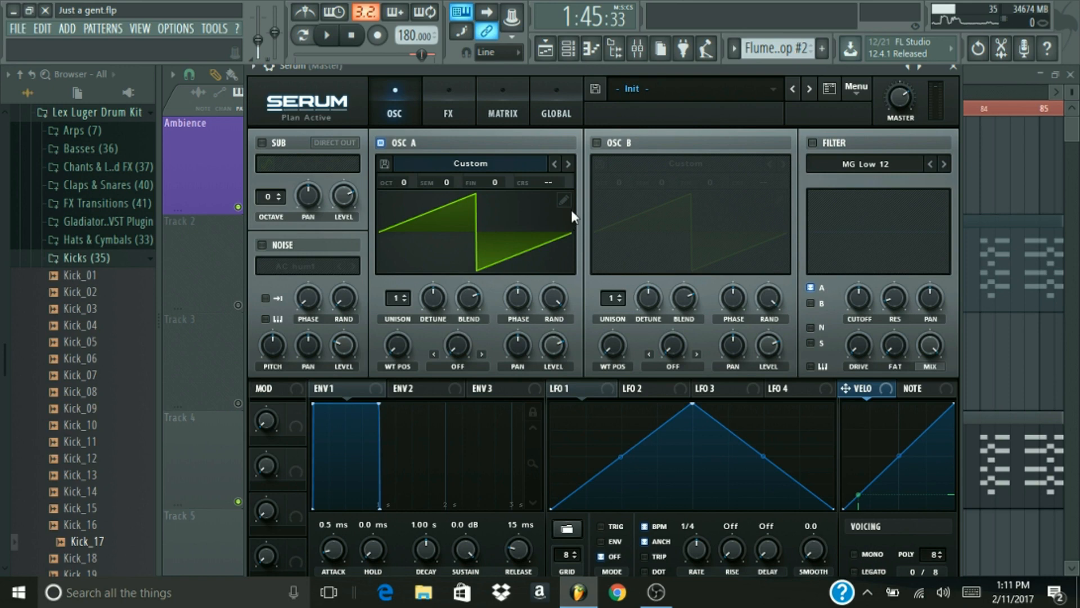
mouse_move(408, 328)
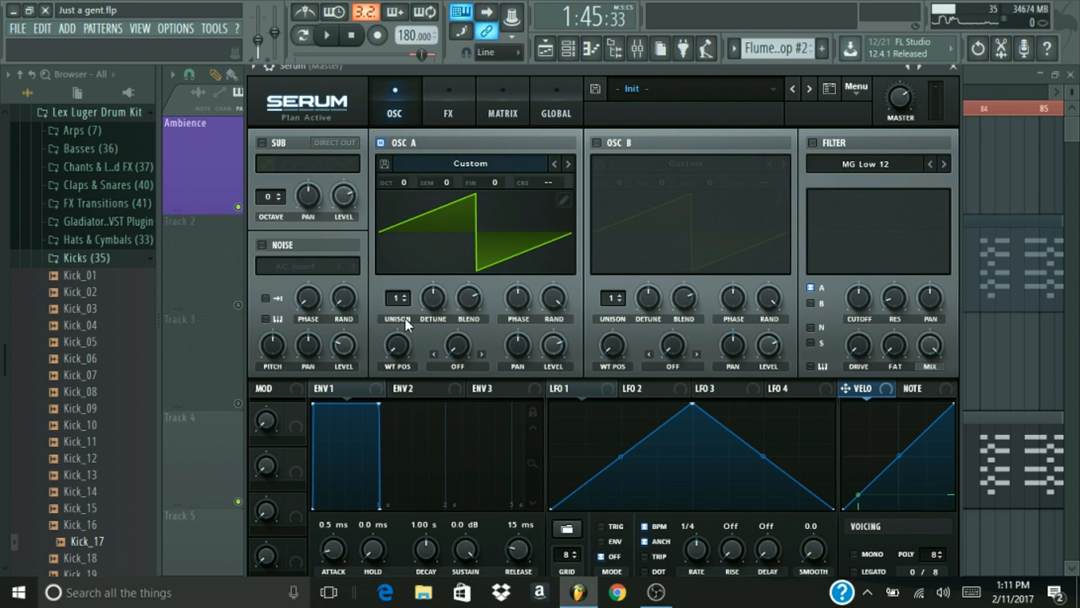
left_click(396, 299)
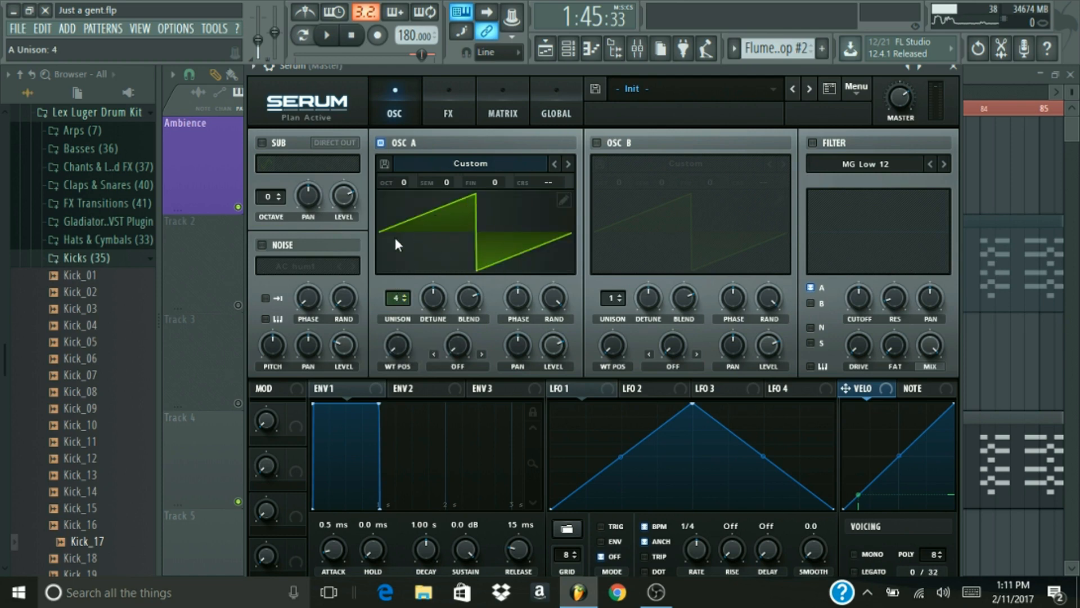
mouse_move(396, 309)
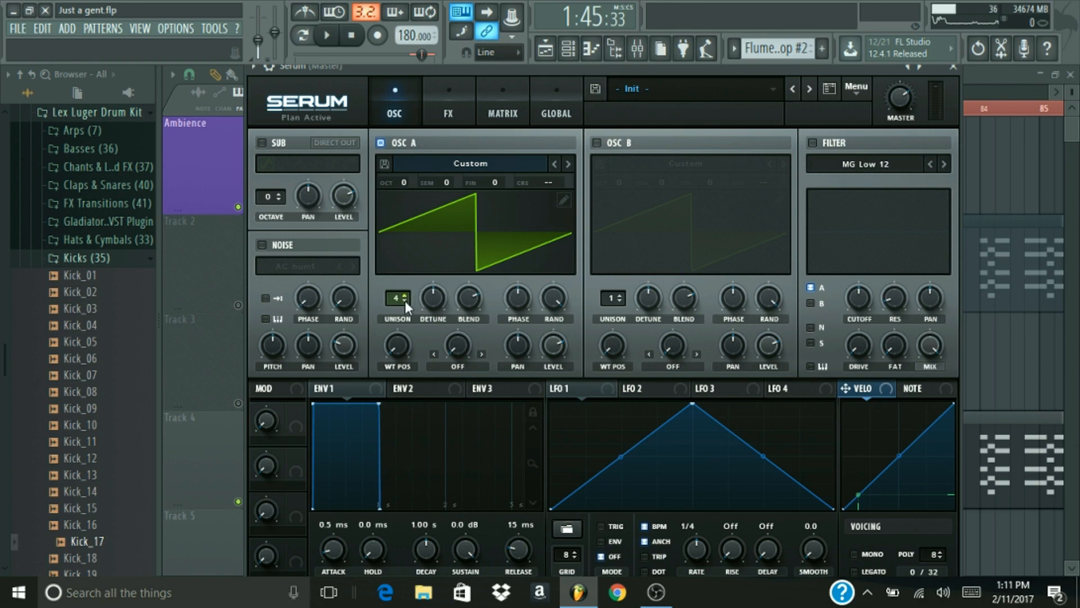
mouse_move(441, 307)
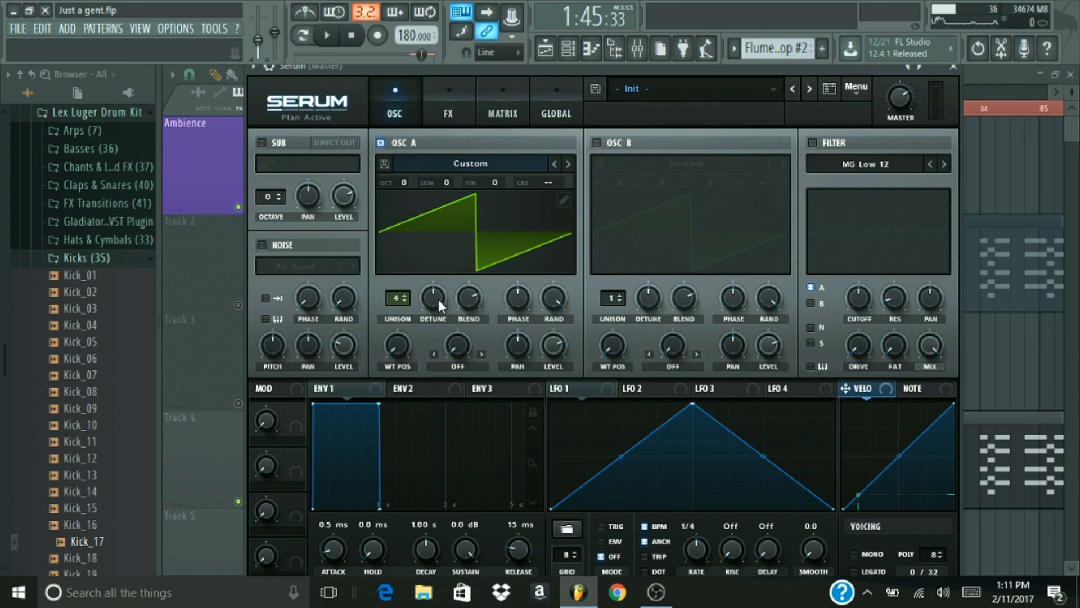
mouse_move(514, 307)
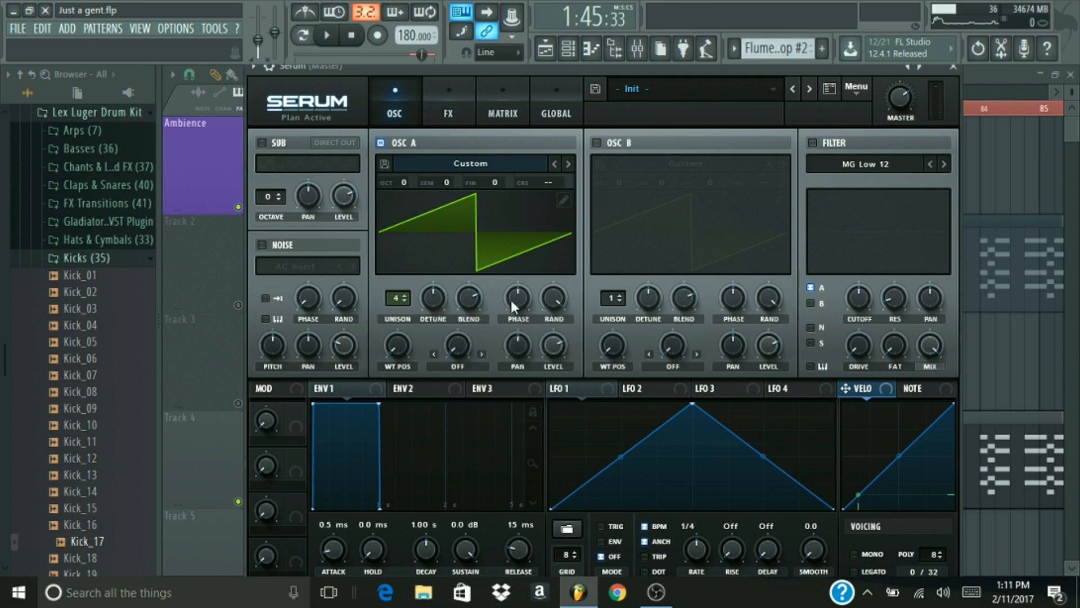
mouse_move(609, 158)
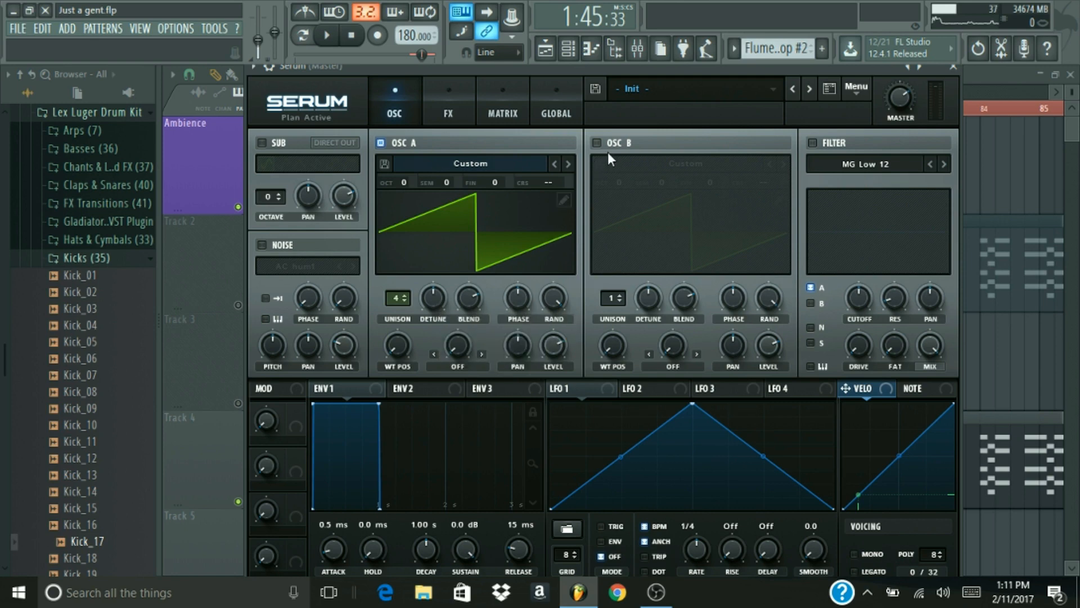
Enable oscillator B and load the Analog > Basic Mini wavetable.
left_click(595, 143)
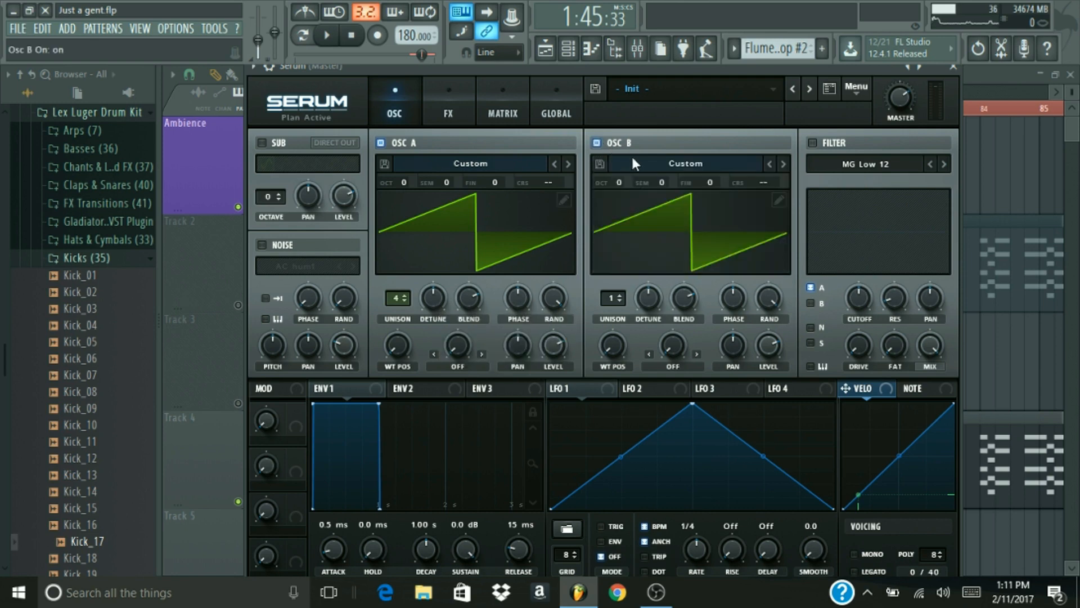
left_click(685, 164)
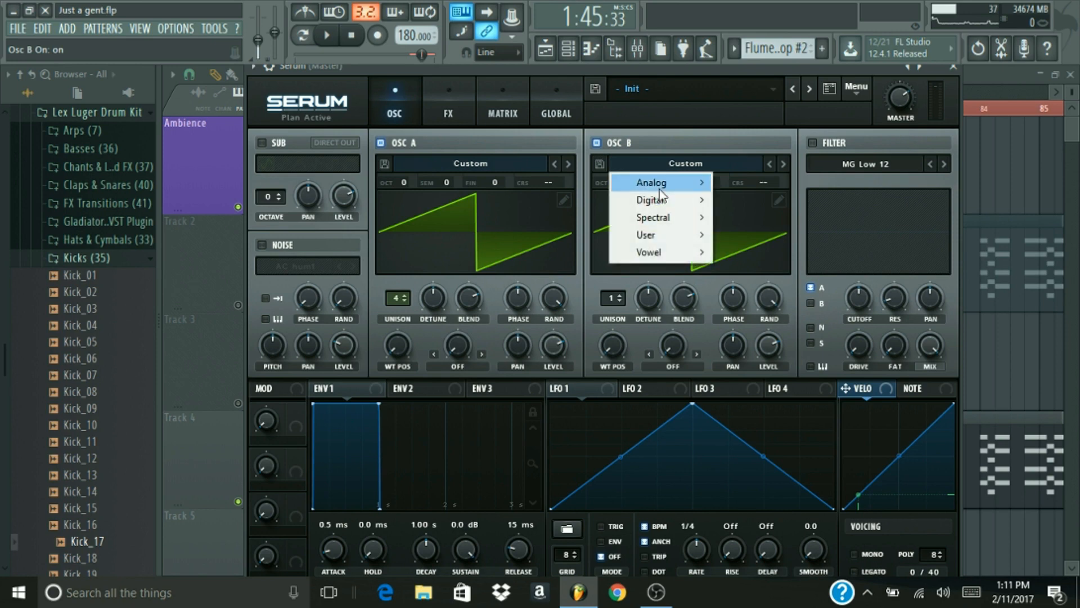
left_click(653, 182)
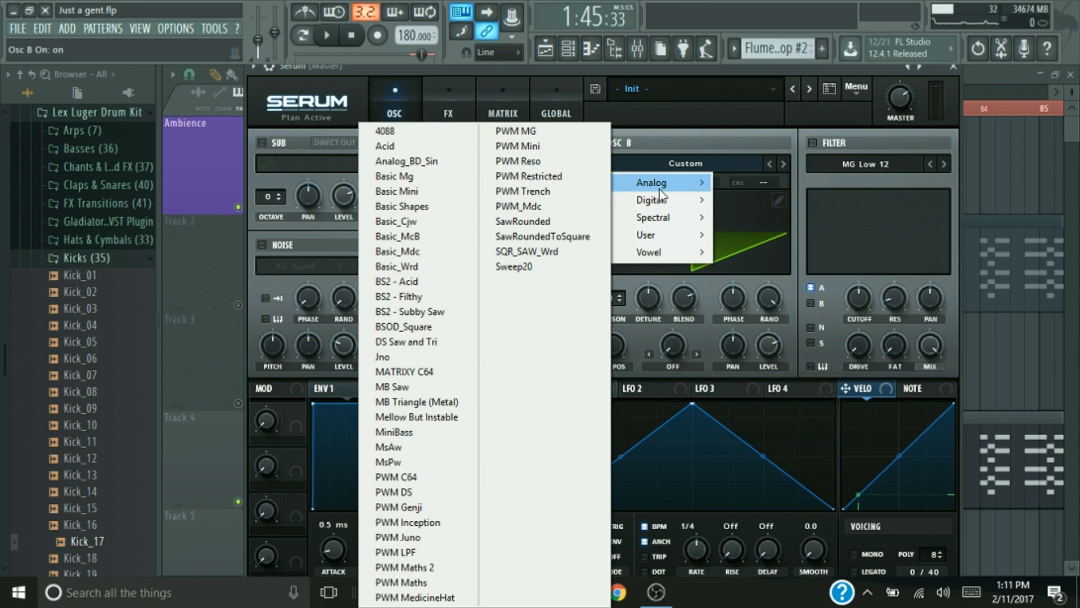
mouse_move(559, 180)
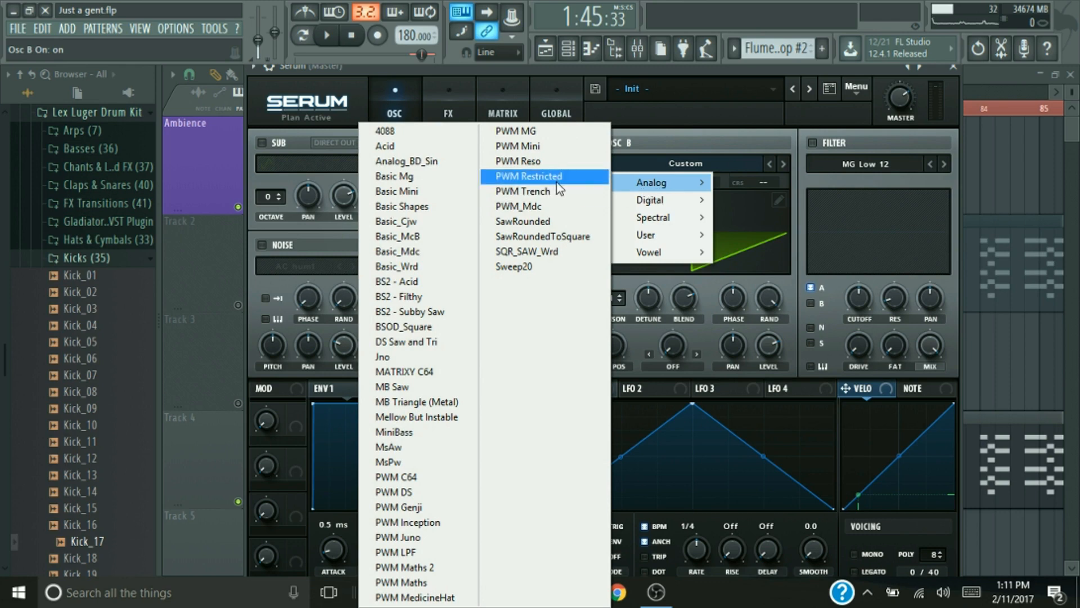
mouse_move(420, 191)
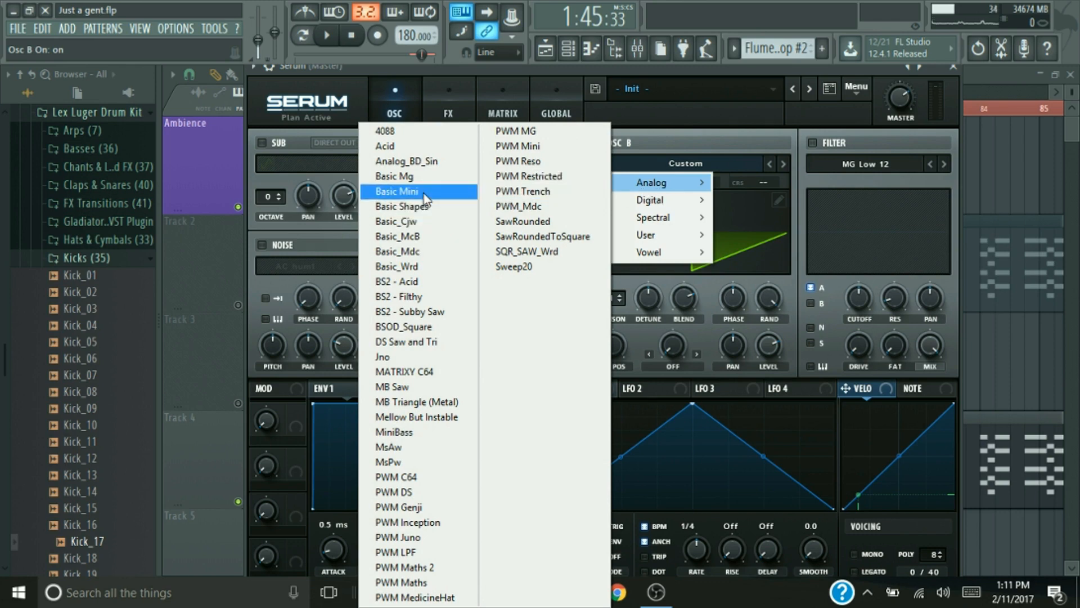
left_click(396, 192)
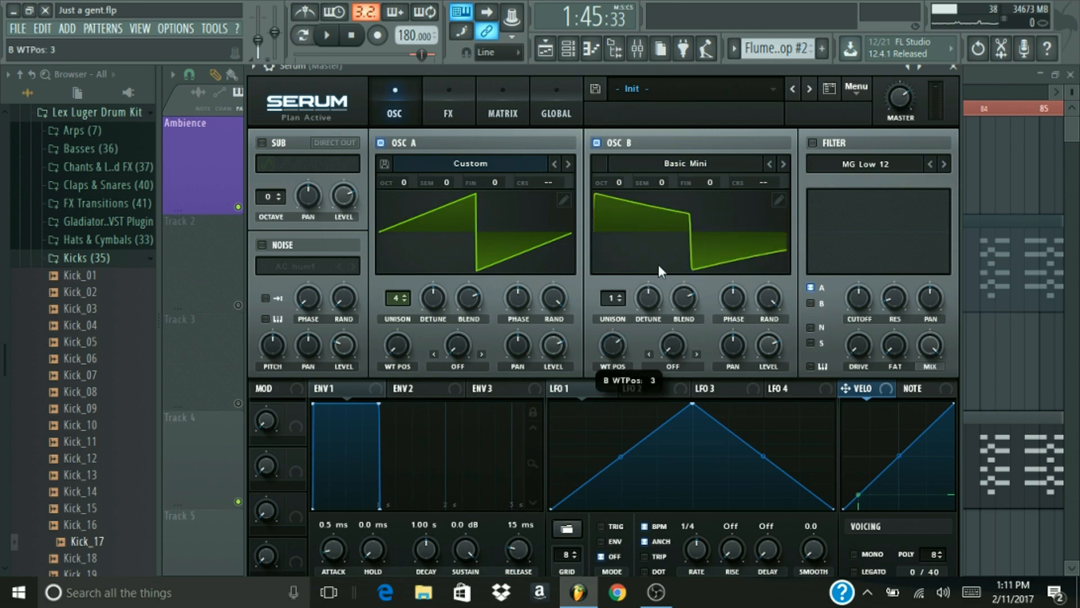
mouse_move(606, 203)
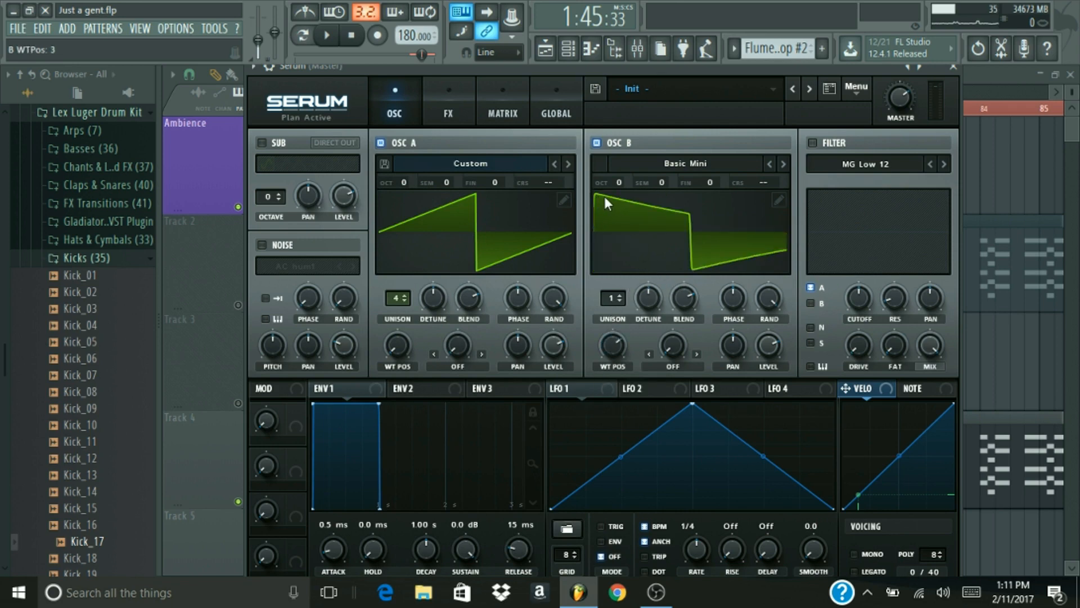
mouse_move(720, 295)
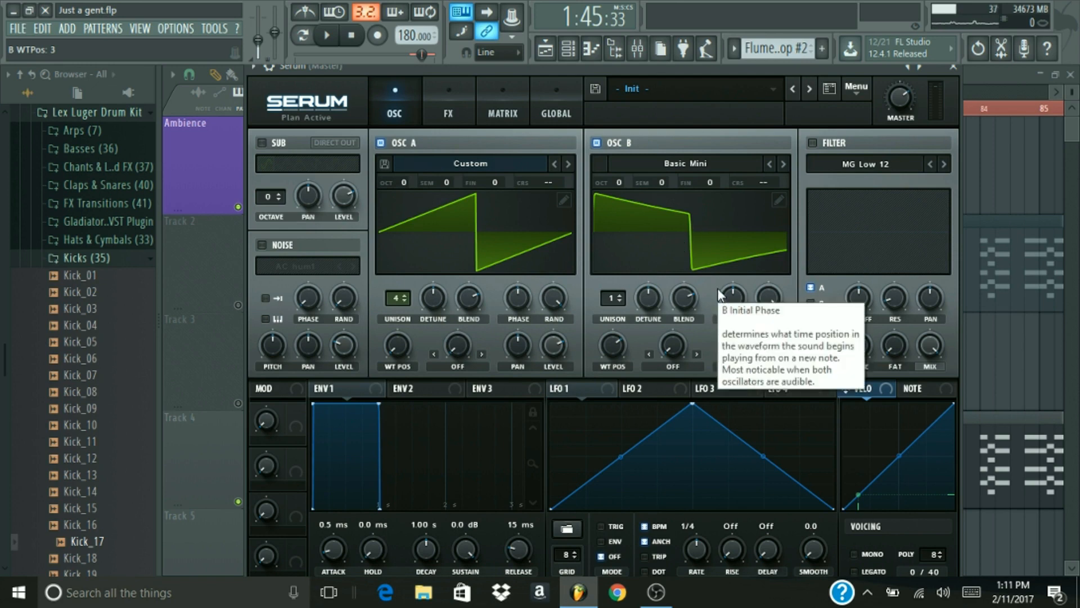
mouse_move(727, 294)
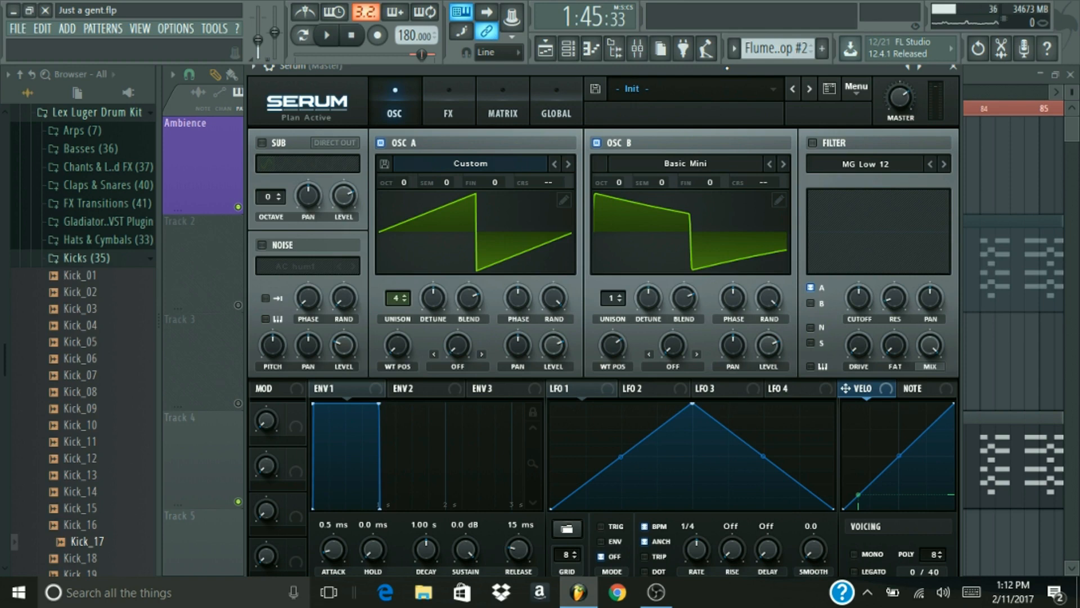
mouse_move(341, 137)
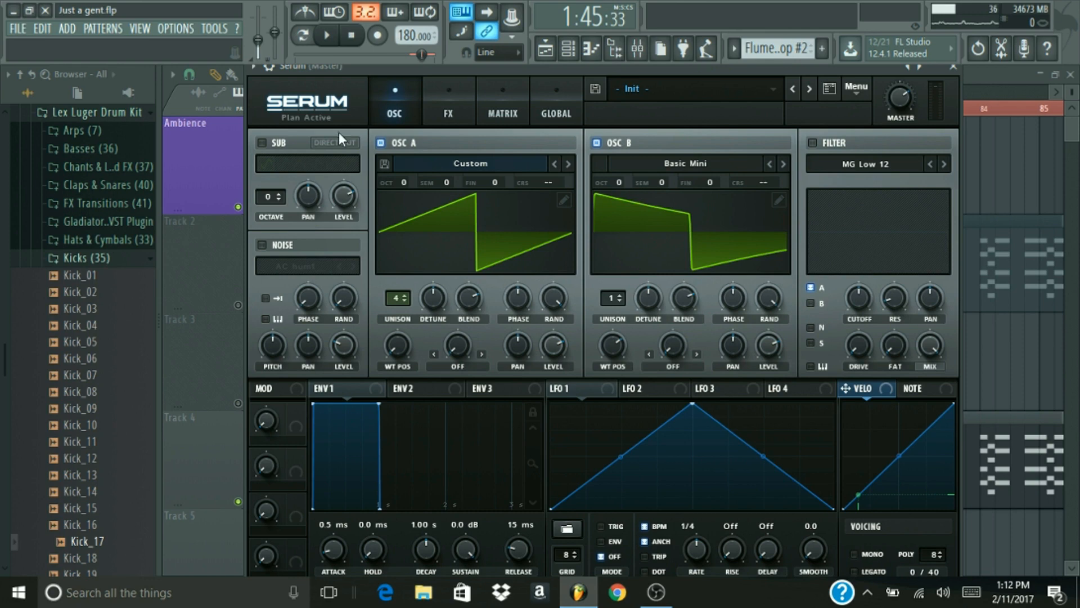
Enable the sub and MG Low 12 filter, routing oscillator B and the sub through it.
left_click(262, 142)
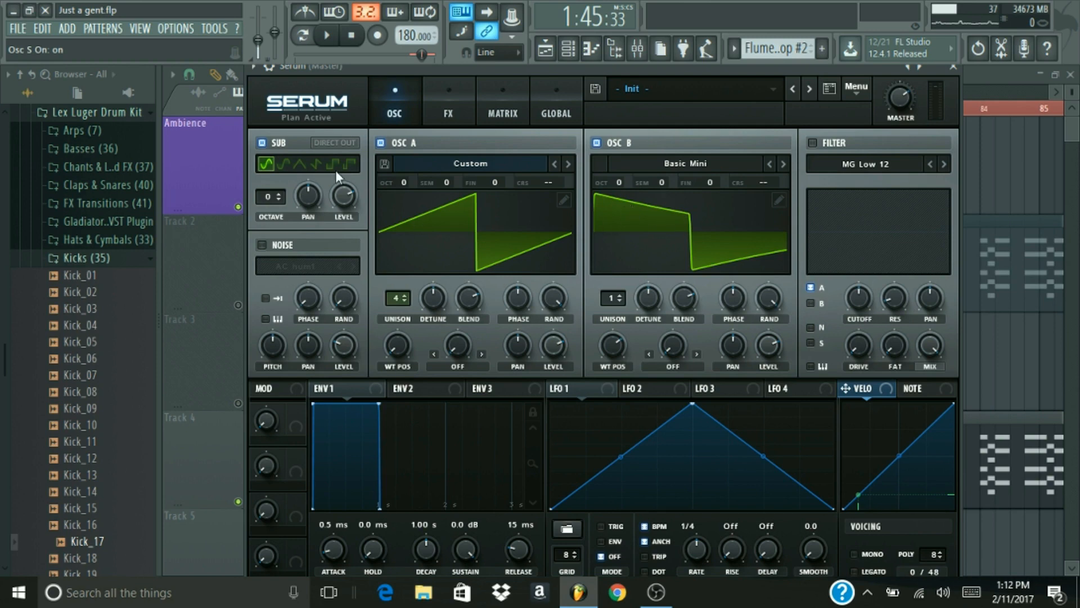
mouse_move(367, 197)
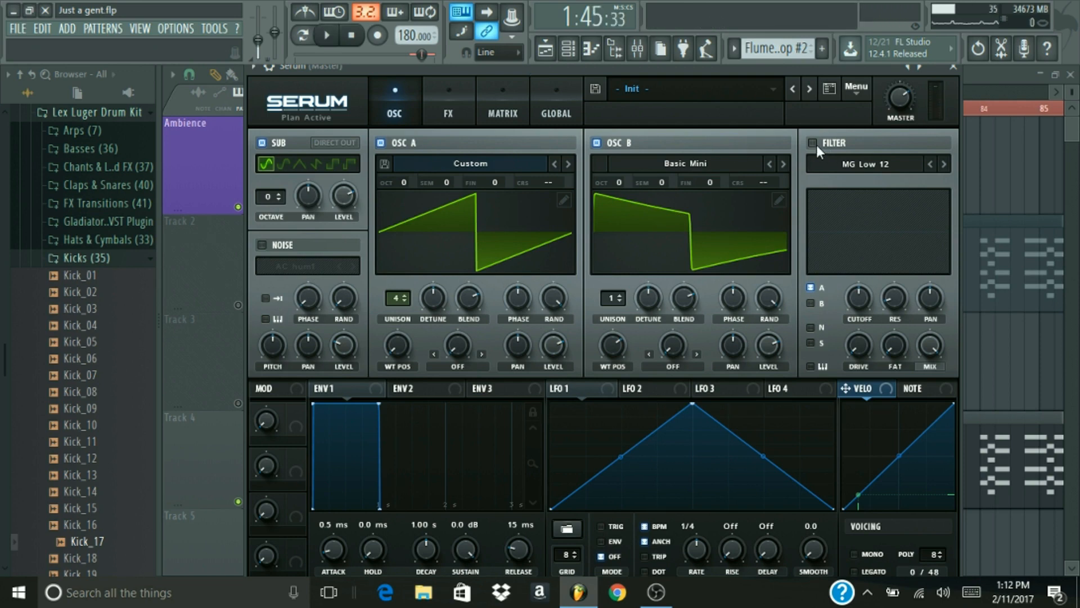
left_click(813, 142)
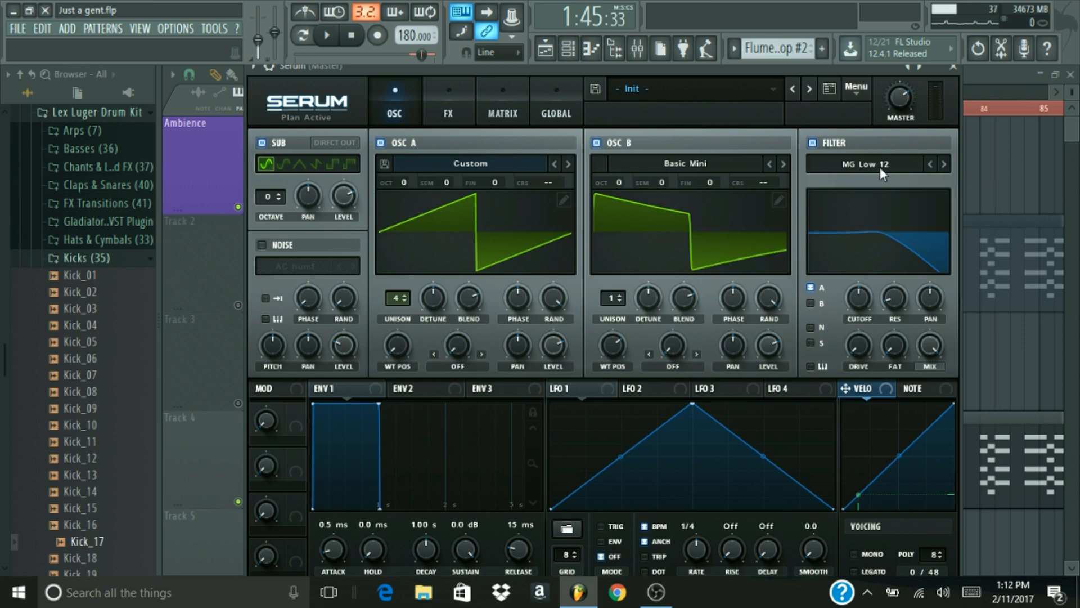
mouse_move(858, 298)
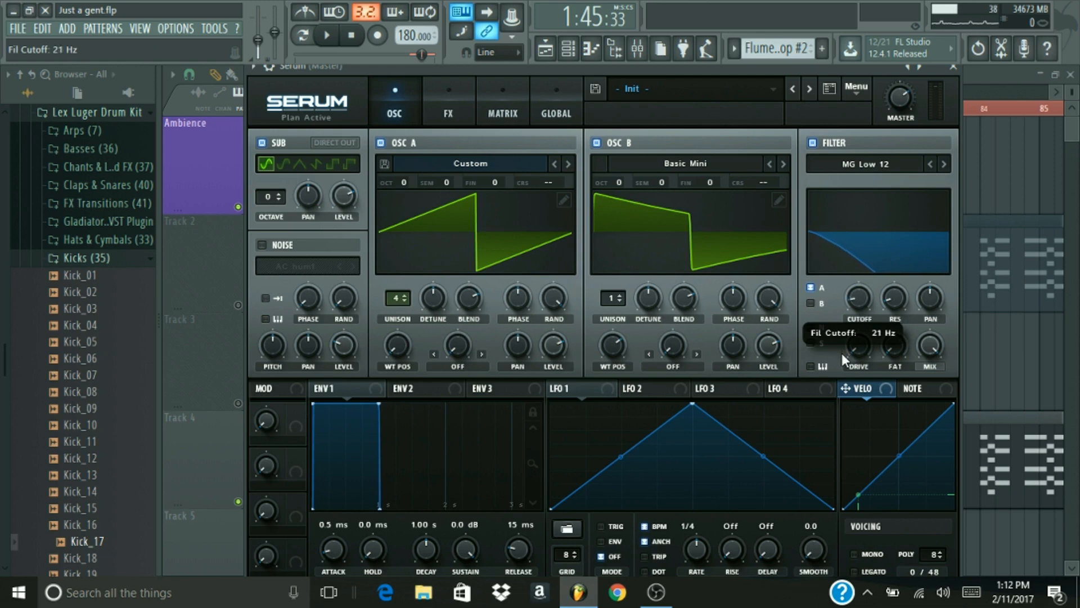
mouse_move(858, 297)
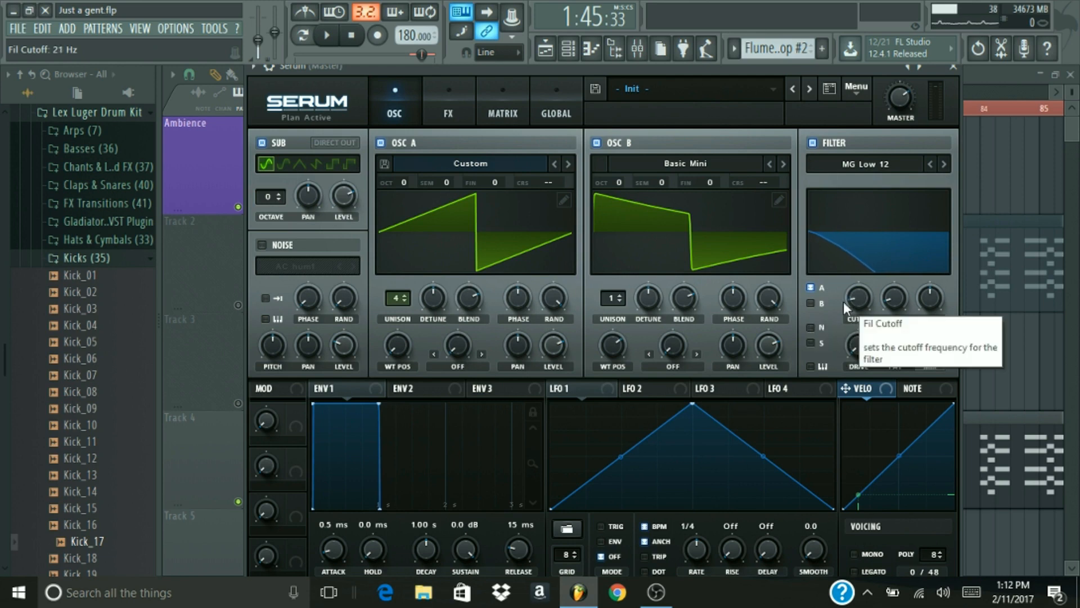
left_click(813, 303)
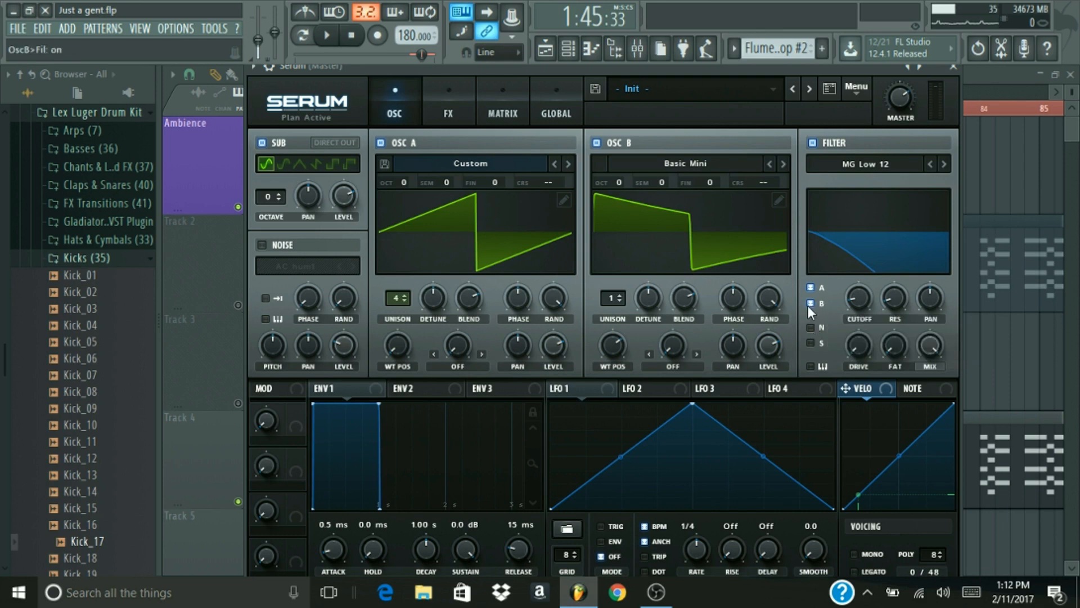
mouse_move(811, 289)
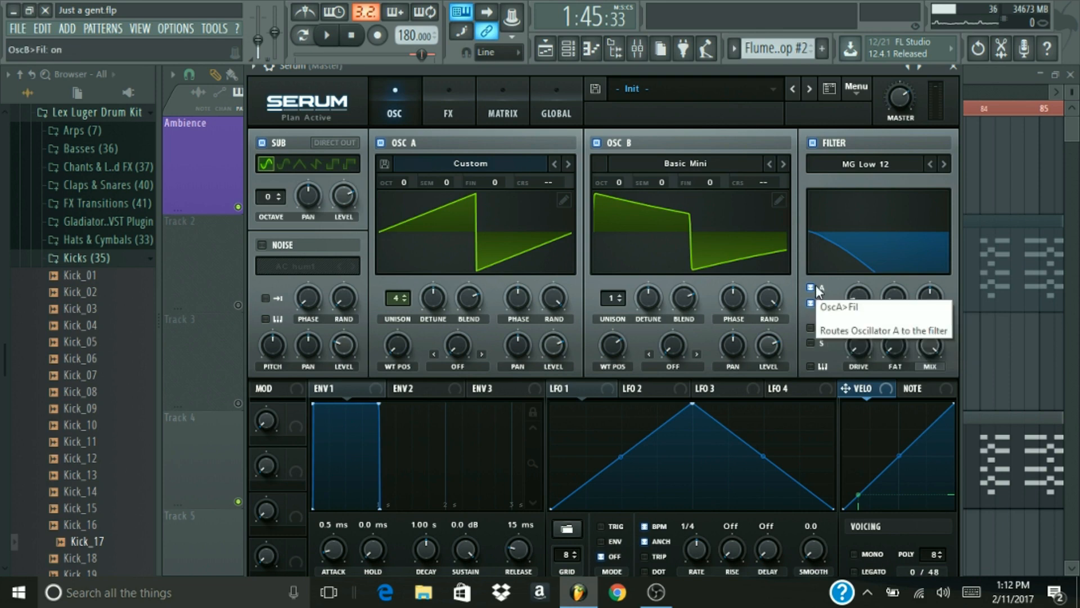
mouse_move(813, 347)
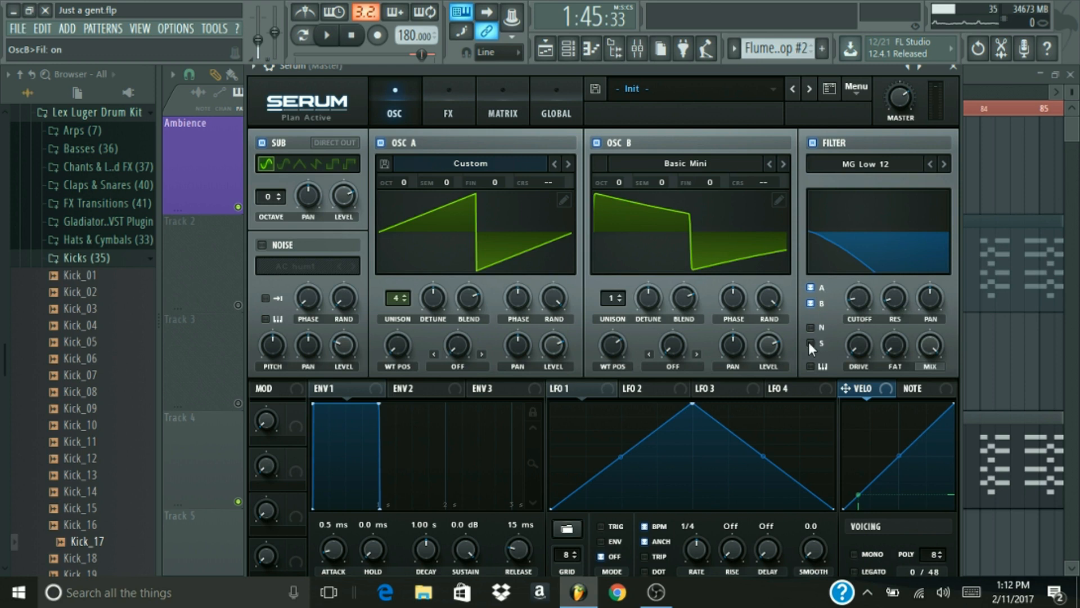
left_click(810, 342)
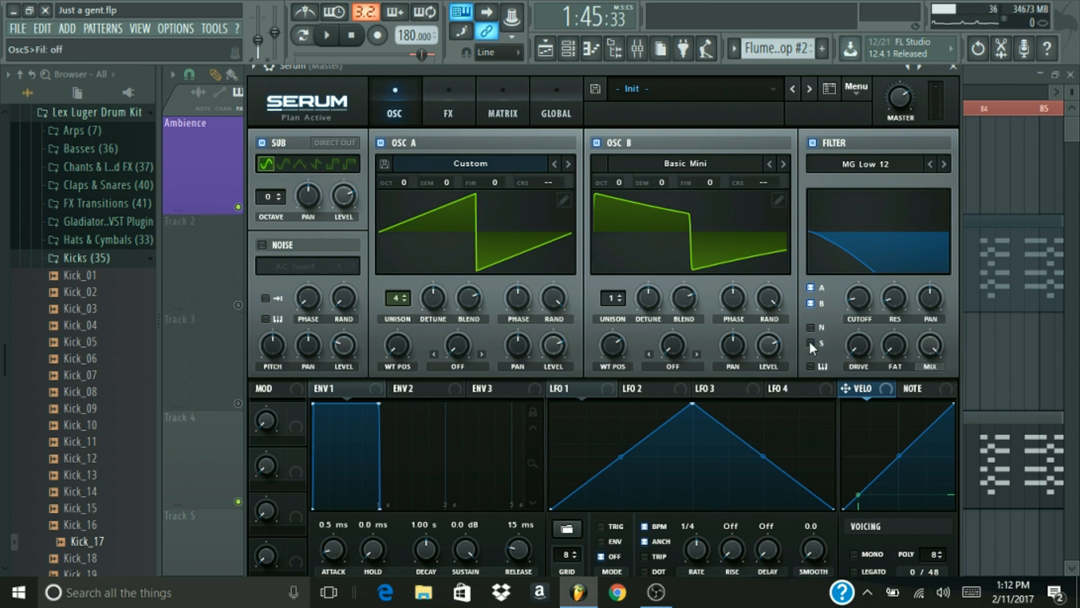
left_click(810, 344)
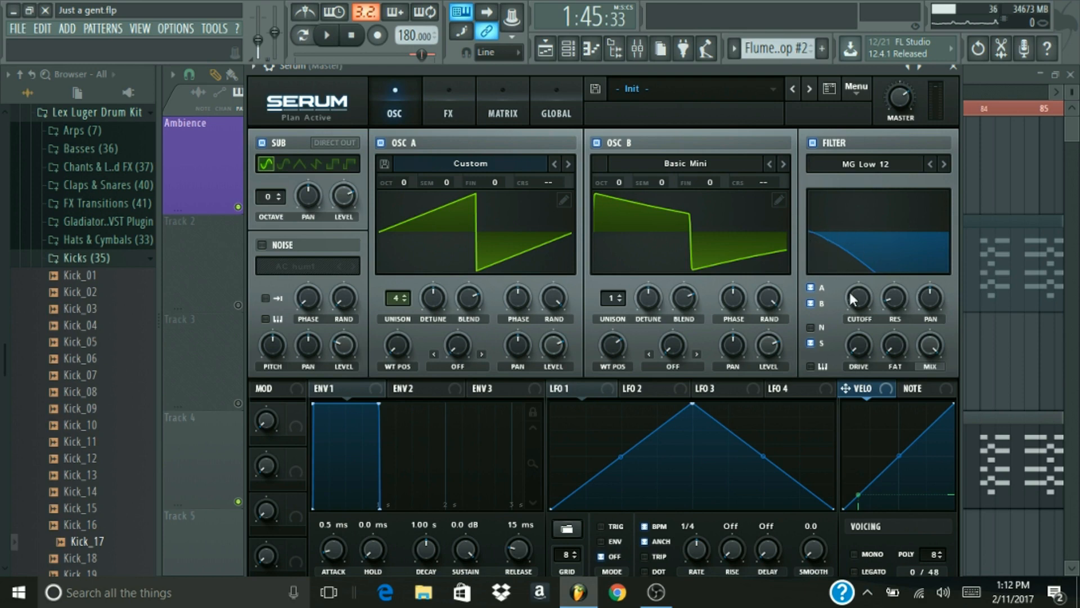
mouse_move(857, 297)
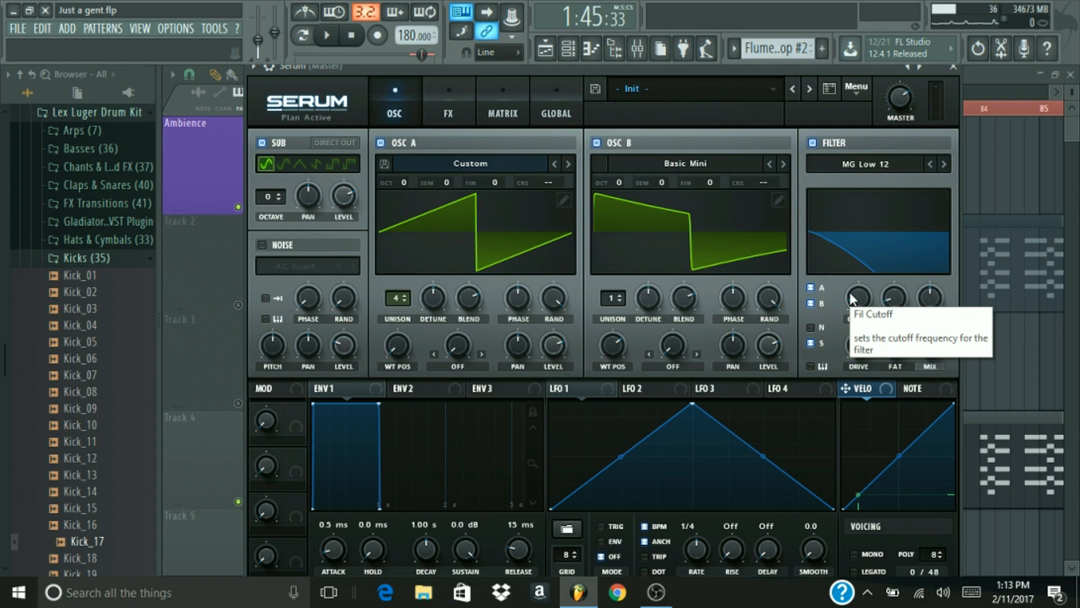
mouse_move(703, 260)
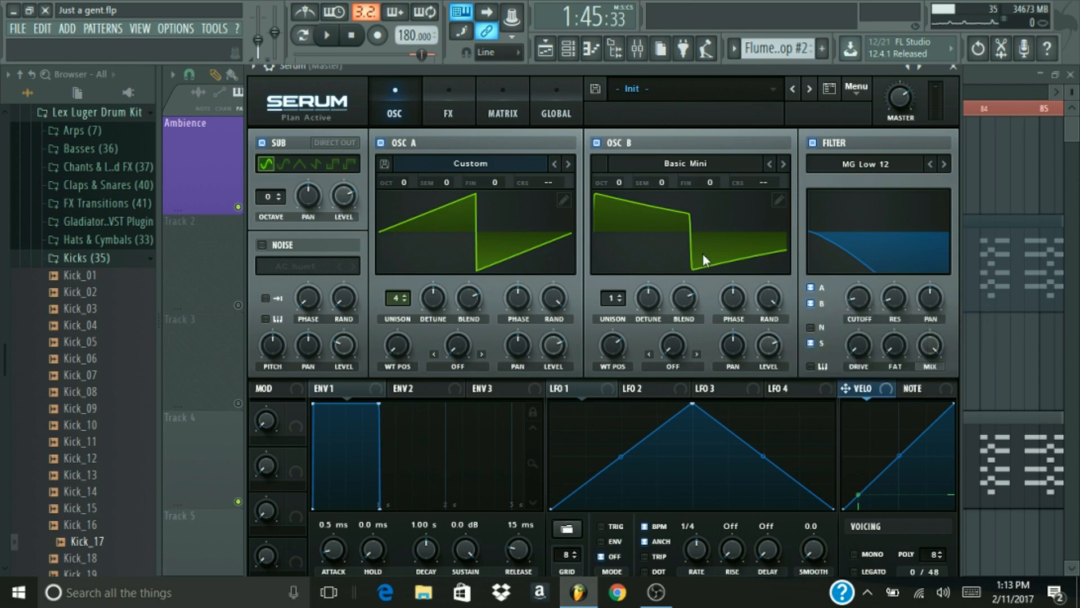
mouse_move(660, 406)
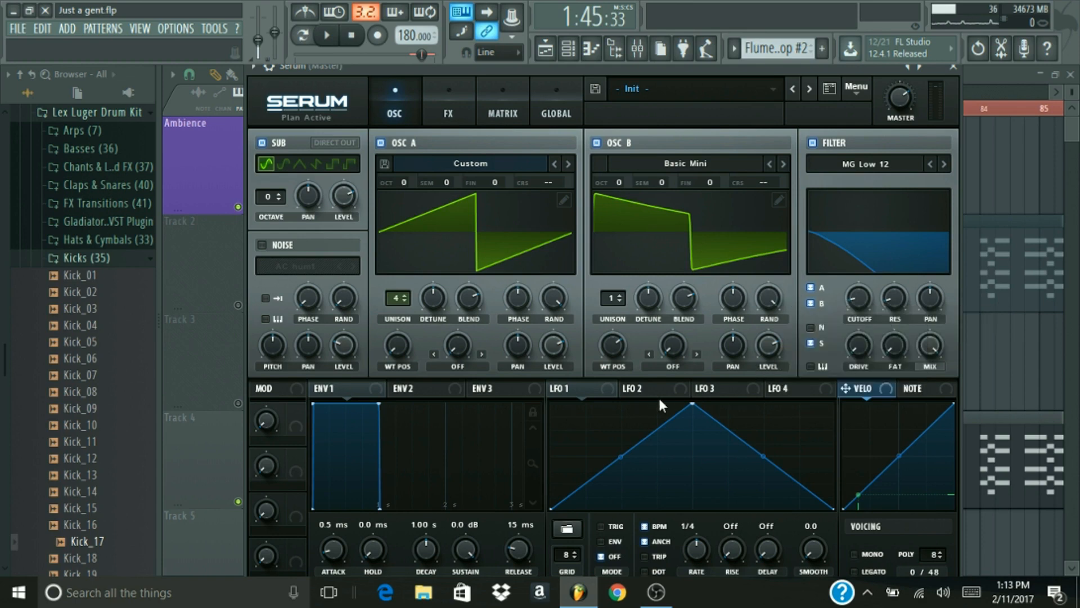
Edit LFO 1's curve into a quick rounded rise with a long falling slope.
left_click(568, 389)
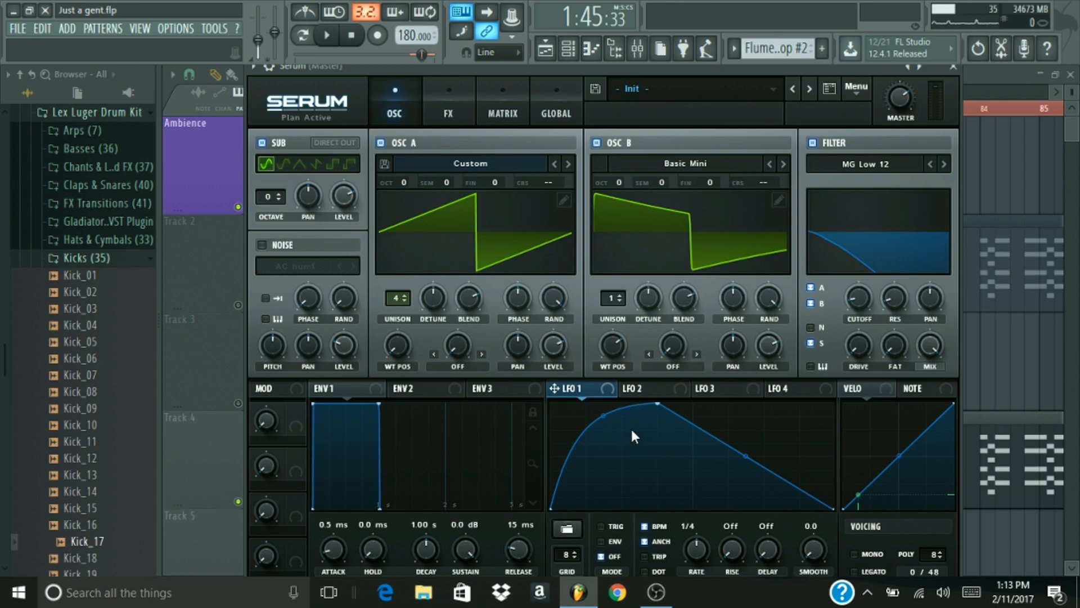
mouse_move(612, 395)
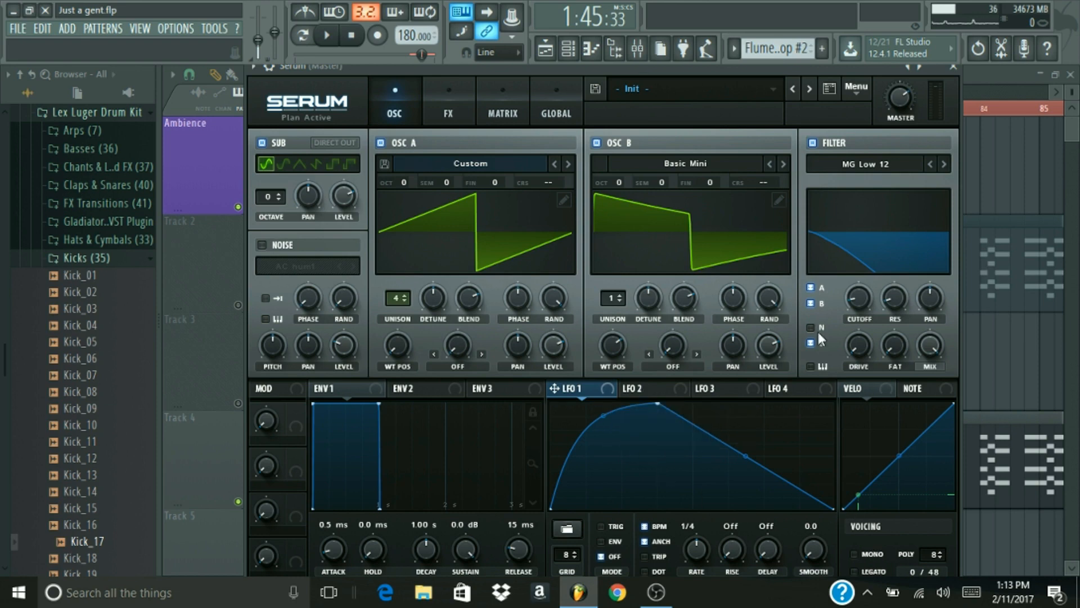
left_click(810, 343)
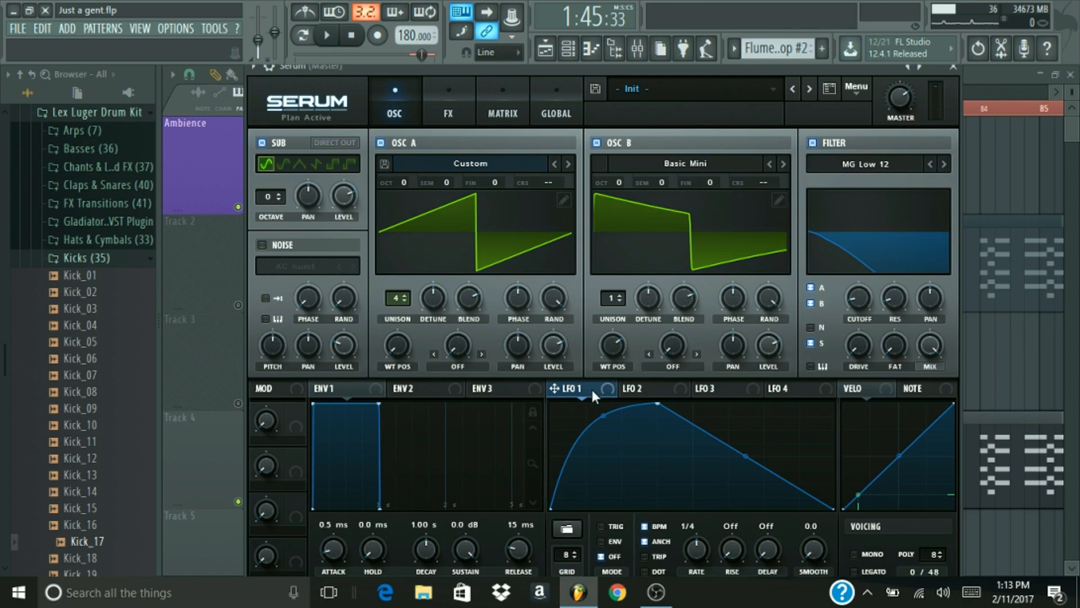
mouse_move(639, 356)
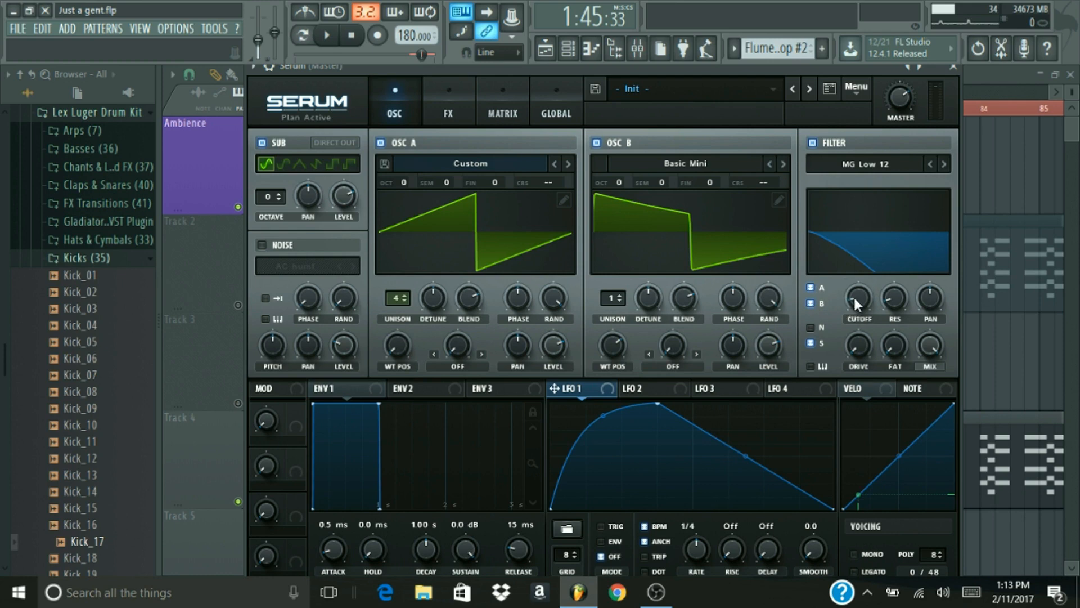
Assign LFO 1 to filter cutoff, sub, Osc A and Osc B levels, adjusting amounts.
left_click(859, 298)
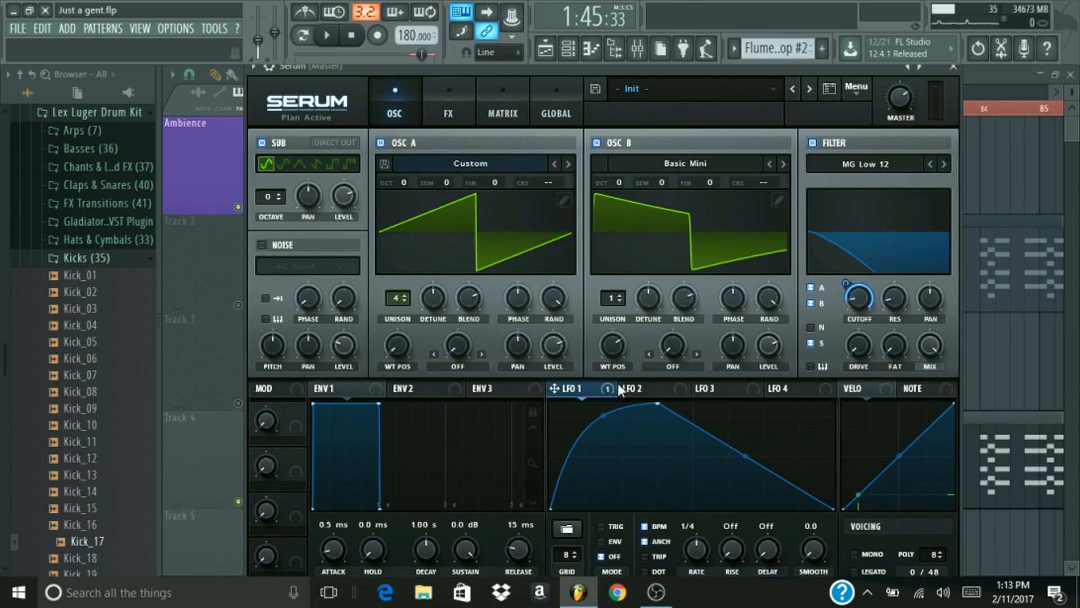
mouse_move(771, 358)
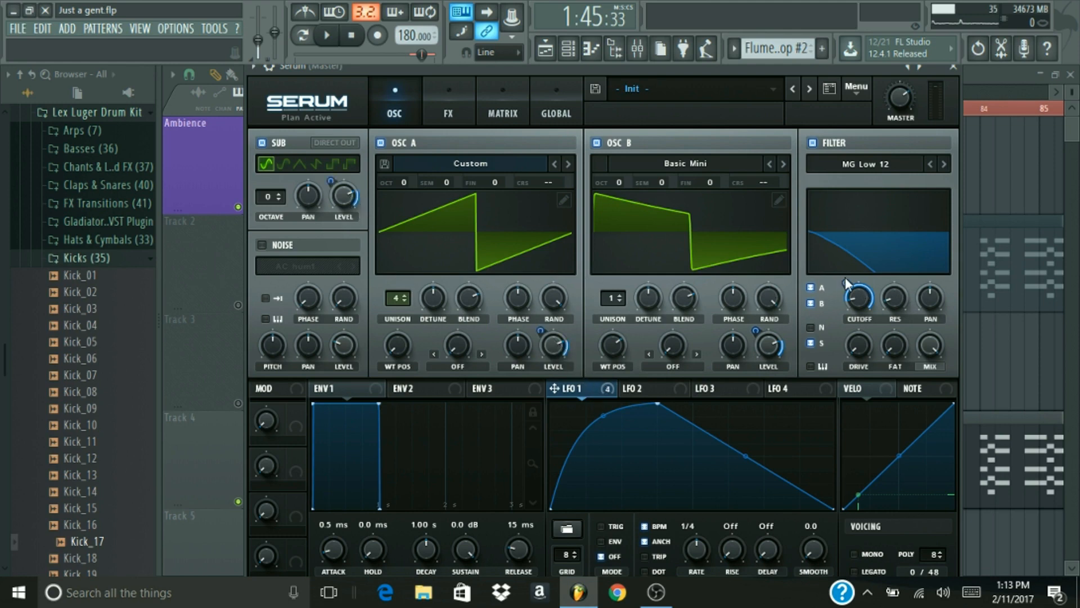
mouse_move(858, 297)
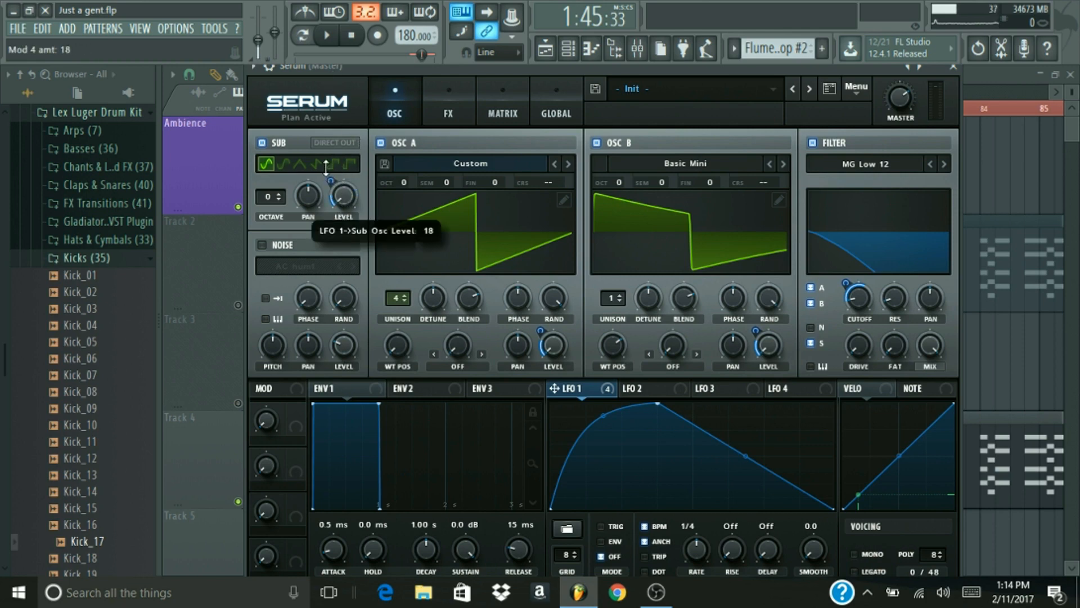
mouse_move(325, 171)
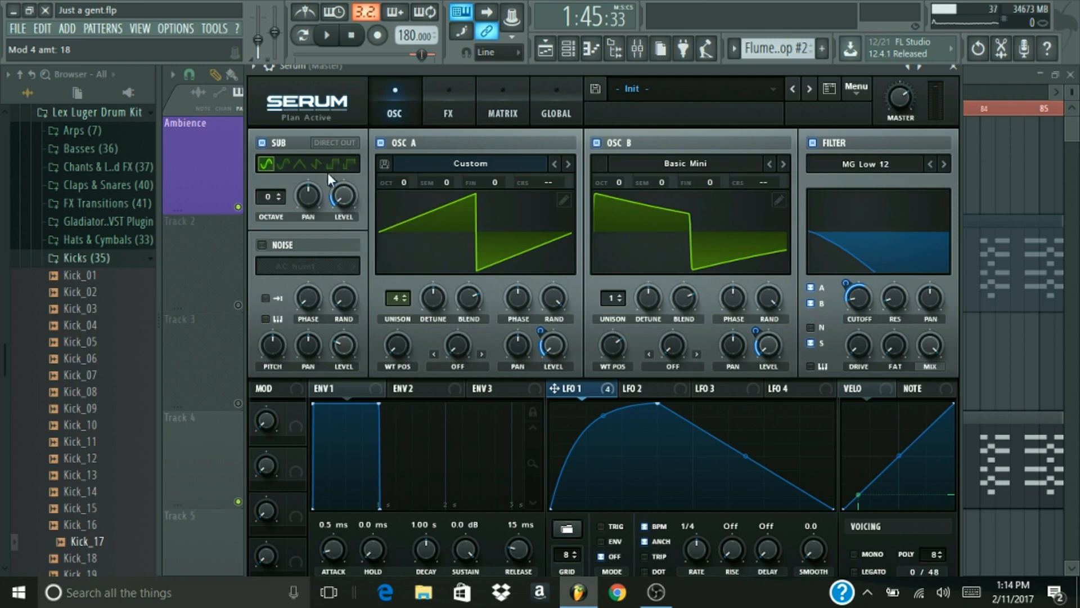
mouse_move(328, 176)
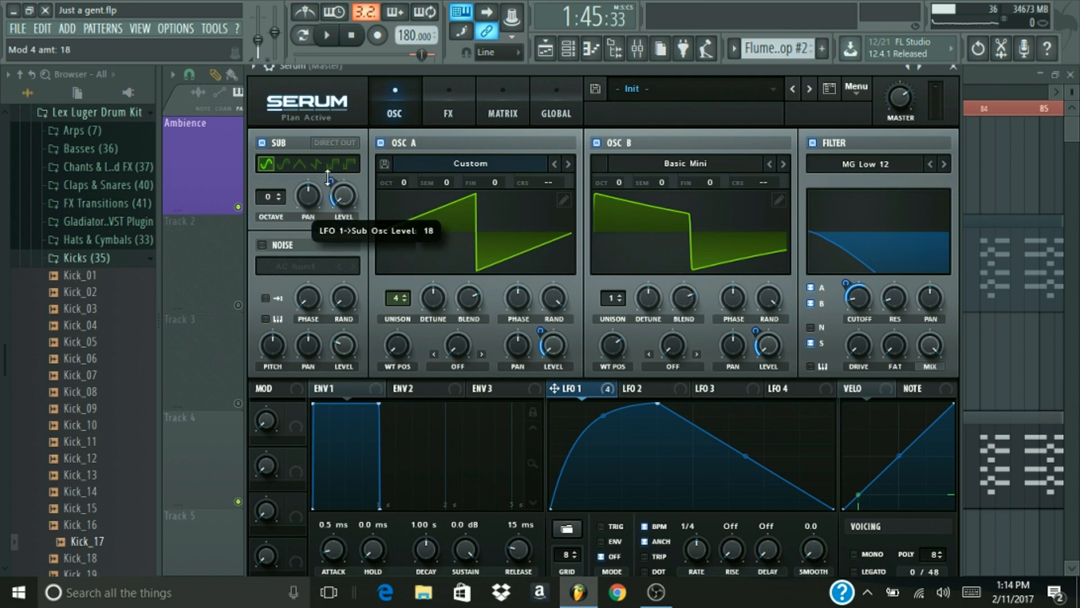
left_click_drag(331, 178, 331, 165)
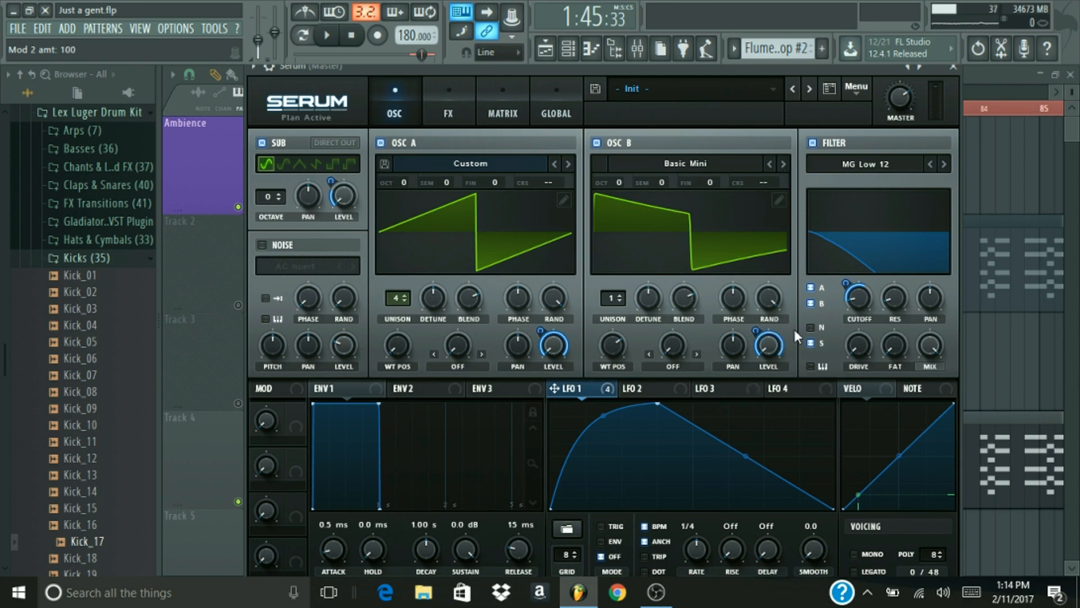
mouse_move(727, 95)
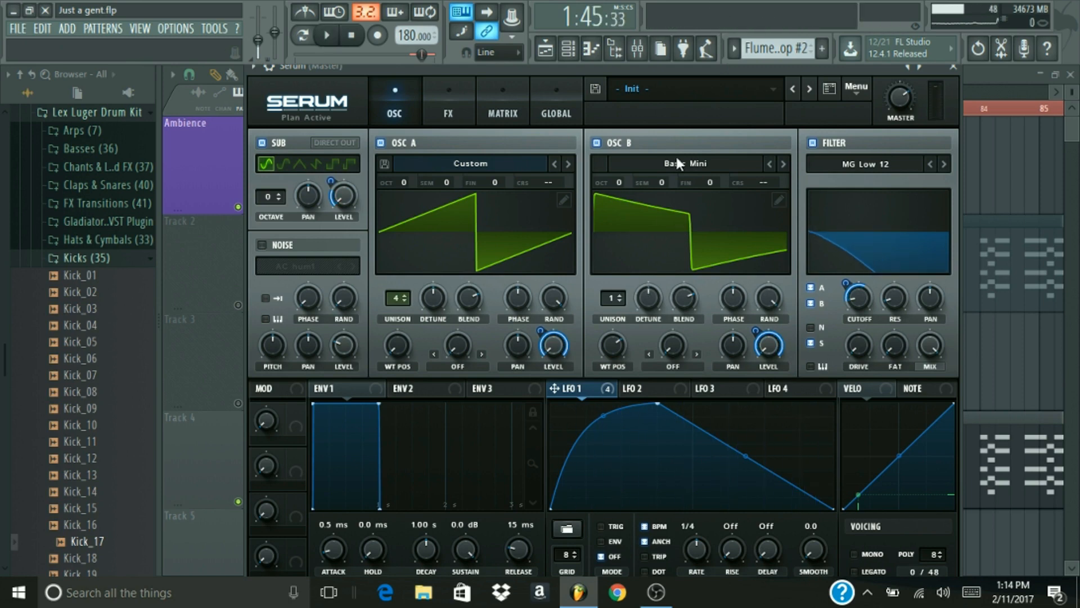
mouse_move(687, 381)
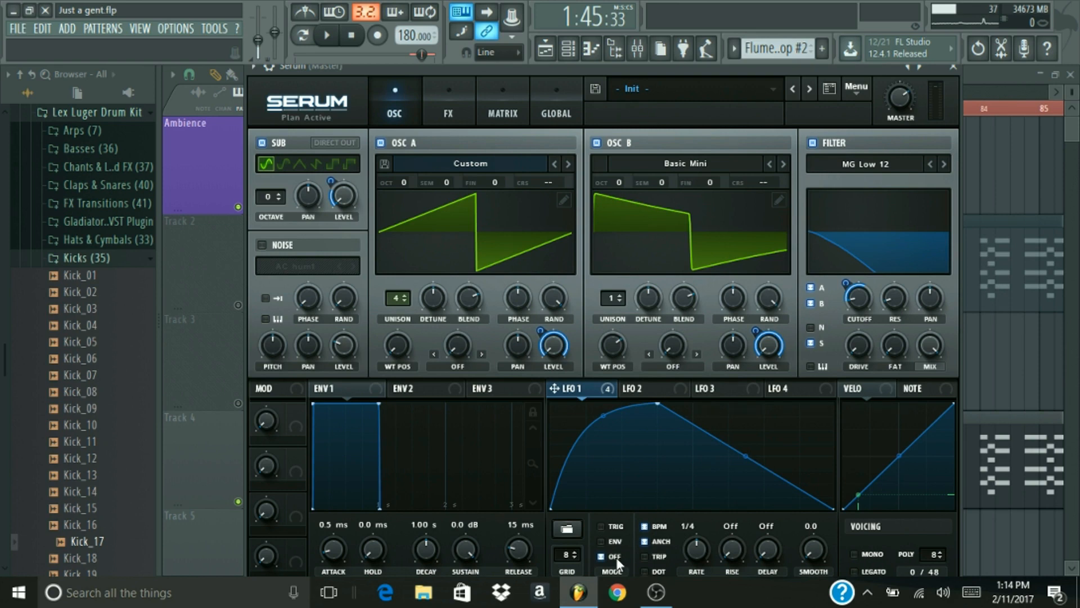
mouse_move(710, 462)
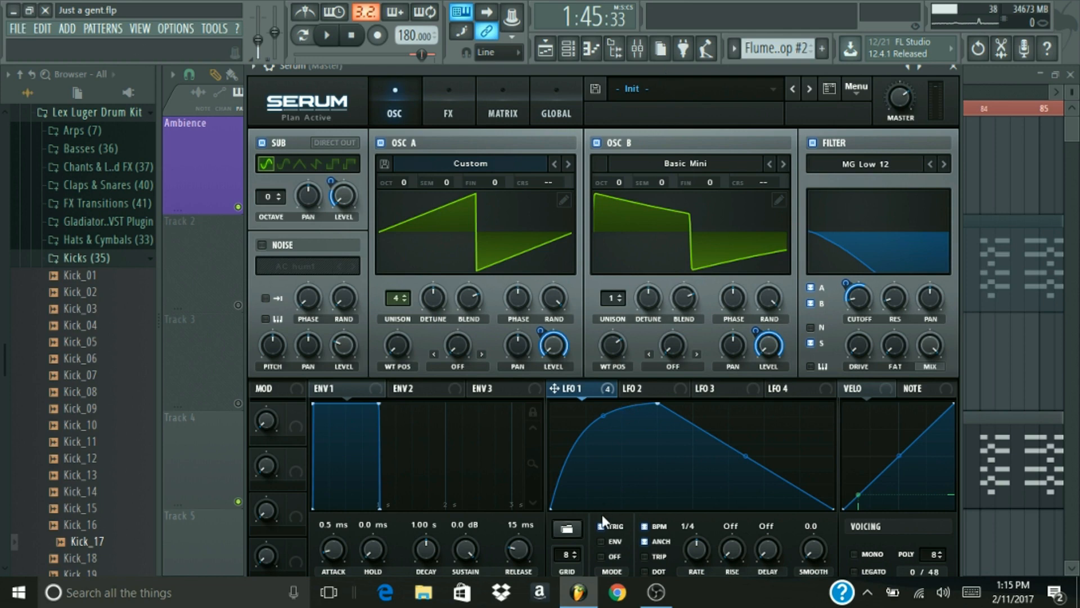
mouse_move(636, 49)
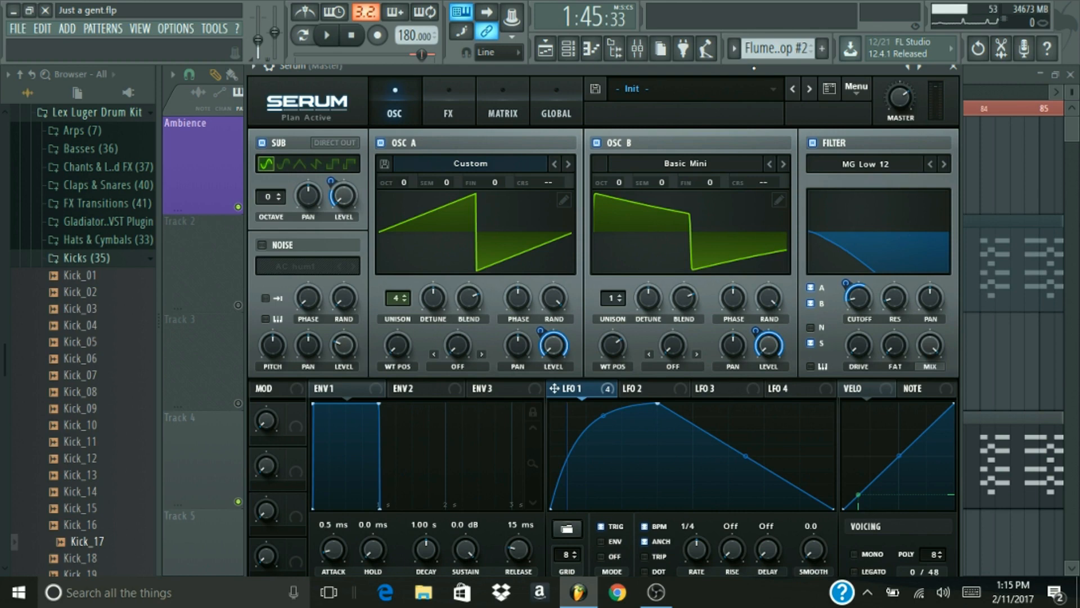
Set LFO 1 to TRIG mode and bring up LFO 2's shape.
left_click(641, 389)
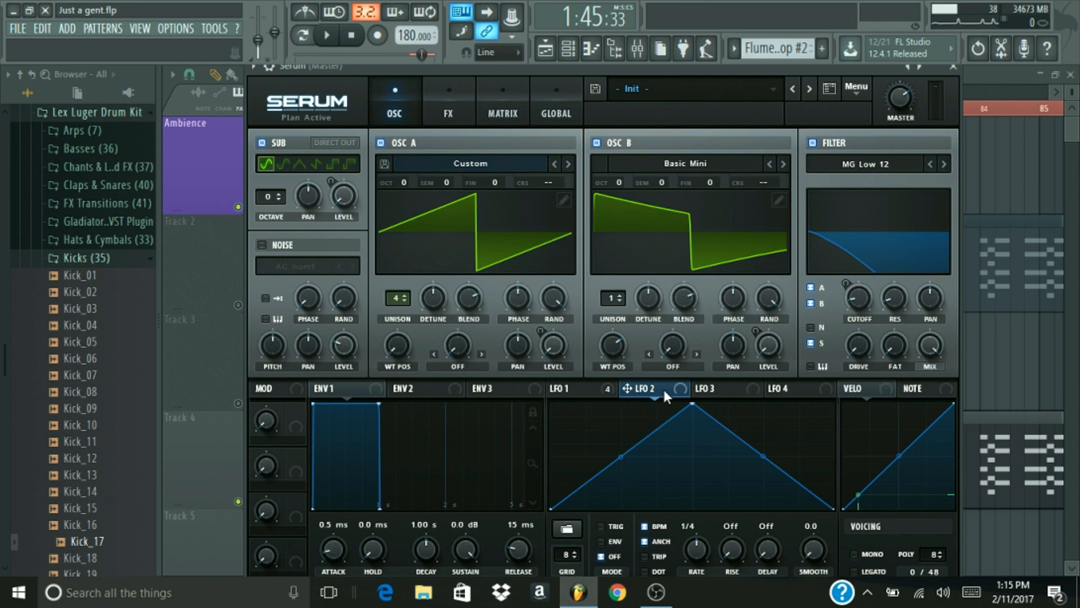
mouse_move(686, 396)
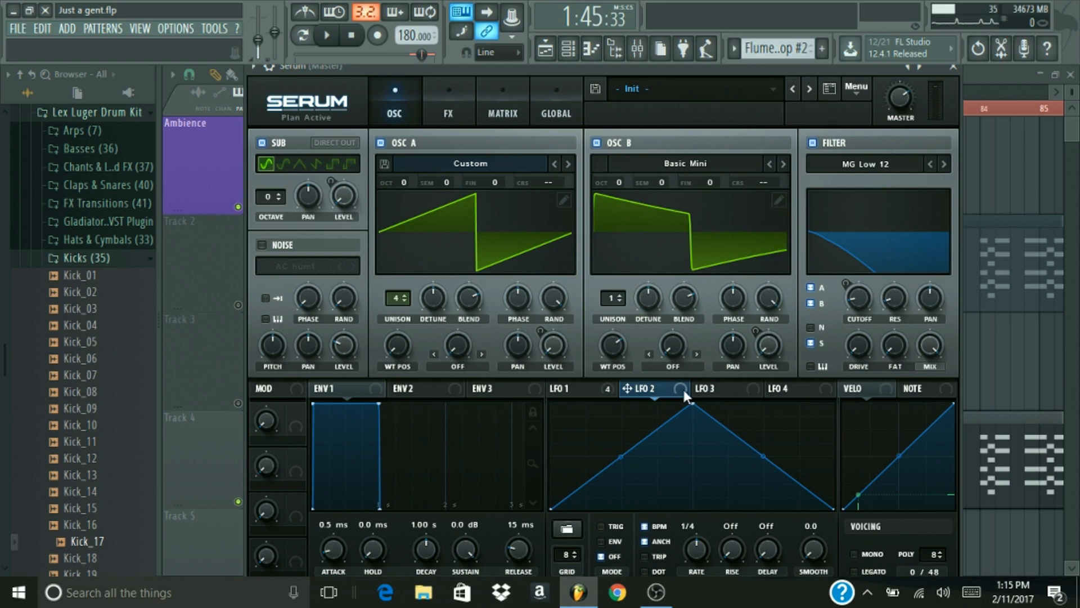
mouse_move(697, 420)
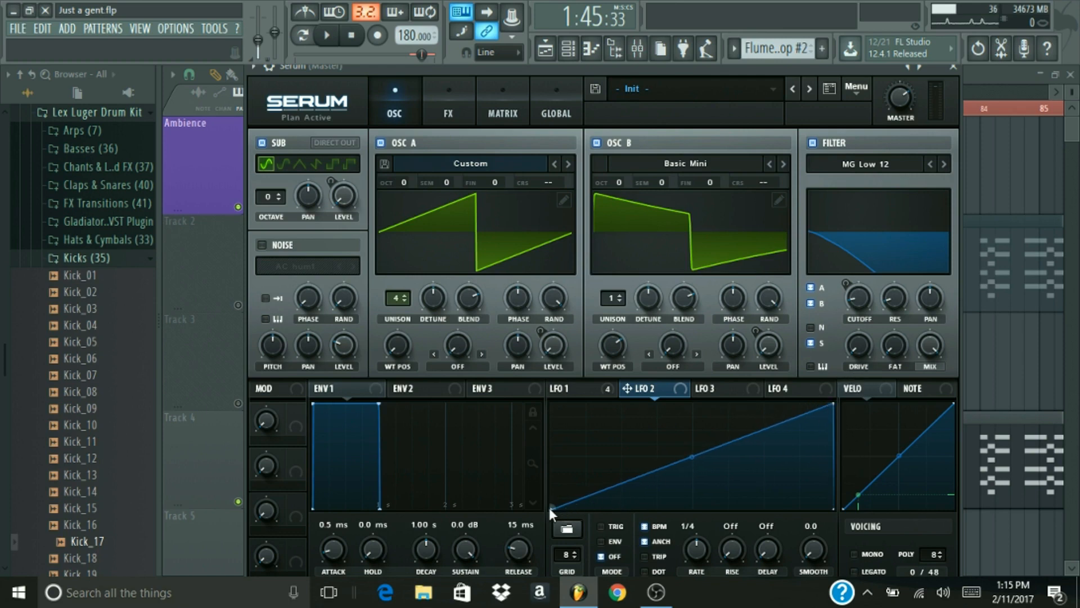
mouse_move(1008, 324)
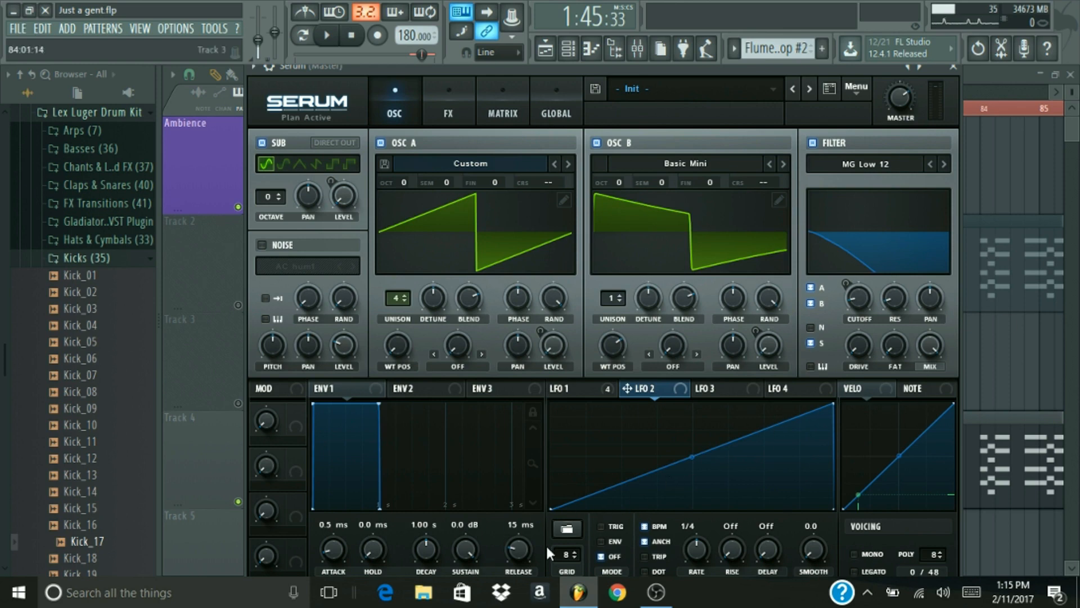
mouse_move(610, 555)
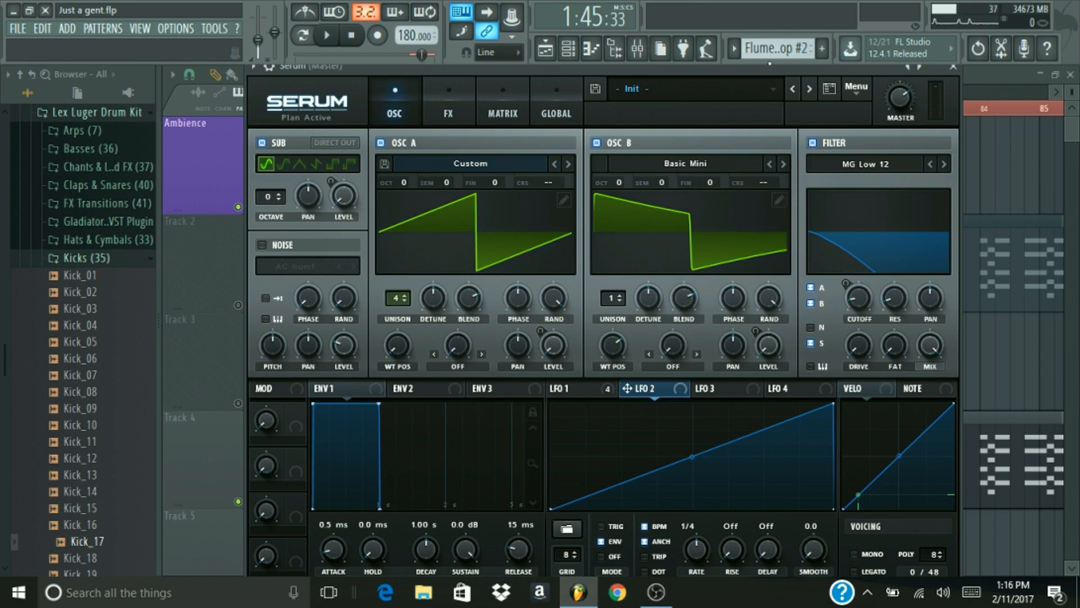
mouse_move(864, 310)
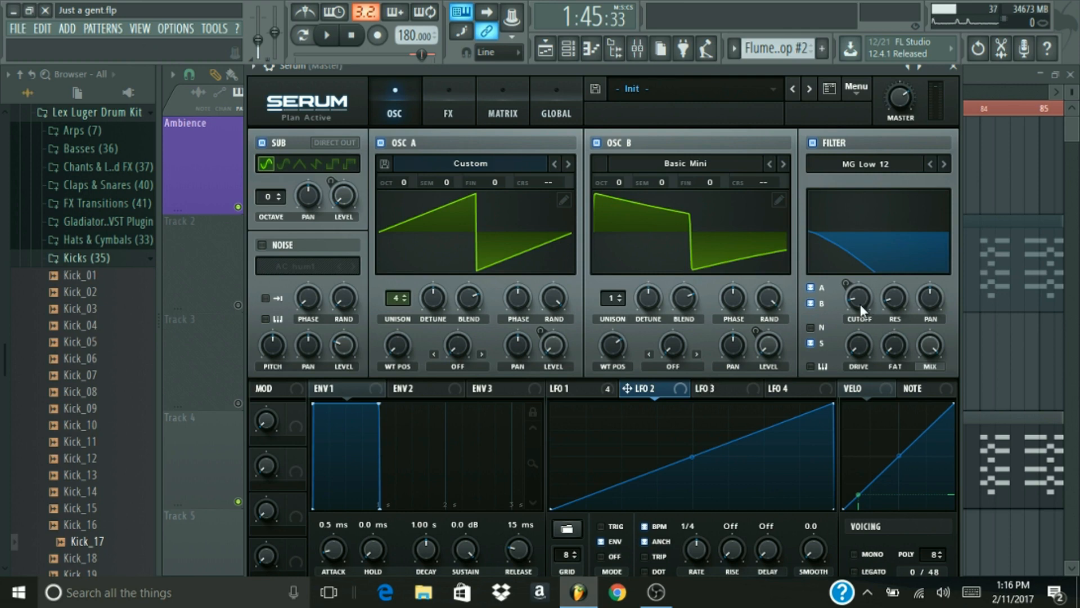
mouse_move(700, 368)
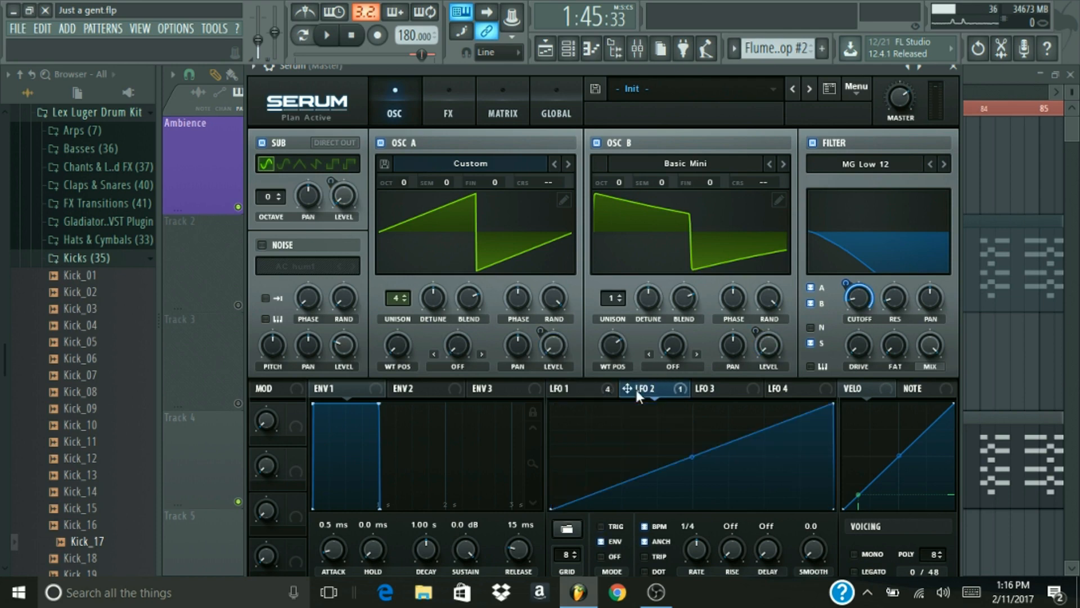
left_click(564, 389)
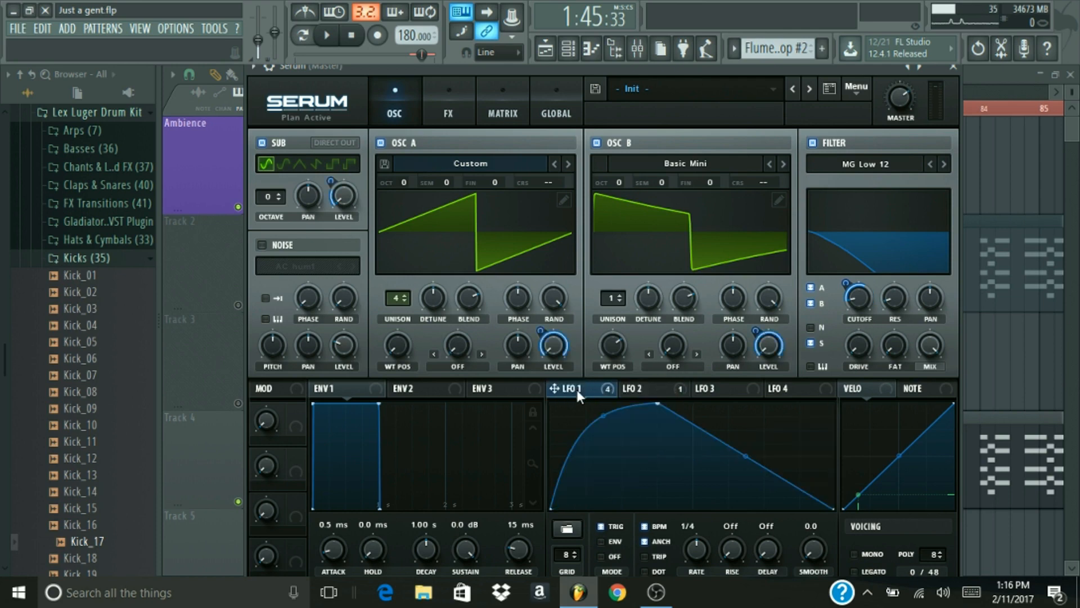
left_click(639, 389)
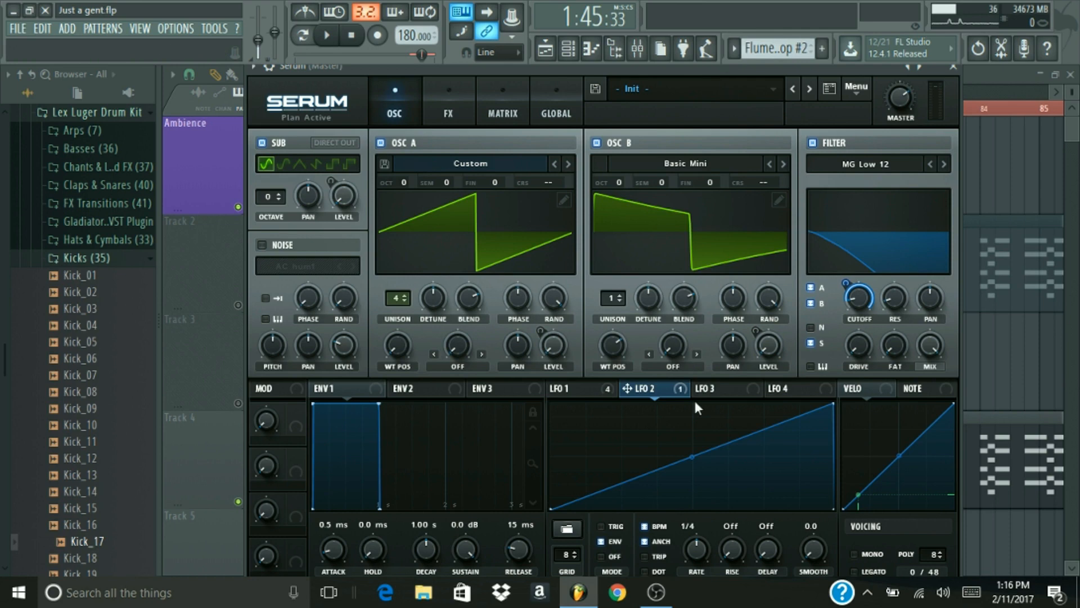
mouse_move(838, 391)
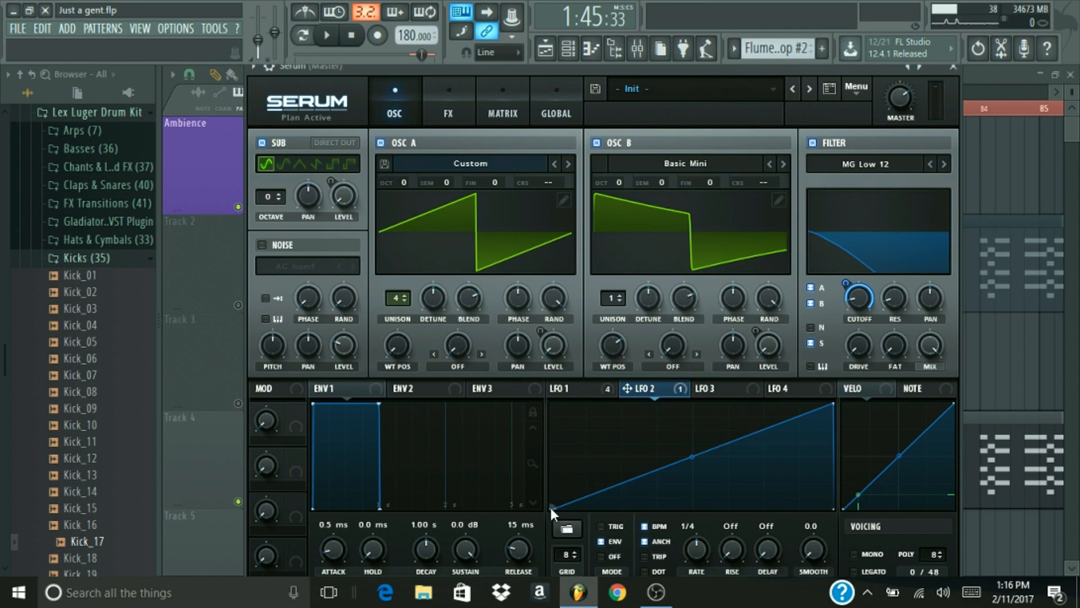
mouse_move(610, 489)
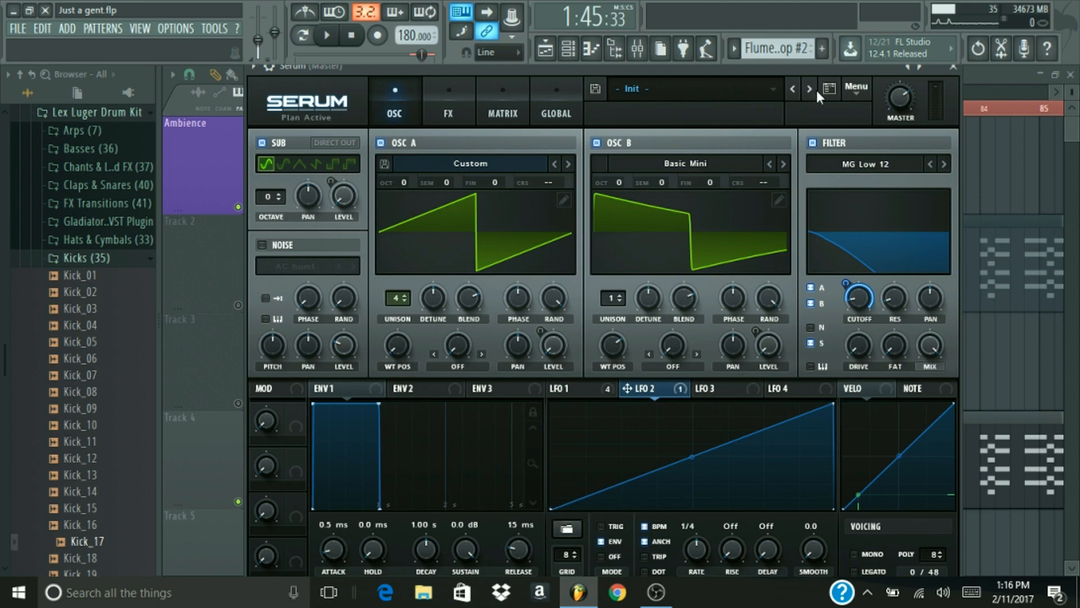
mouse_move(906, 230)
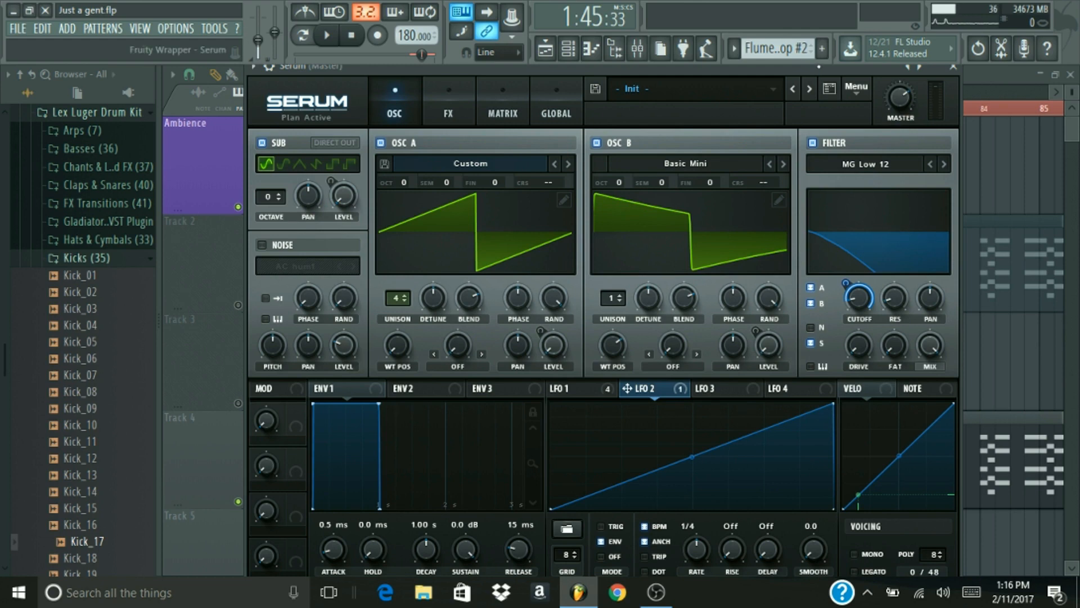
left_click(325, 34)
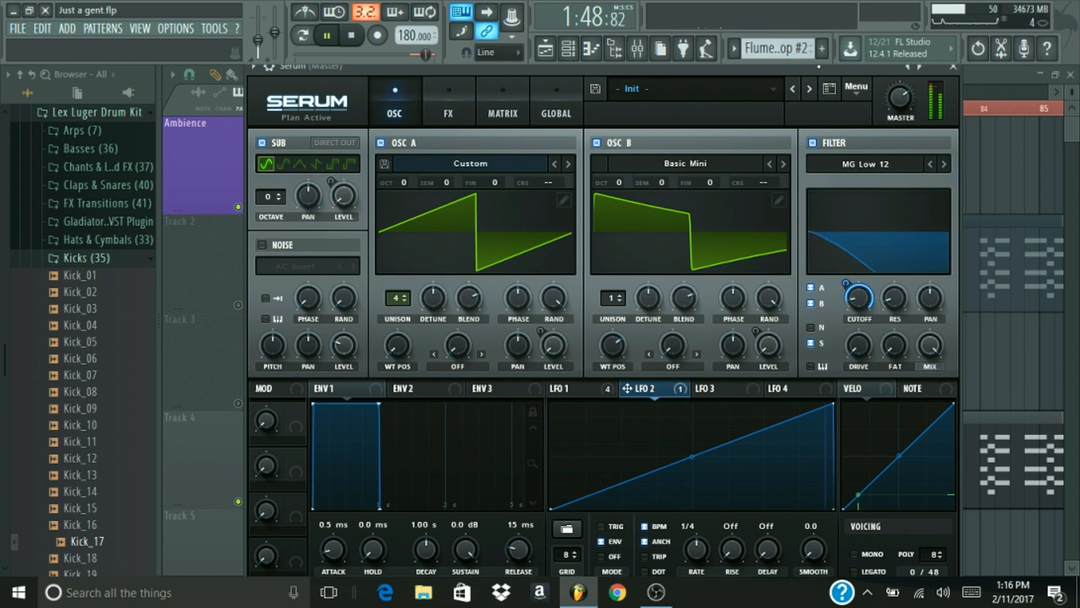
left_click(326, 34)
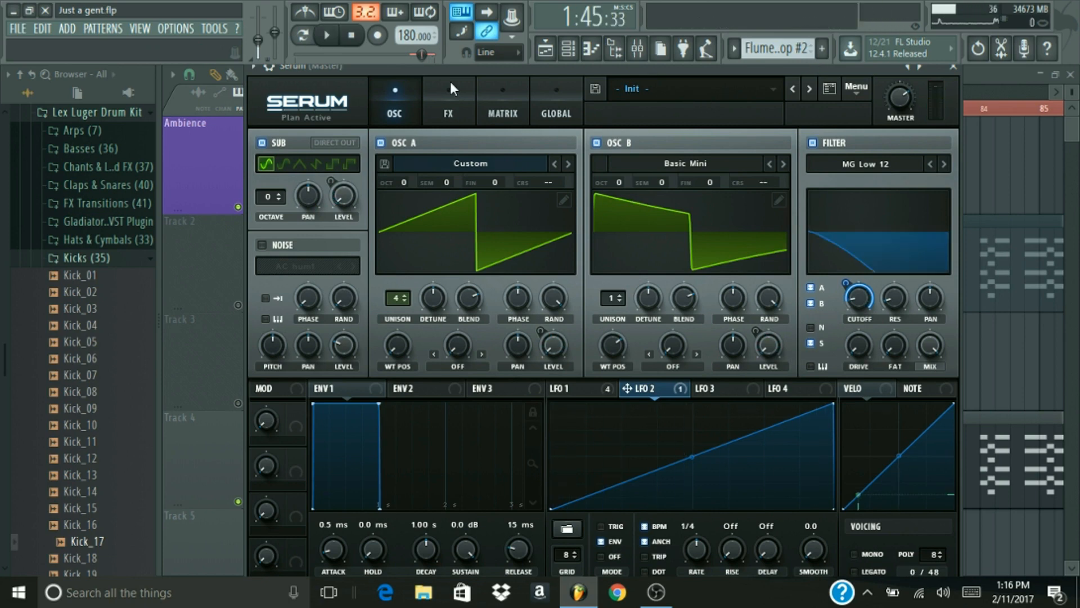
Open Serum's FX page and enable the Hyper/Dimension effect.
left_click(448, 100)
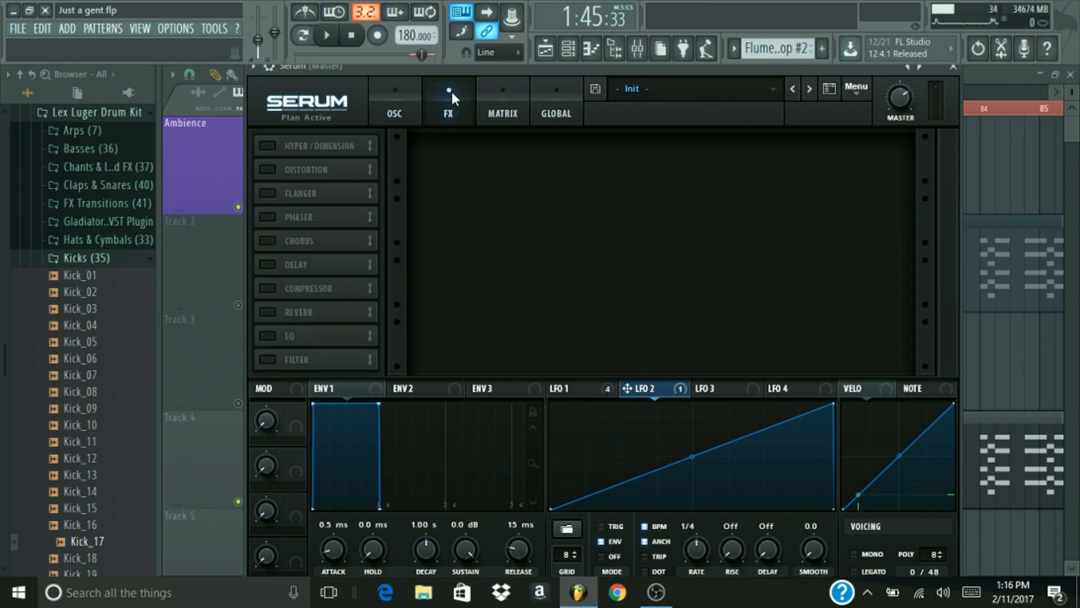
mouse_move(473, 102)
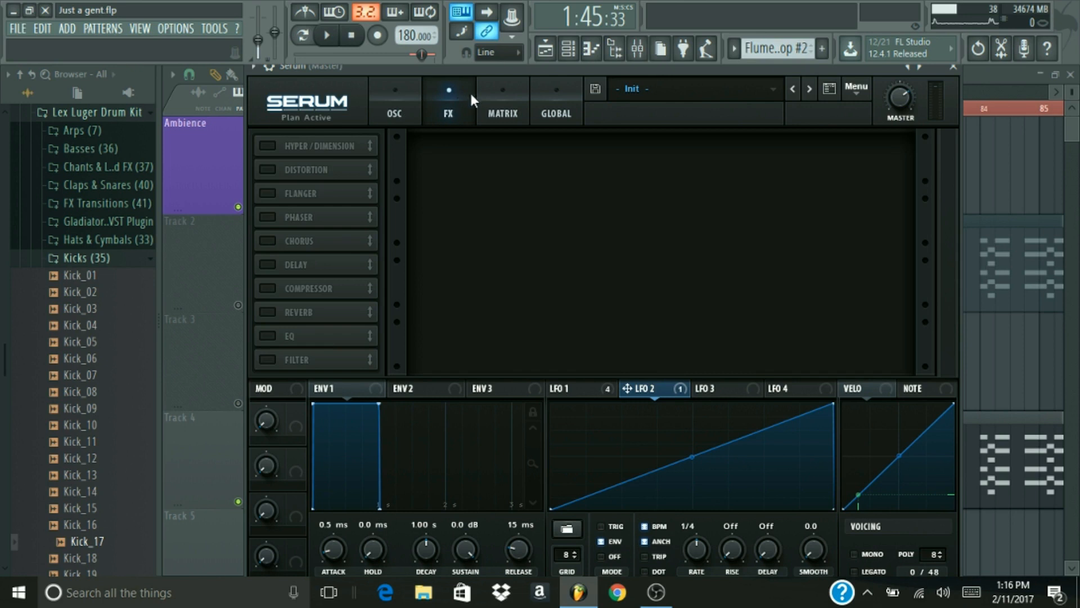
mouse_move(461, 116)
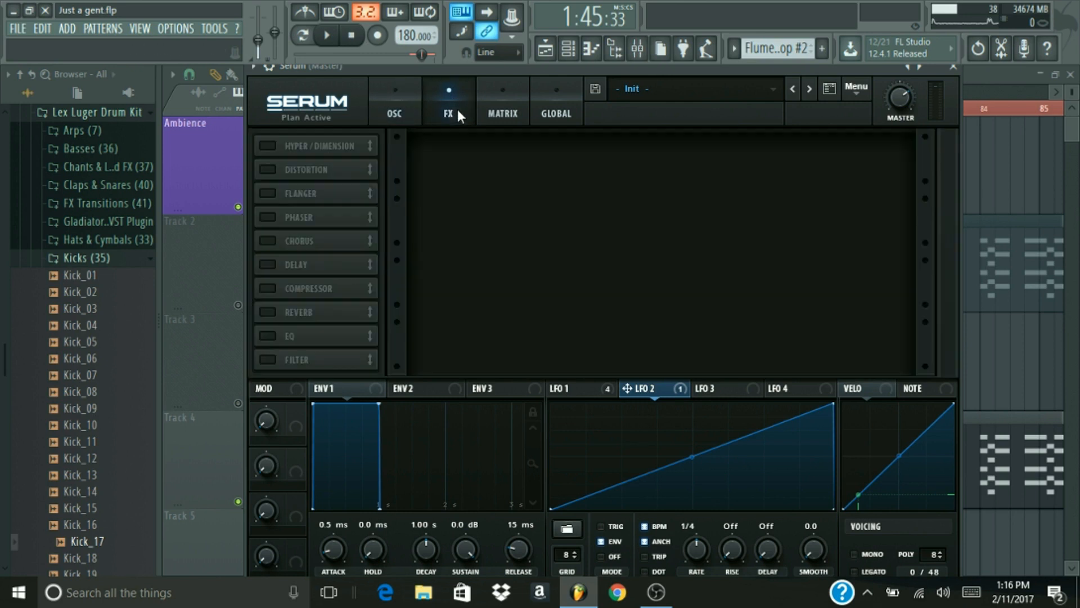
mouse_move(402, 128)
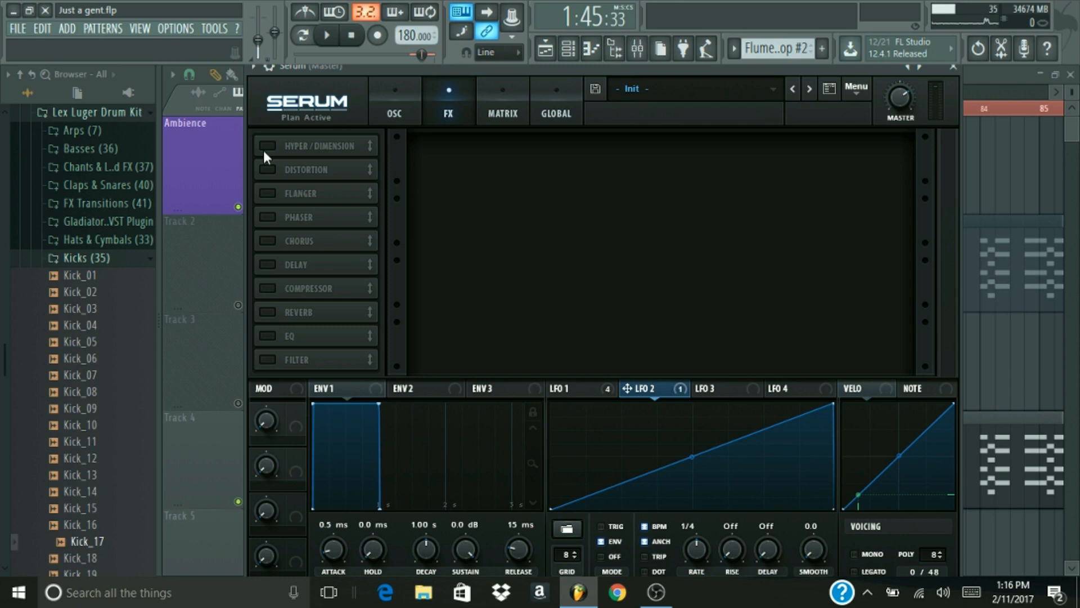
left_click(266, 145)
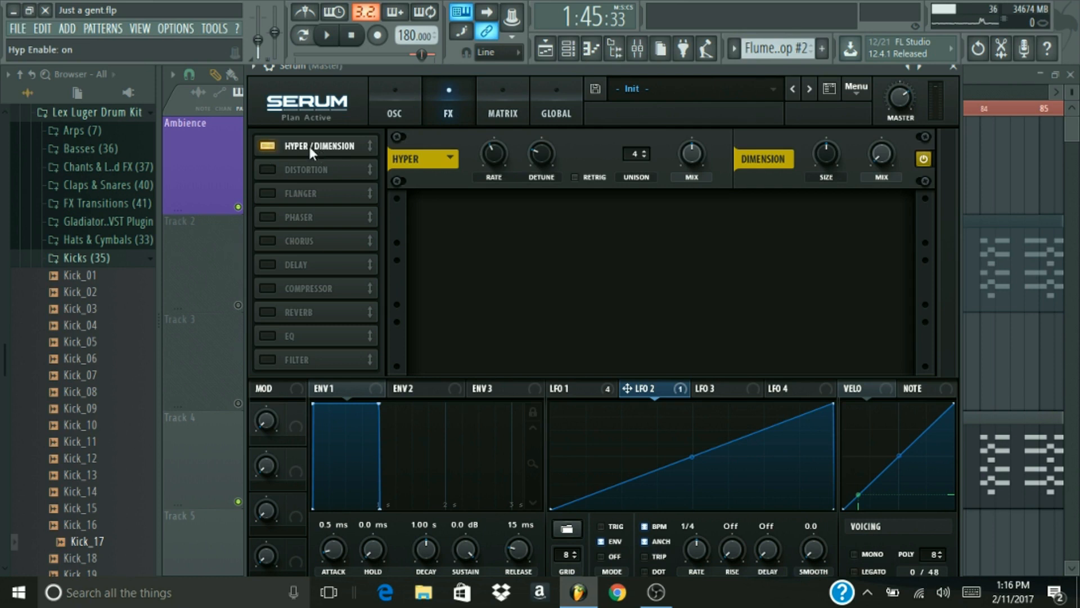
mouse_move(493, 154)
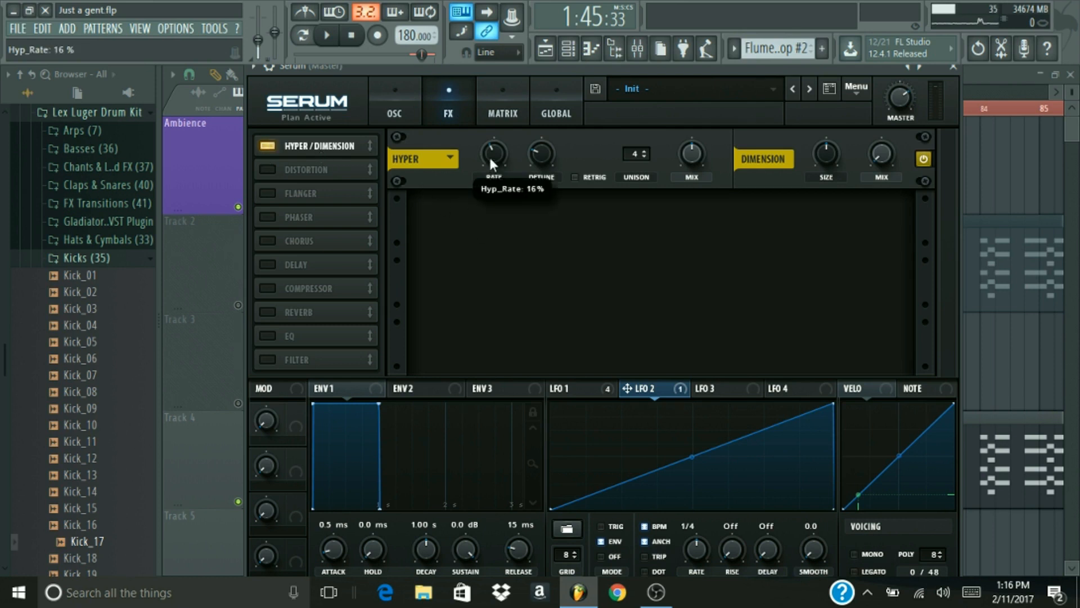
mouse_move(542, 152)
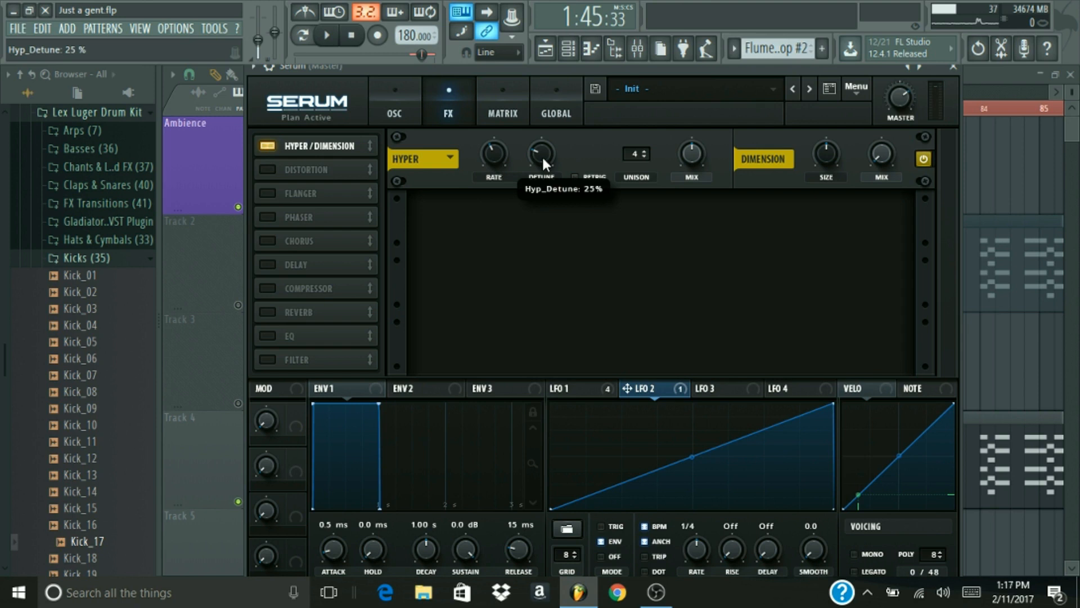
mouse_move(494, 153)
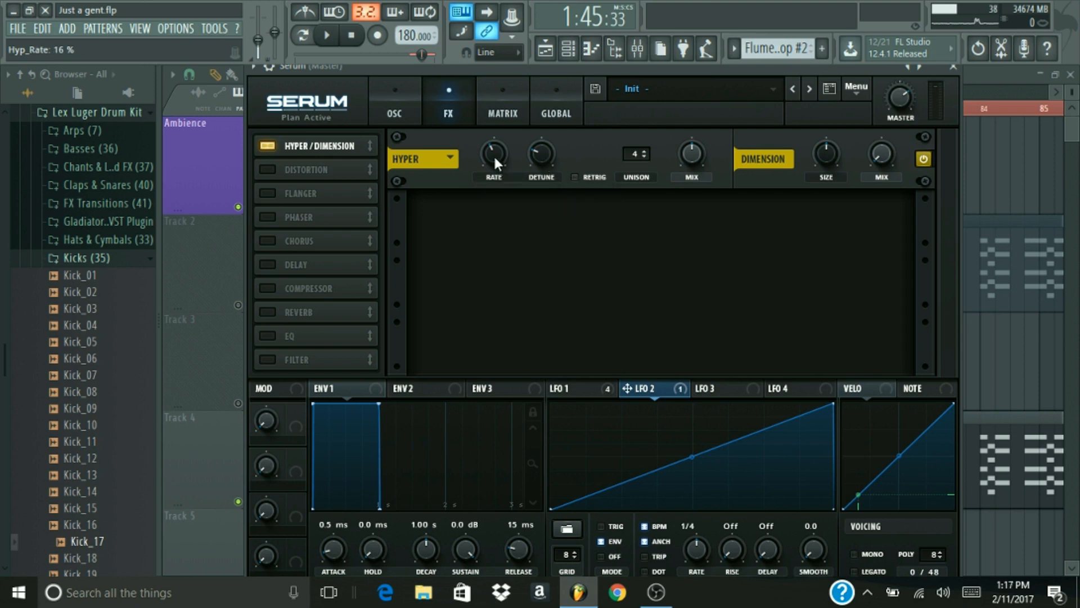
mouse_move(494, 153)
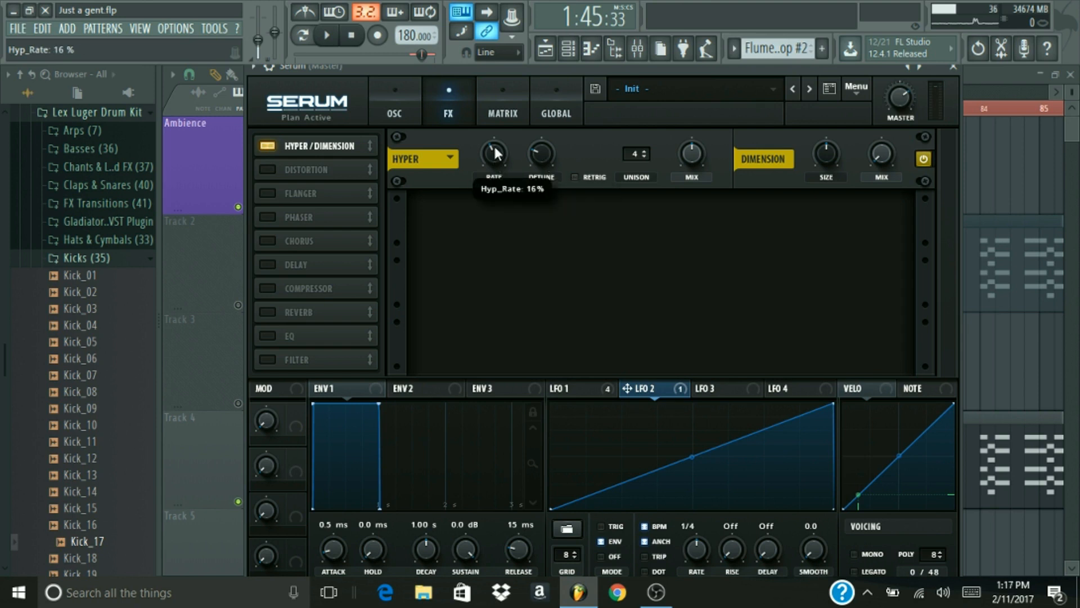
mouse_move(542, 156)
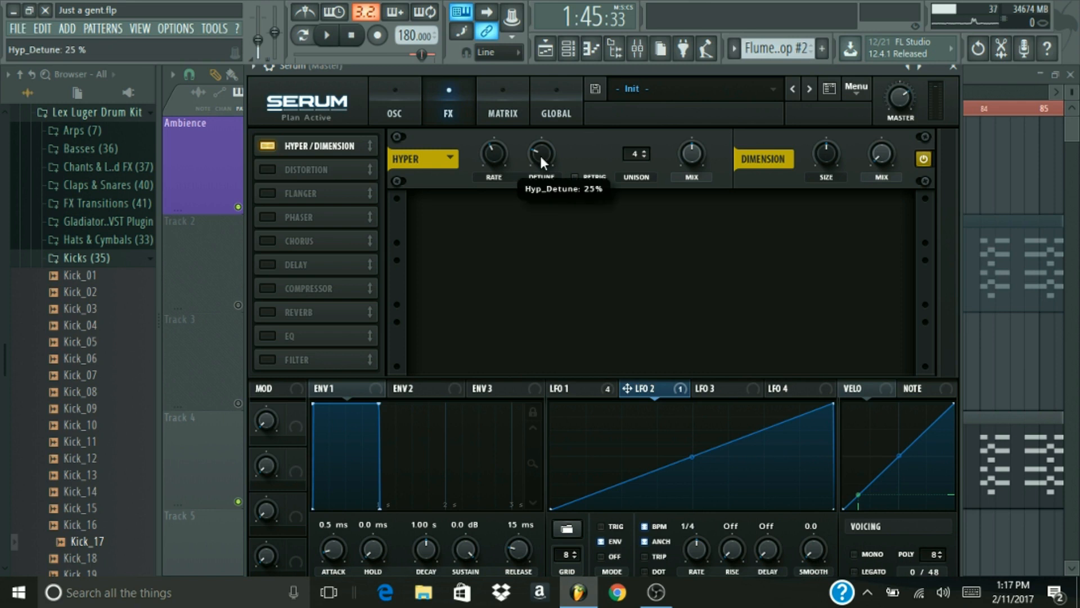
mouse_move(620, 142)
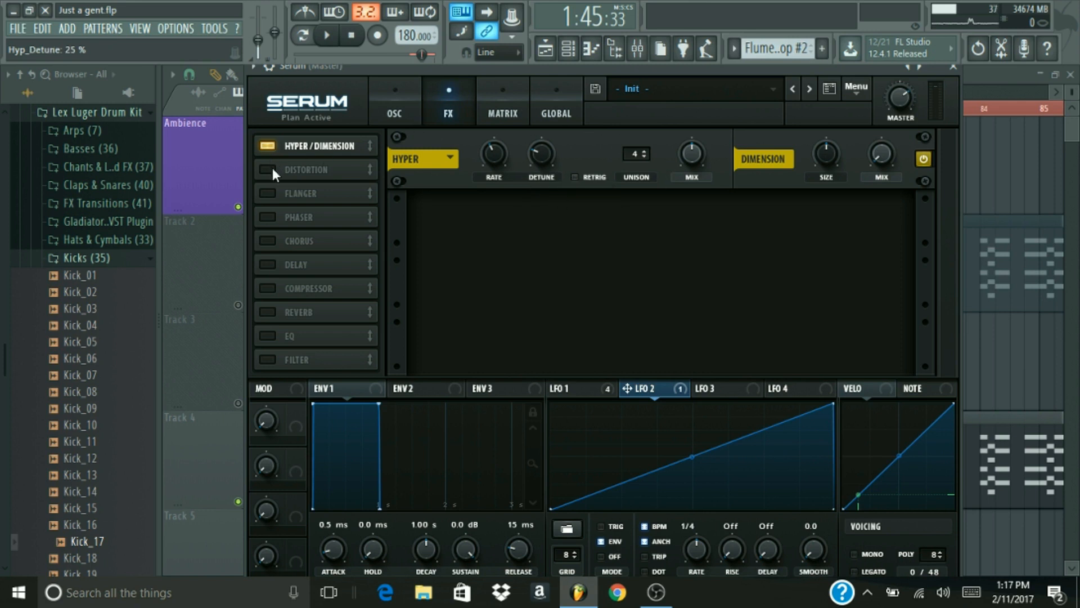
Enable Tube distortion with LFO 1 driving Drive at amount 44, then preview and stop.
left_click(265, 170)
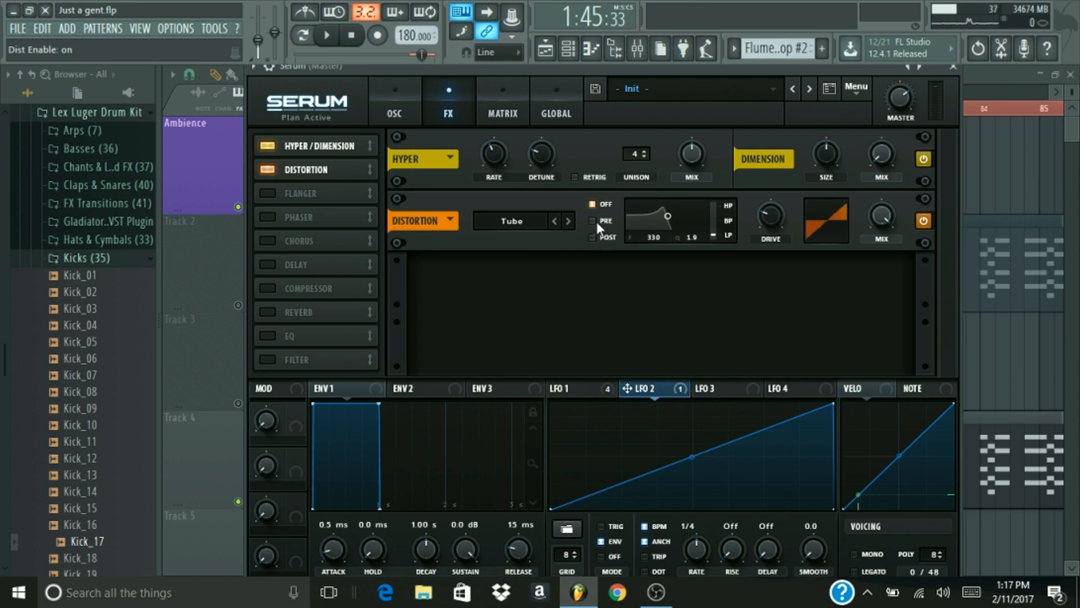
mouse_move(770, 219)
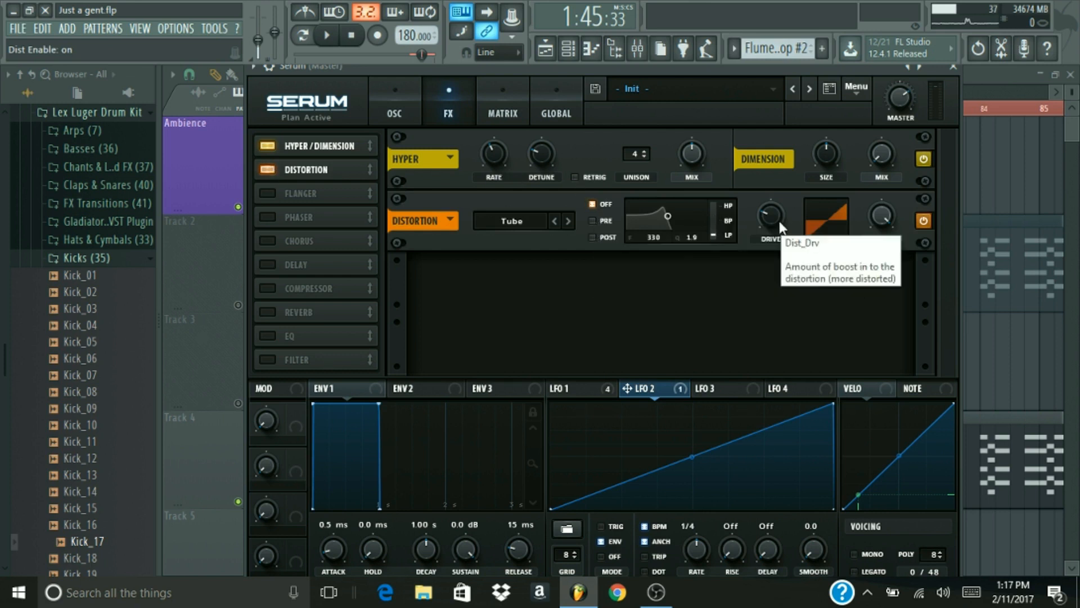
mouse_move(510, 310)
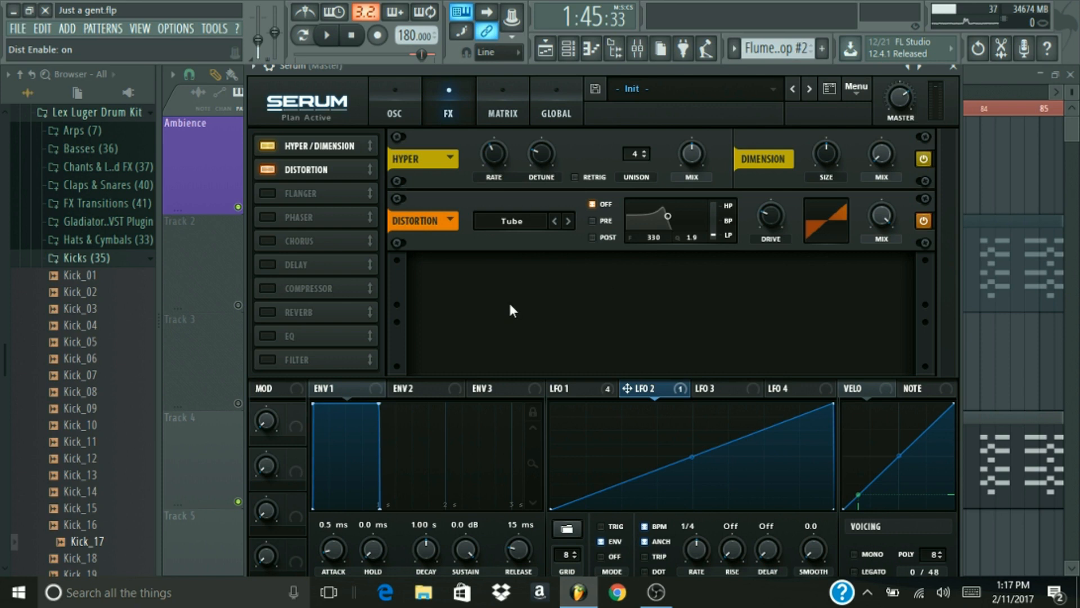
left_click(561, 389)
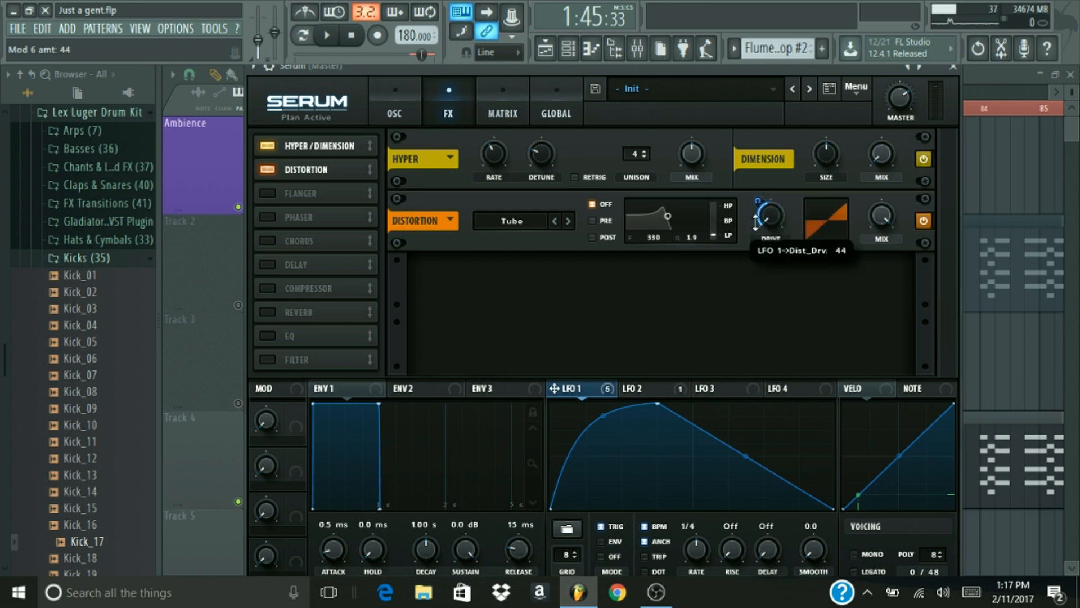
mouse_move(770, 216)
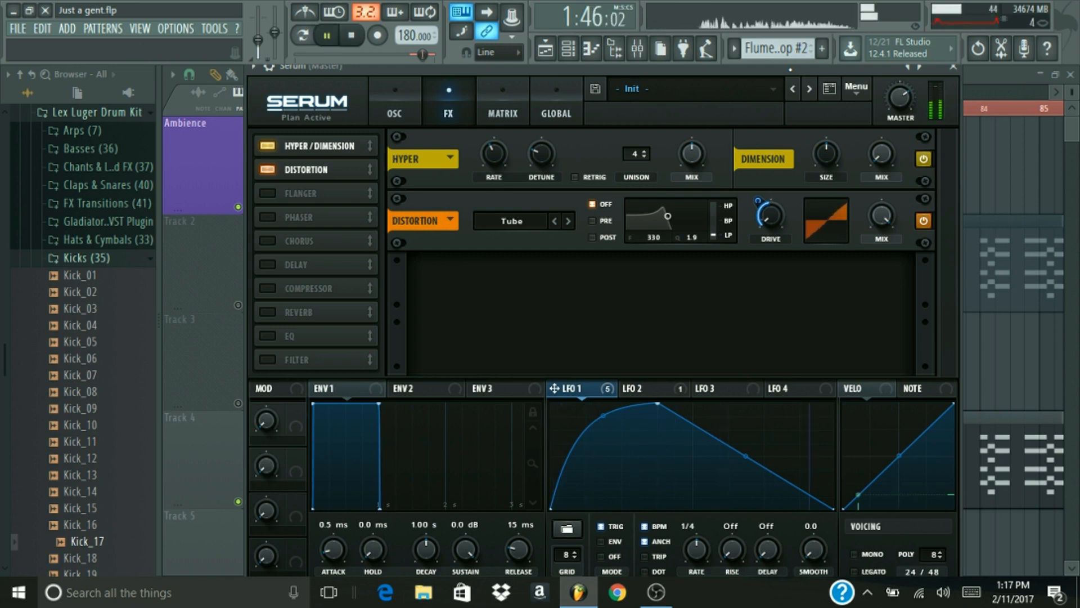
left_click(327, 35)
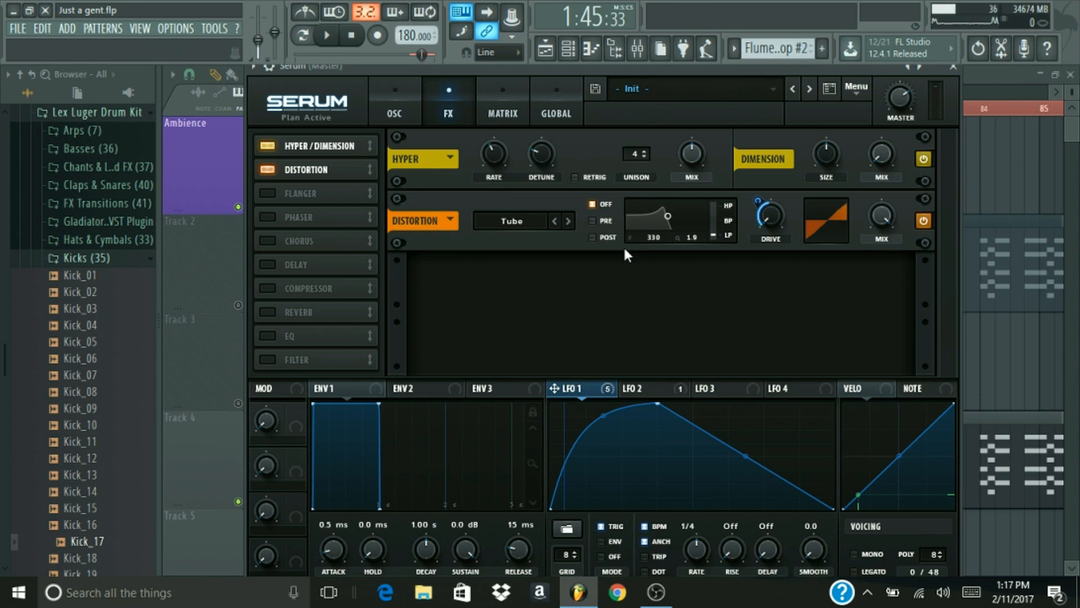
mouse_move(721, 260)
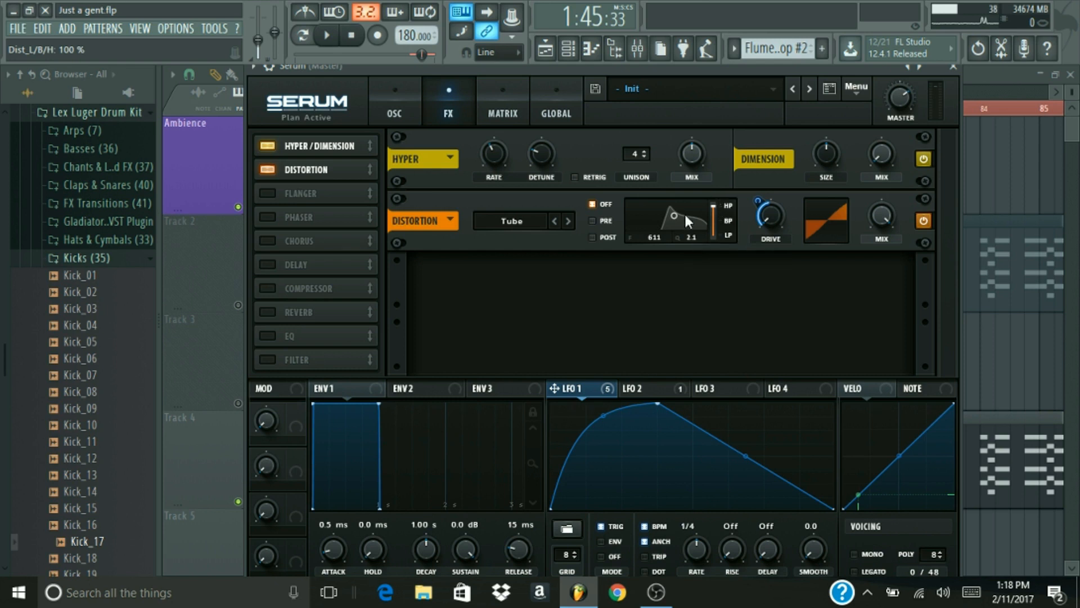
mouse_move(594, 226)
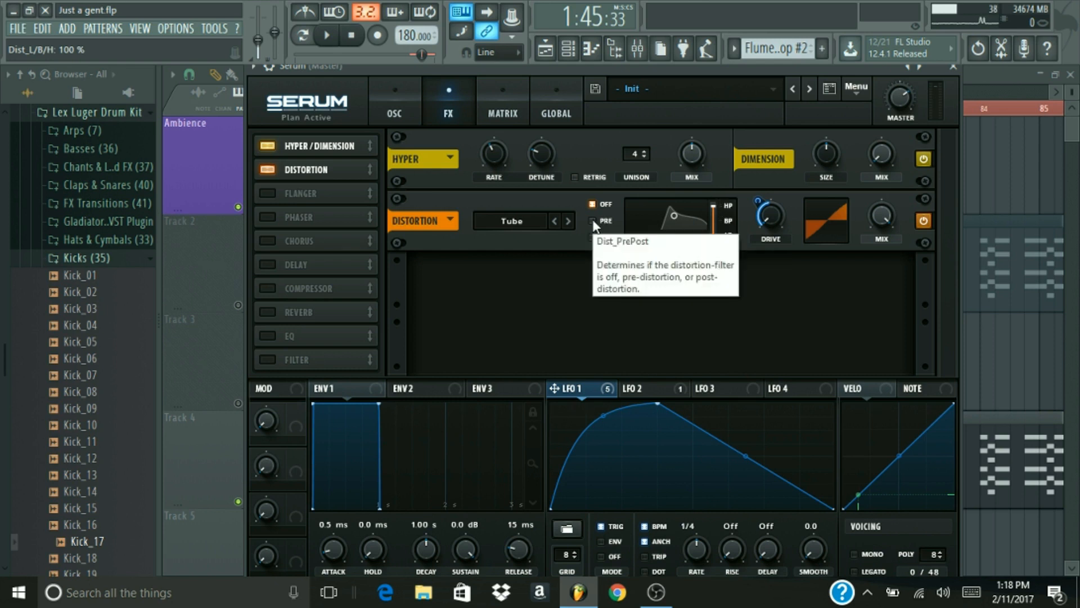
Place the Tube distortion filter before the distortion and open direct entry for its 611 Hz frequency.
left_click(592, 221)
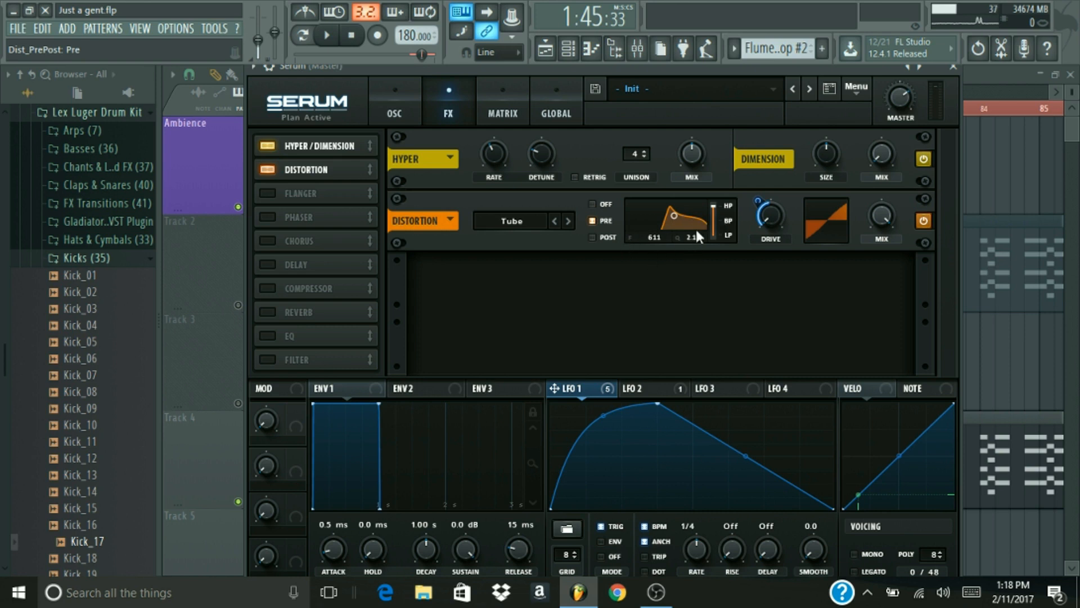
mouse_move(780, 224)
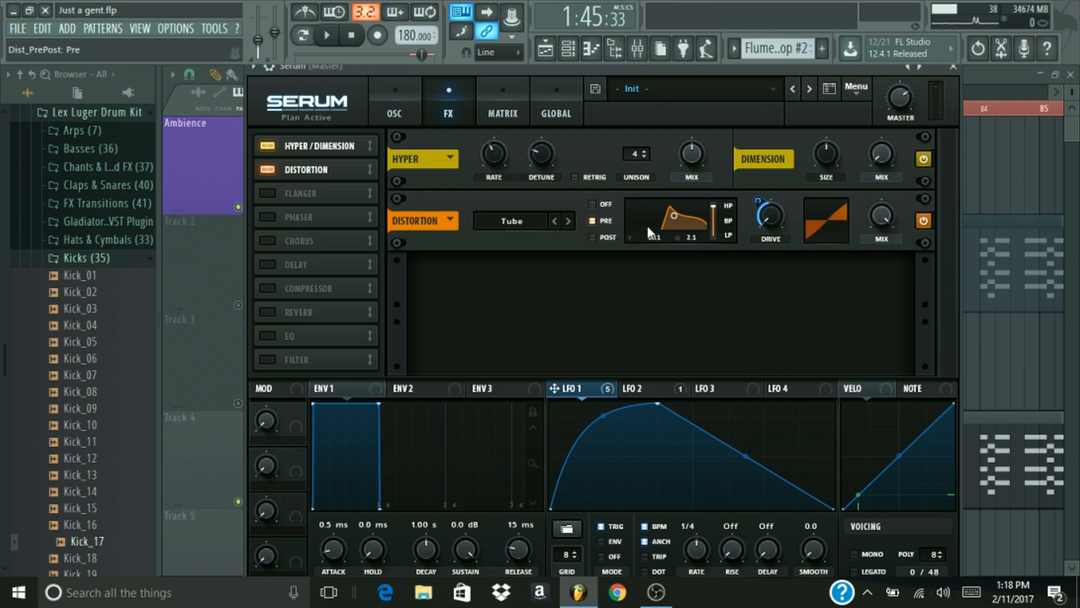
double_click(651, 228)
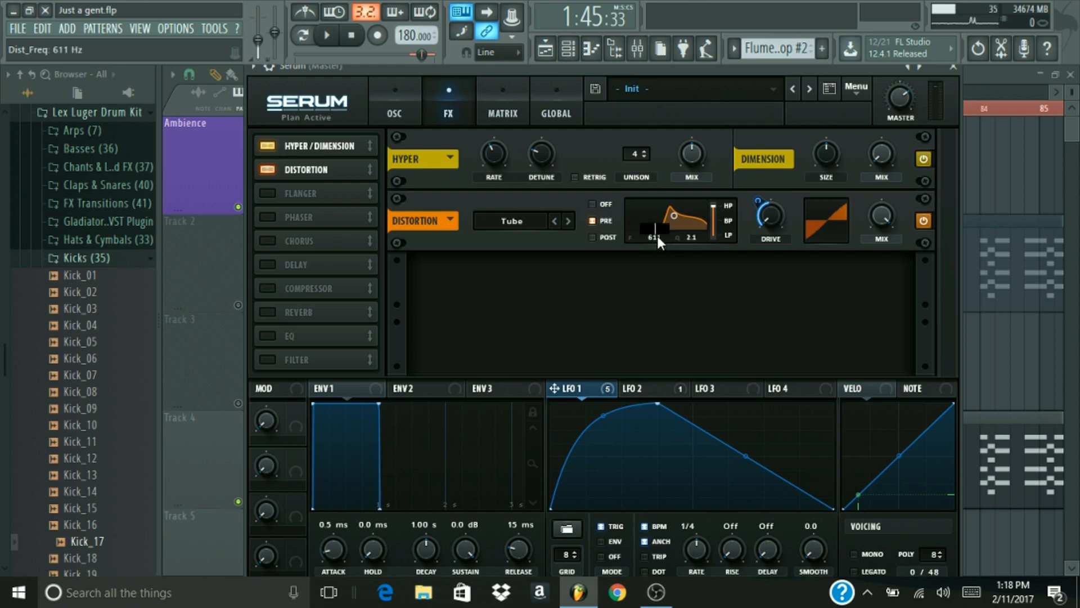
left_click(592, 237)
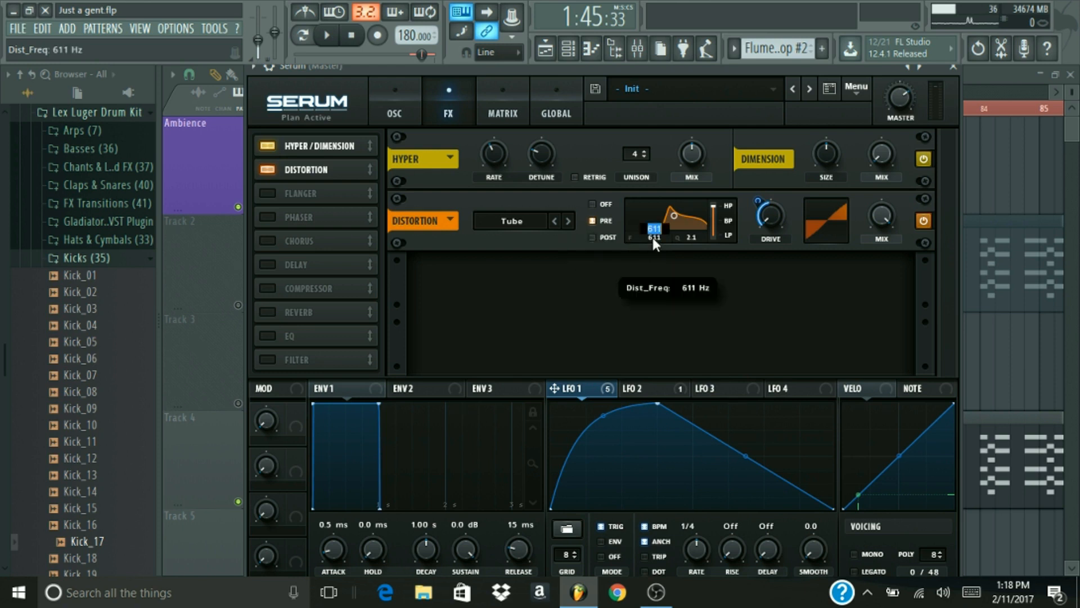
mouse_move(520, 104)
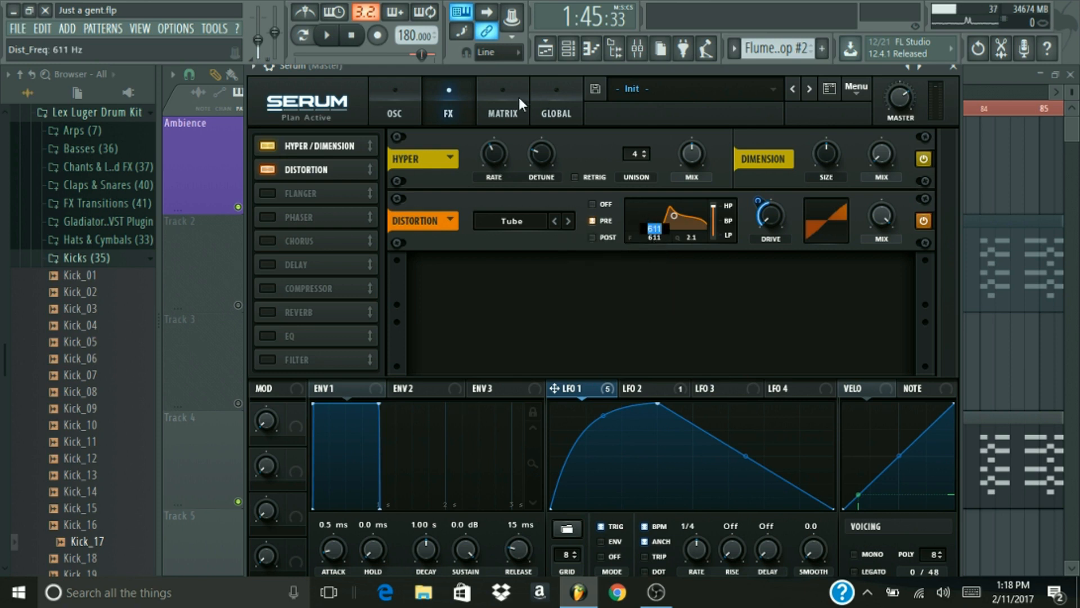
Check Serum's Global settings page, then return to the FX page.
left_click(555, 102)
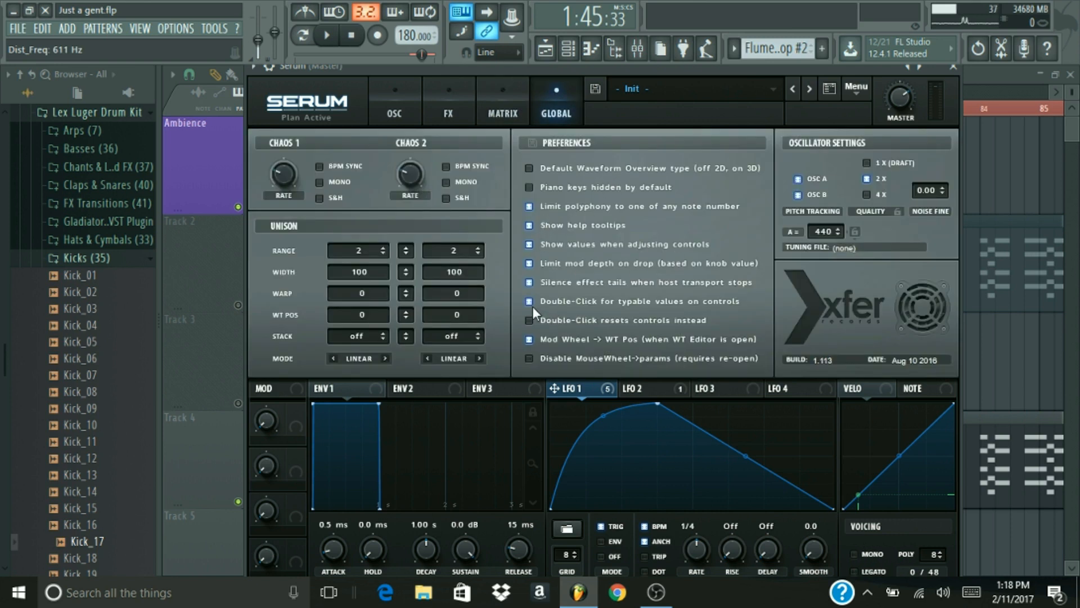
mouse_move(682, 310)
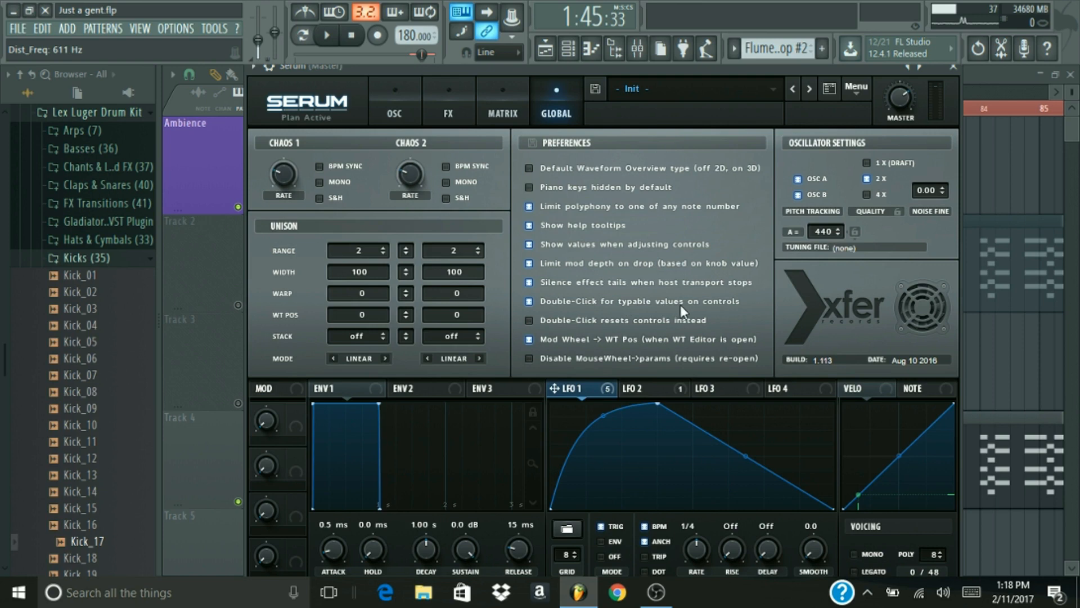
mouse_move(501, 100)
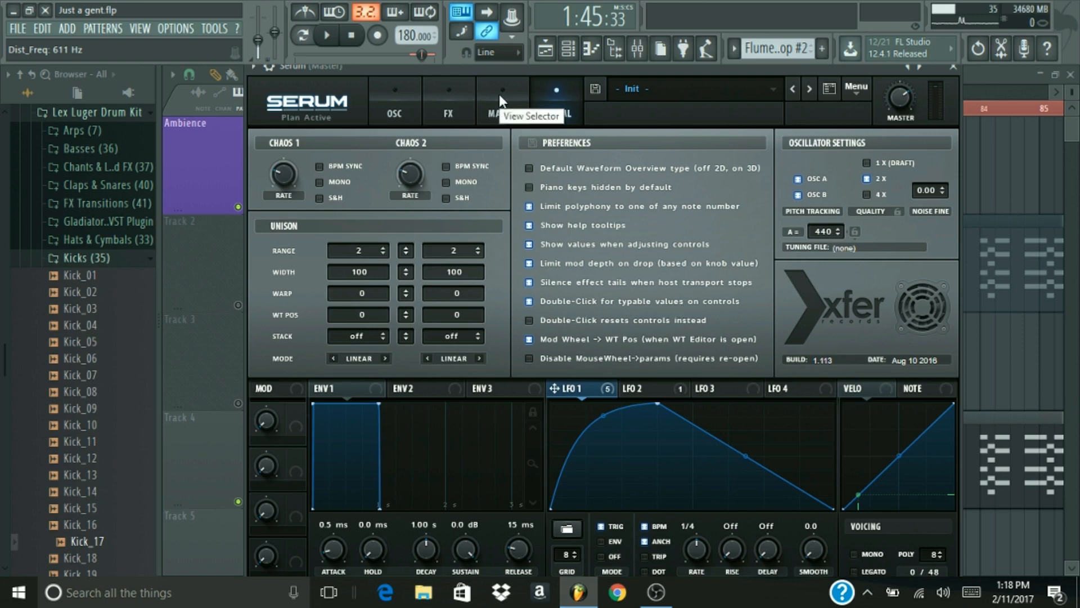
left_click(446, 101)
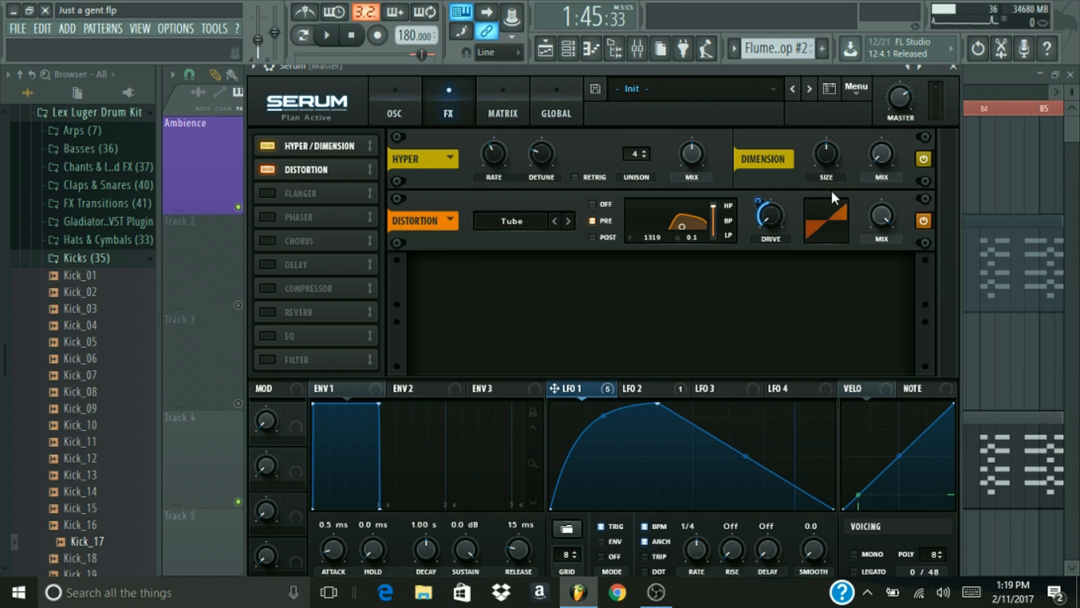
mouse_move(672, 322)
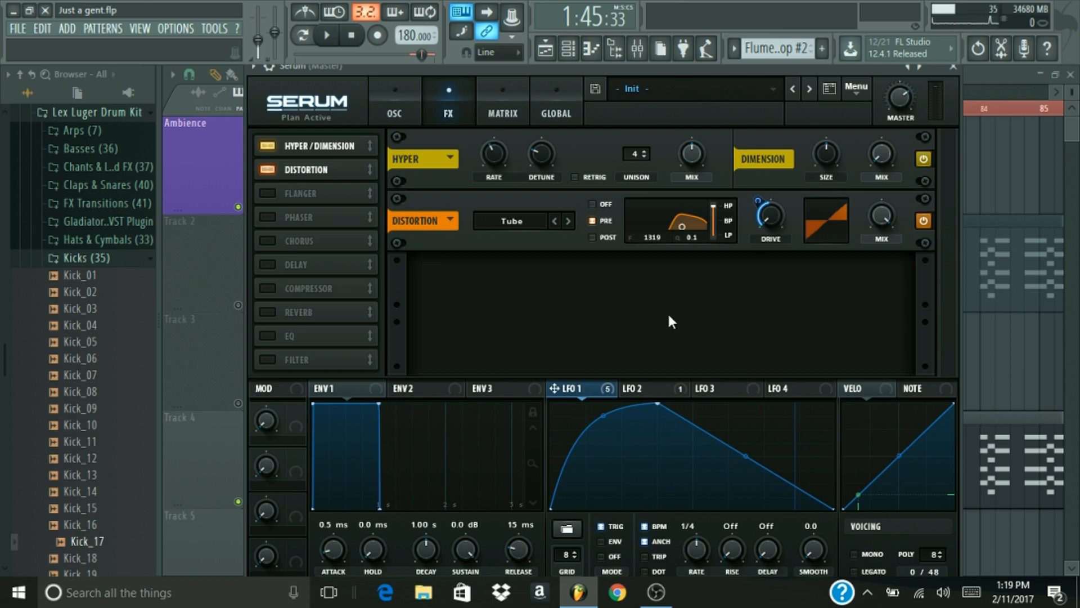
mouse_move(887, 229)
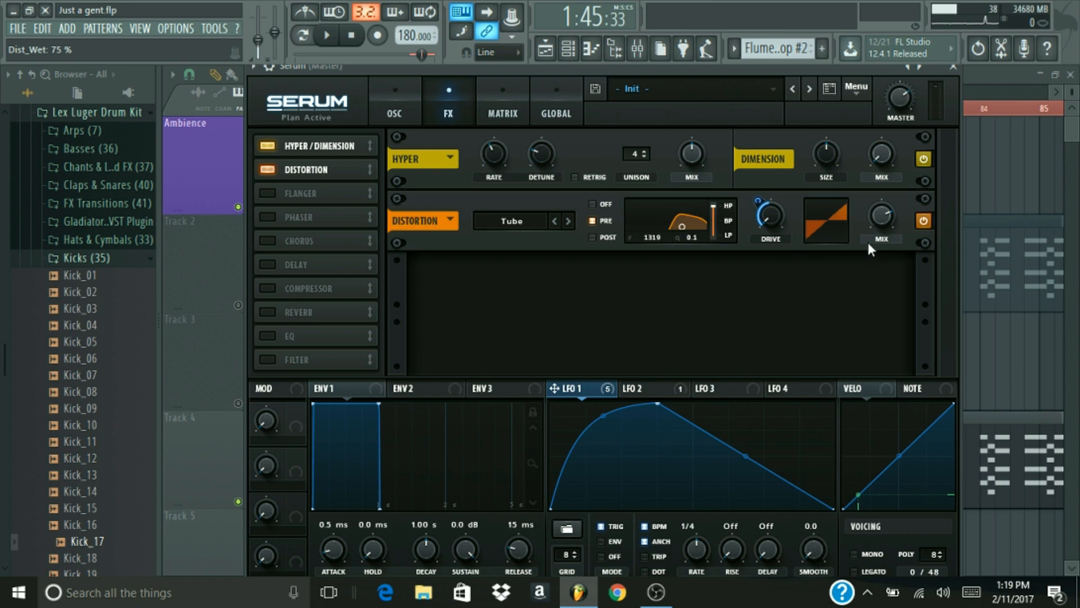
mouse_move(880, 217)
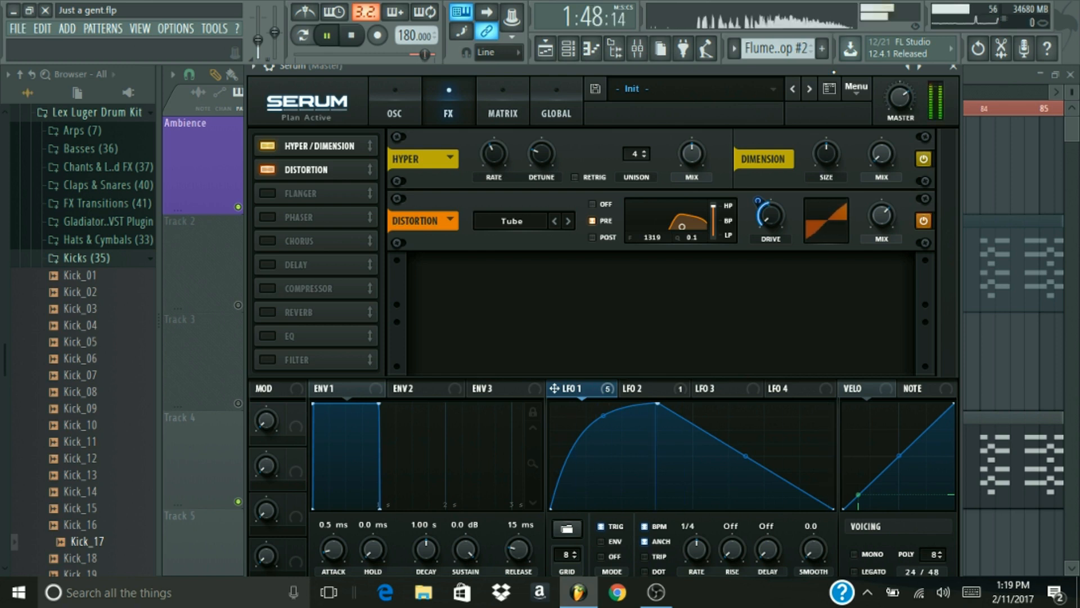
Stop playback after auditioning the distortion at 1319 Hz, Q 0.1, 75% mix.
left_click(325, 35)
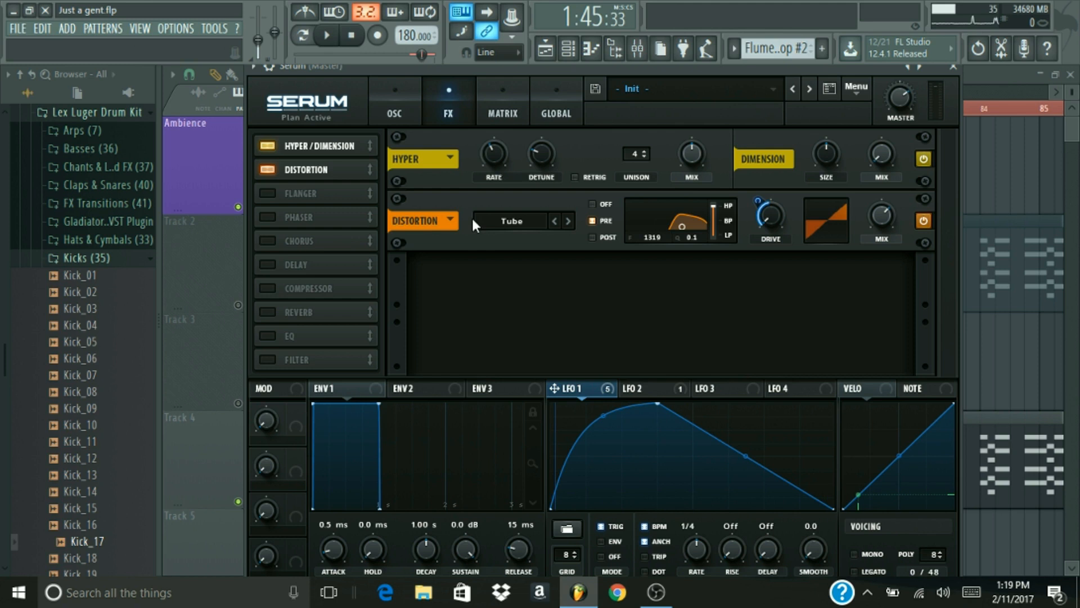
Switch on the Phaser module in Serum's FX list.
left_click(265, 217)
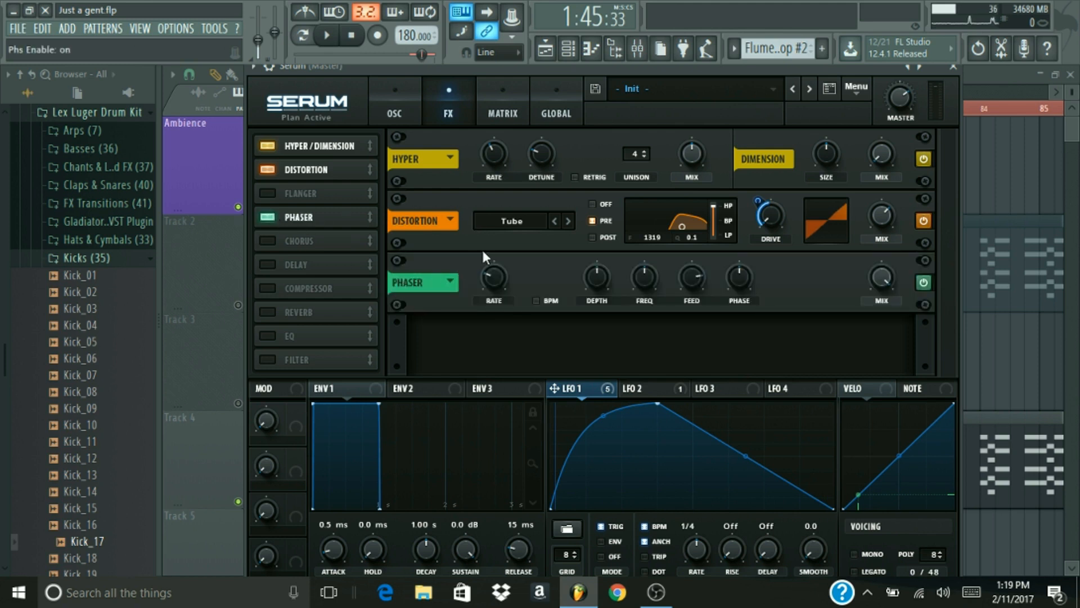
mouse_move(493, 279)
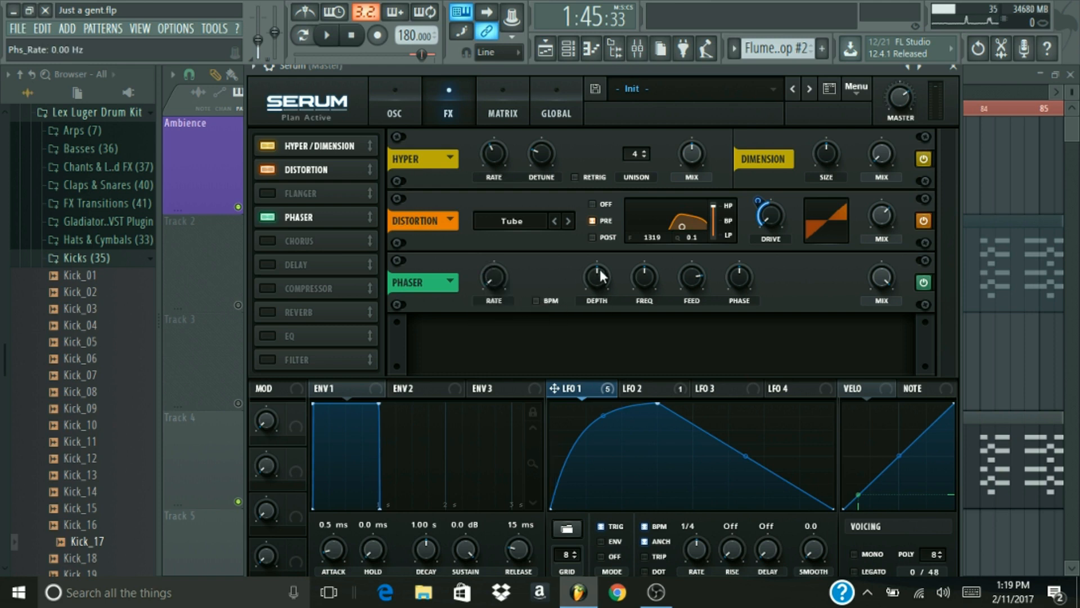
mouse_move(641, 292)
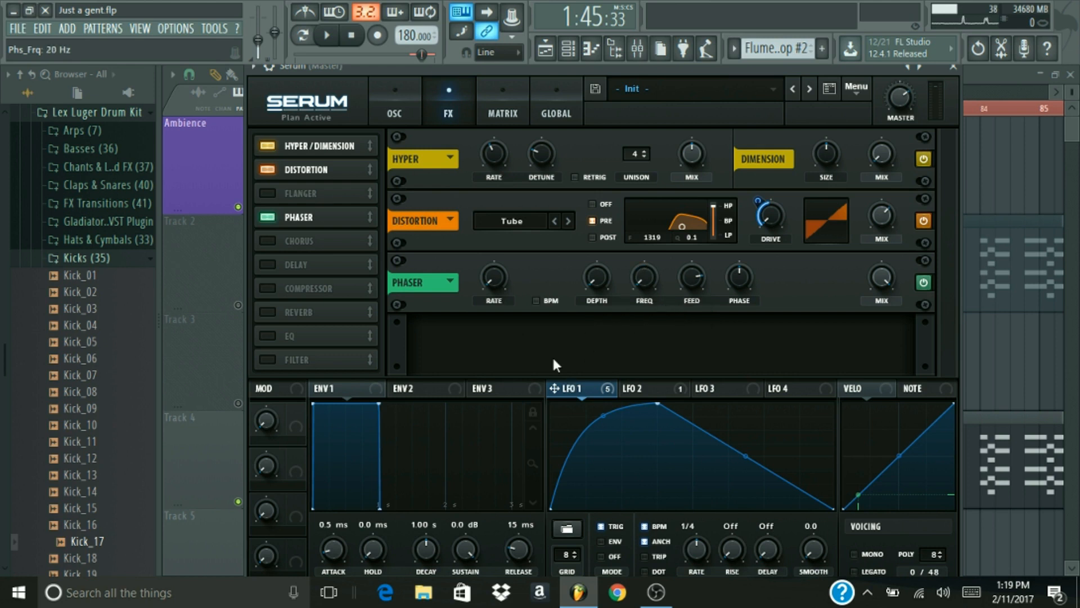
mouse_move(674, 280)
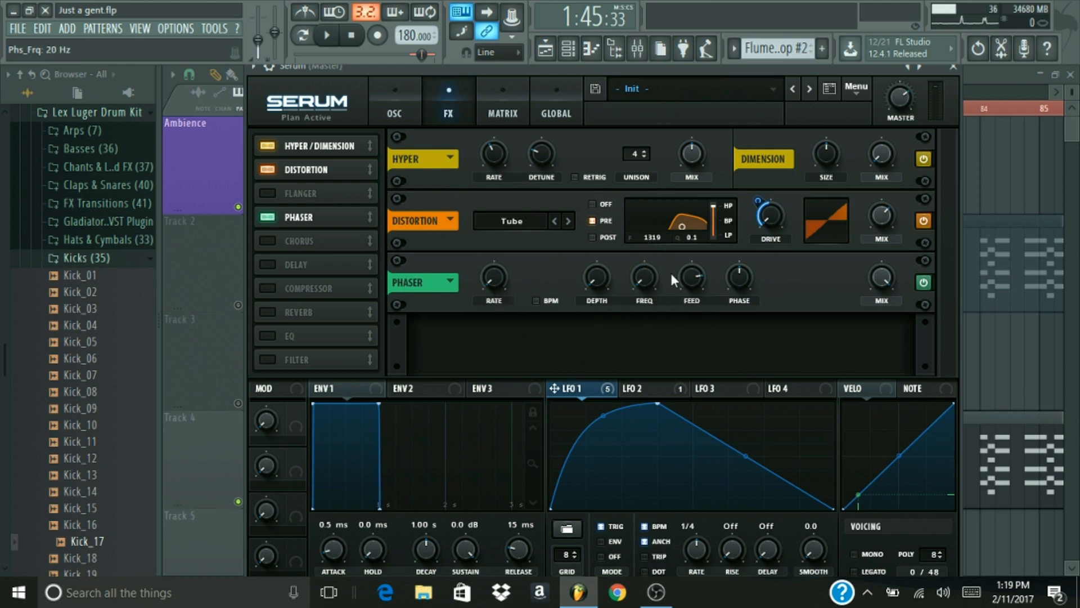
mouse_move(595, 282)
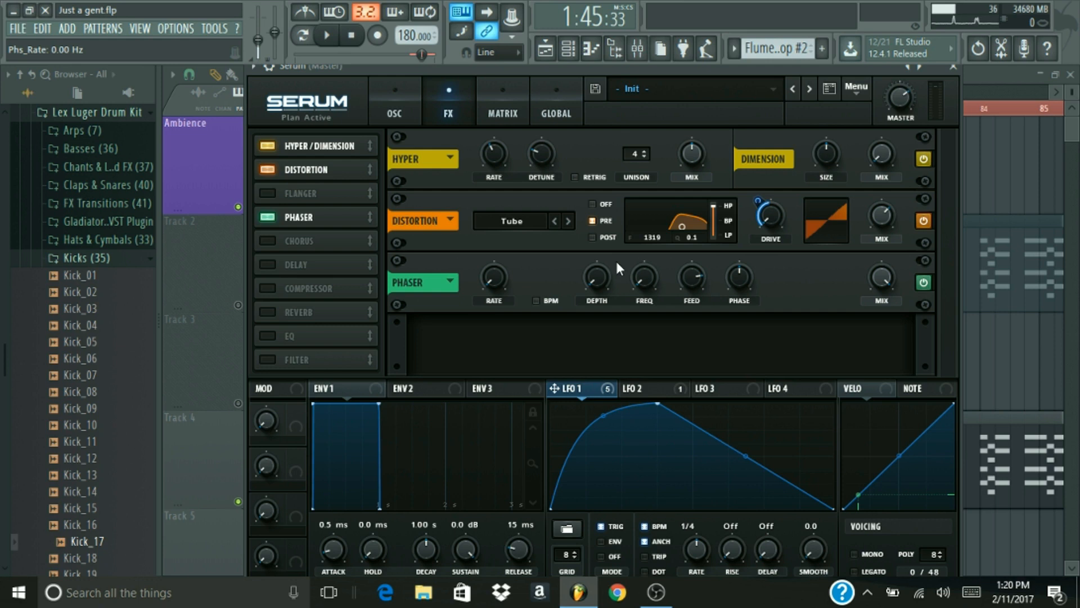
mouse_move(728, 187)
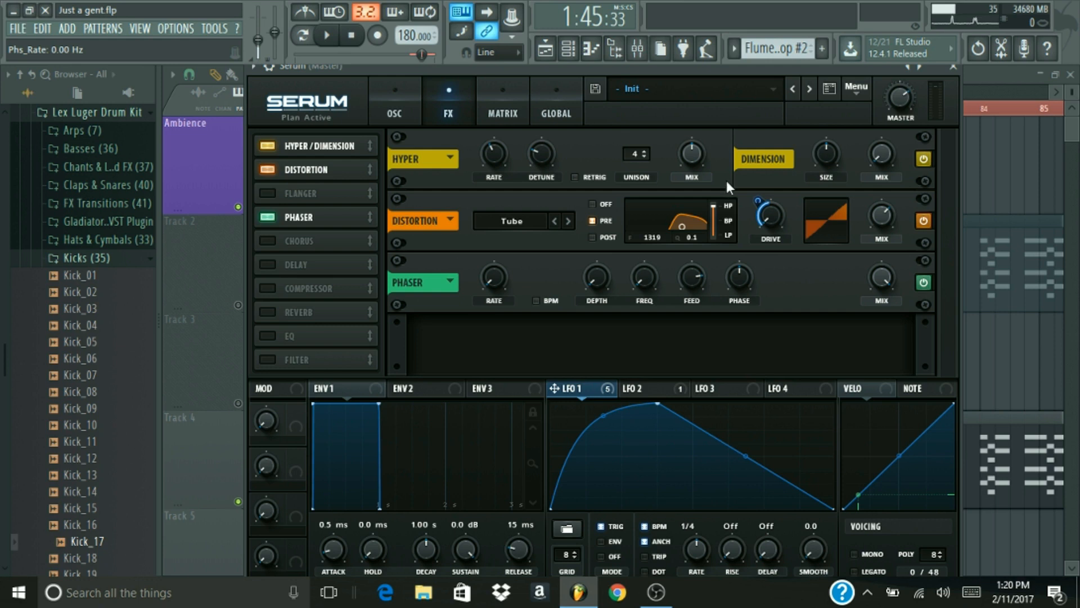
mouse_move(647, 220)
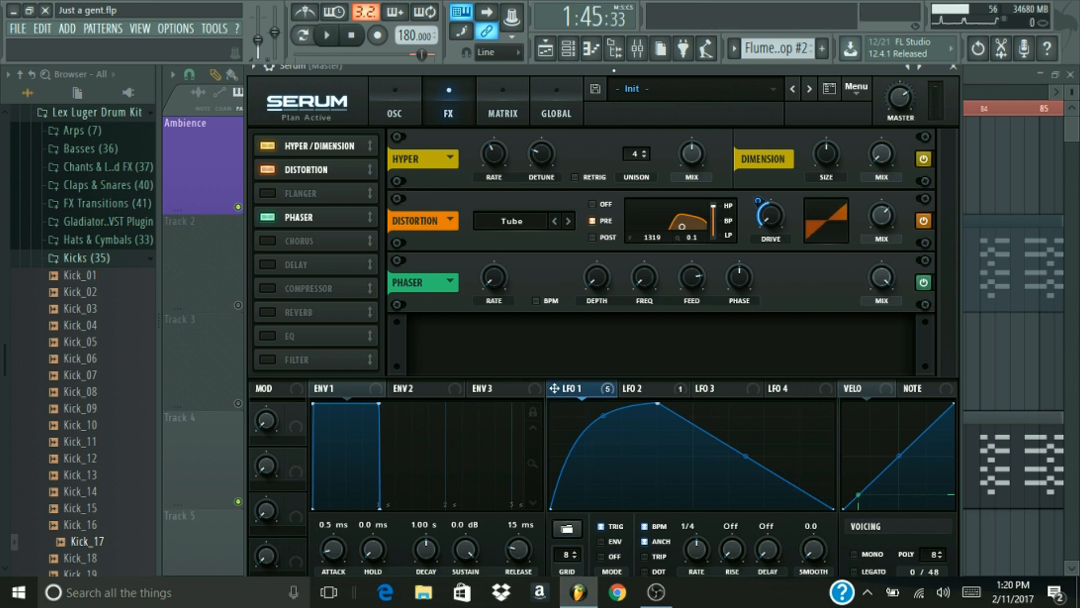
mouse_move(353, 236)
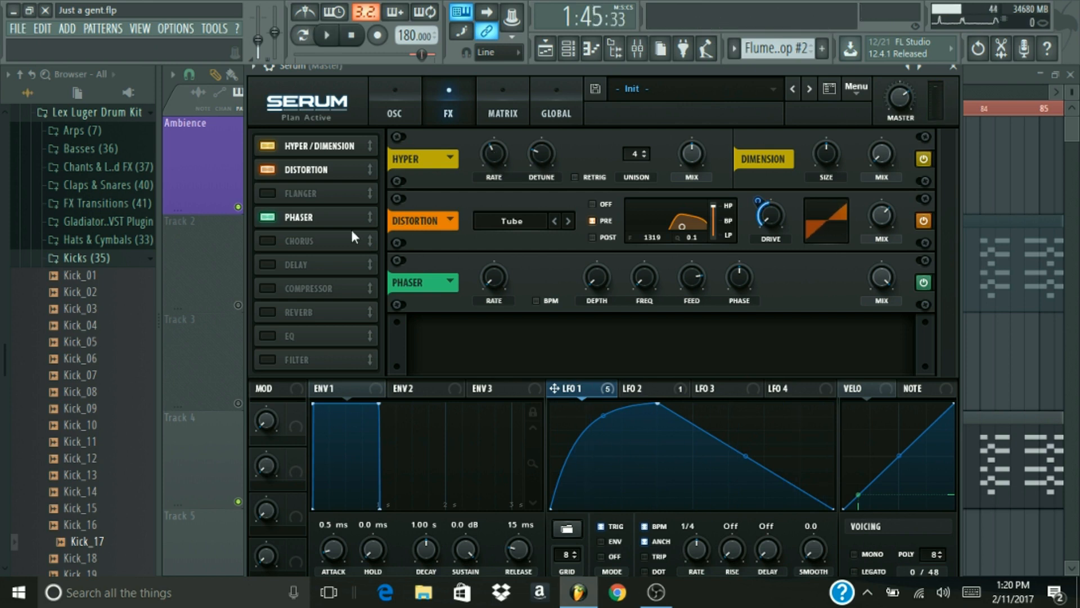
Switch on Serum's EQ module with low cut and -6.3 dB high shelf.
left_click(264, 336)
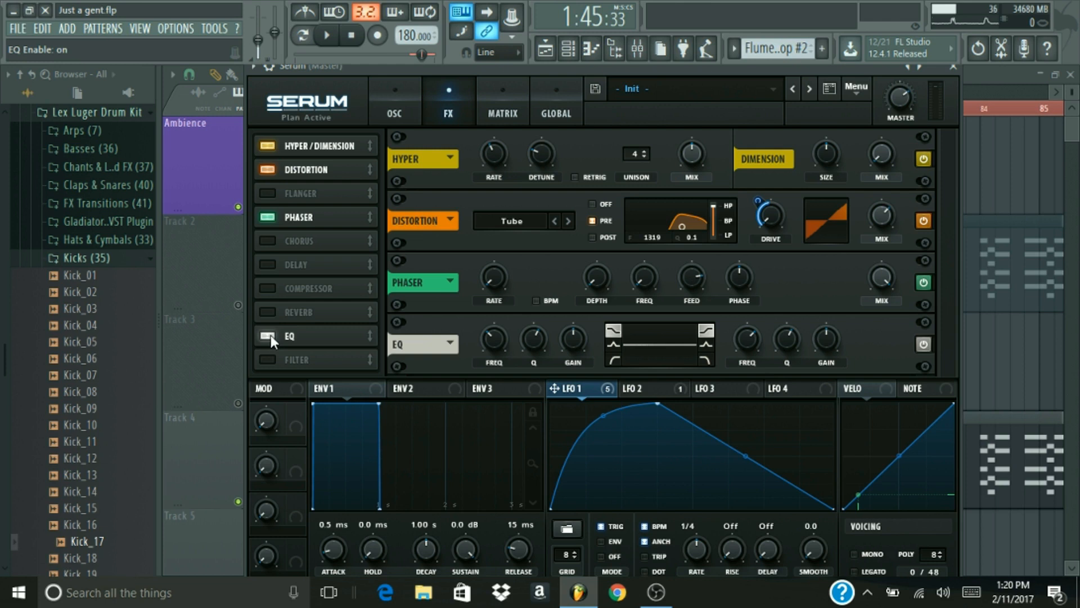
mouse_move(494, 341)
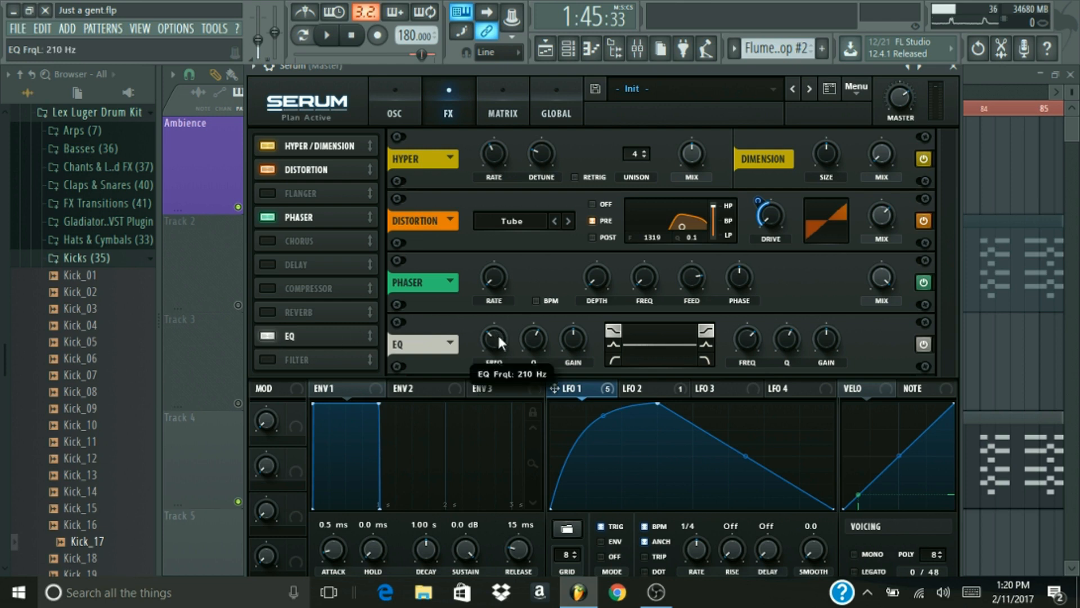
mouse_move(716, 344)
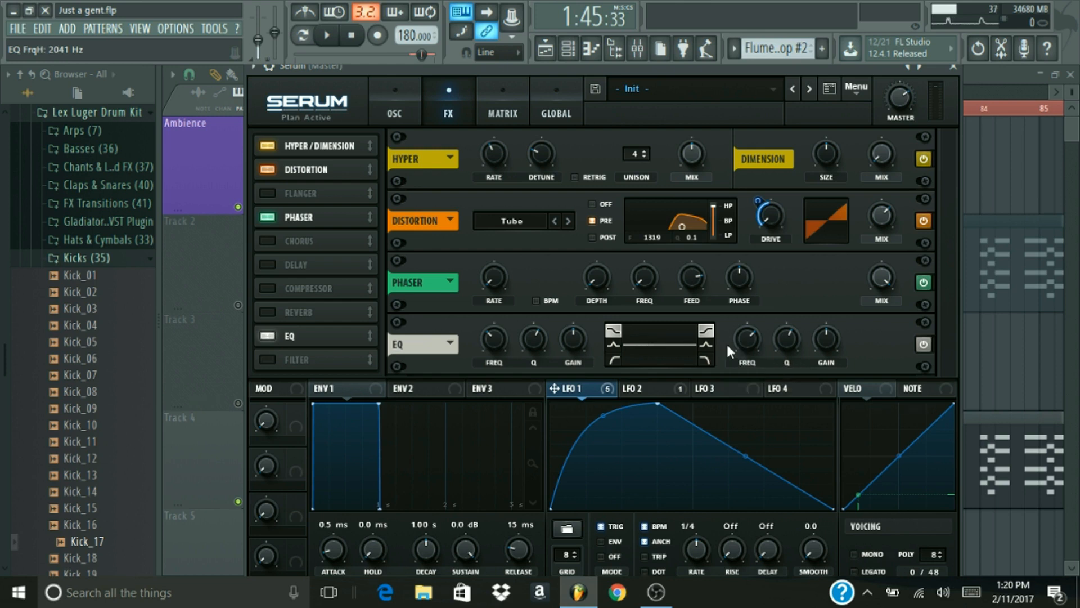
mouse_move(614, 356)
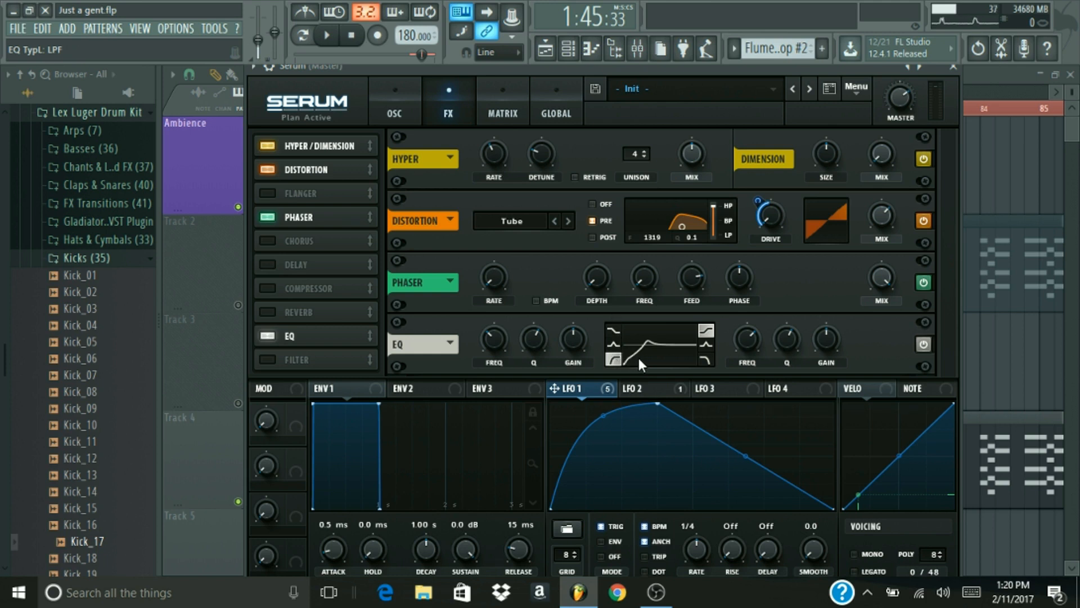
mouse_move(547, 347)
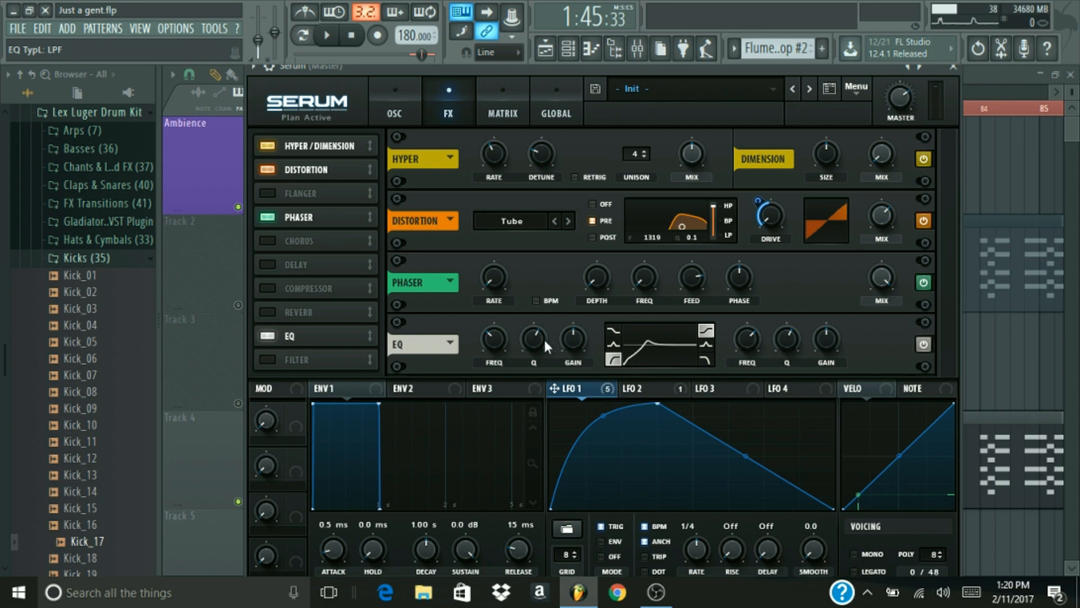
mouse_move(533, 341)
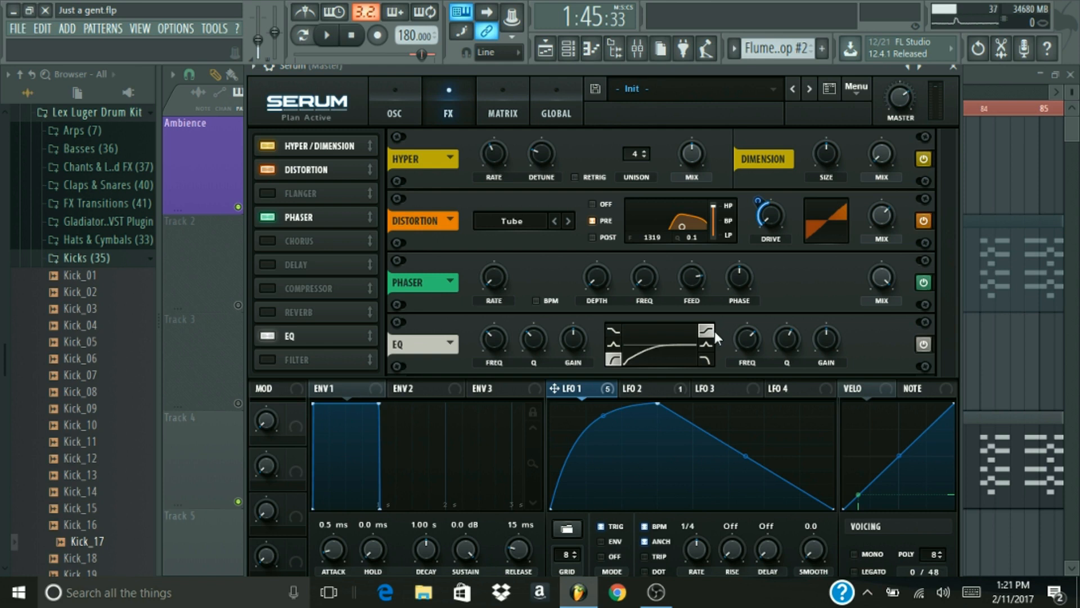
mouse_move(823, 348)
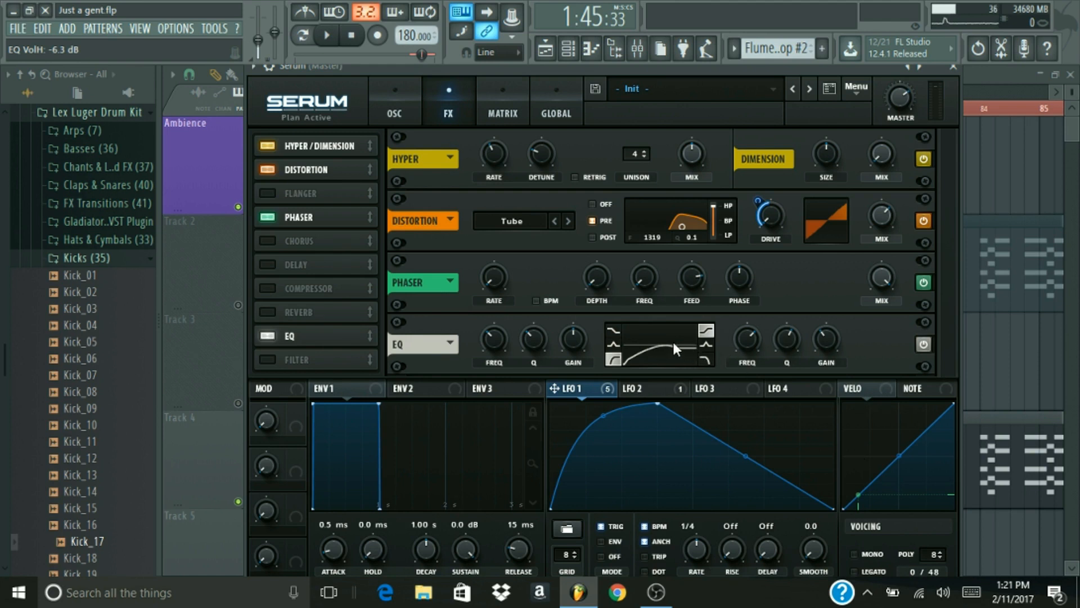
mouse_move(665, 362)
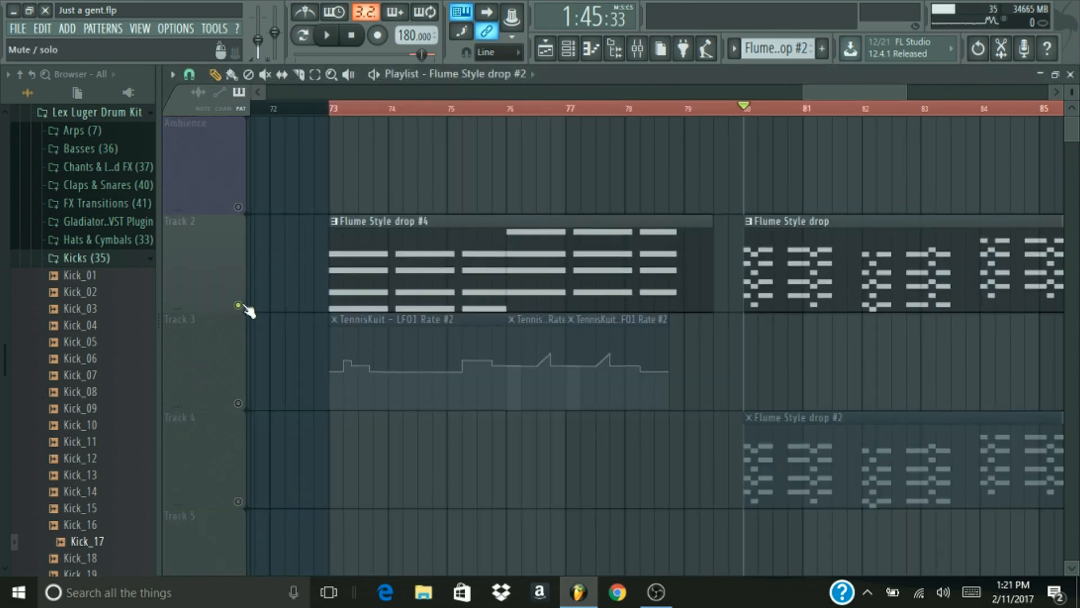
Route the Serum channel to mixer insert 18 from the Channel Rack.
left_click(326, 35)
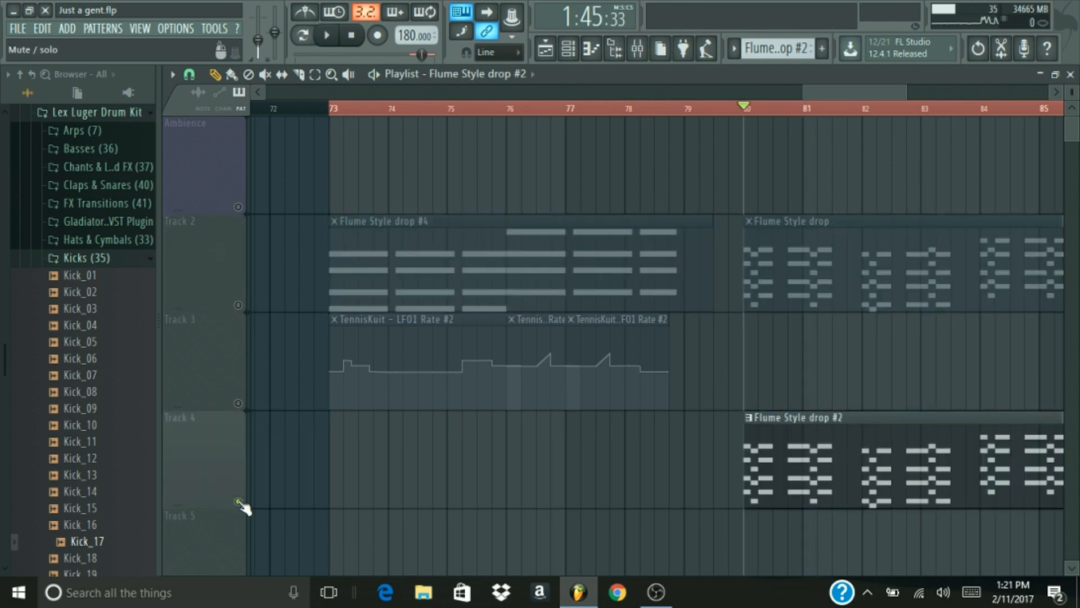
left_click(326, 35)
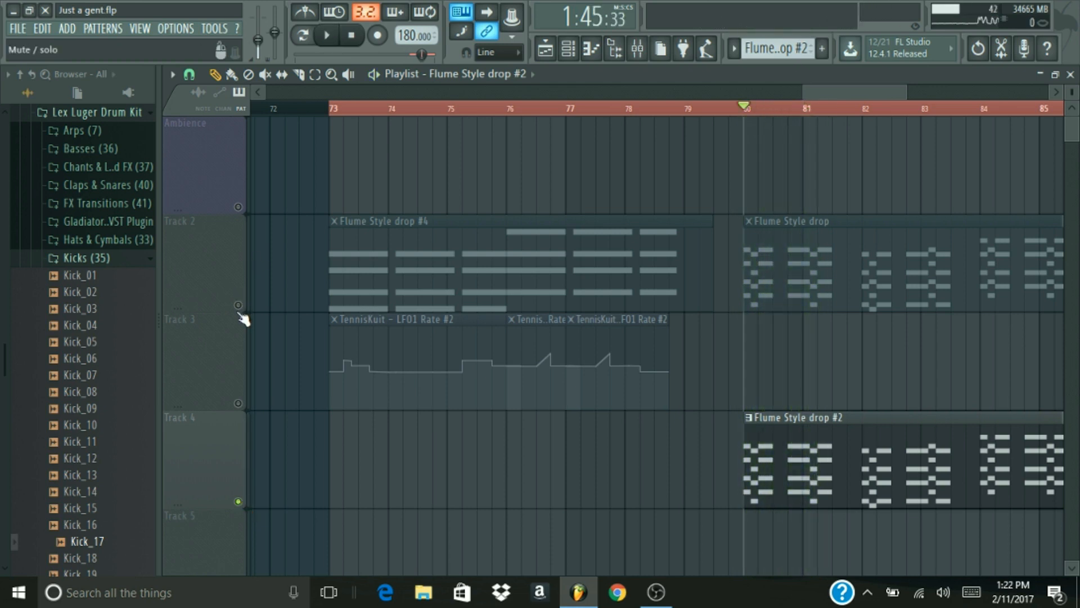
left_click(635, 49)
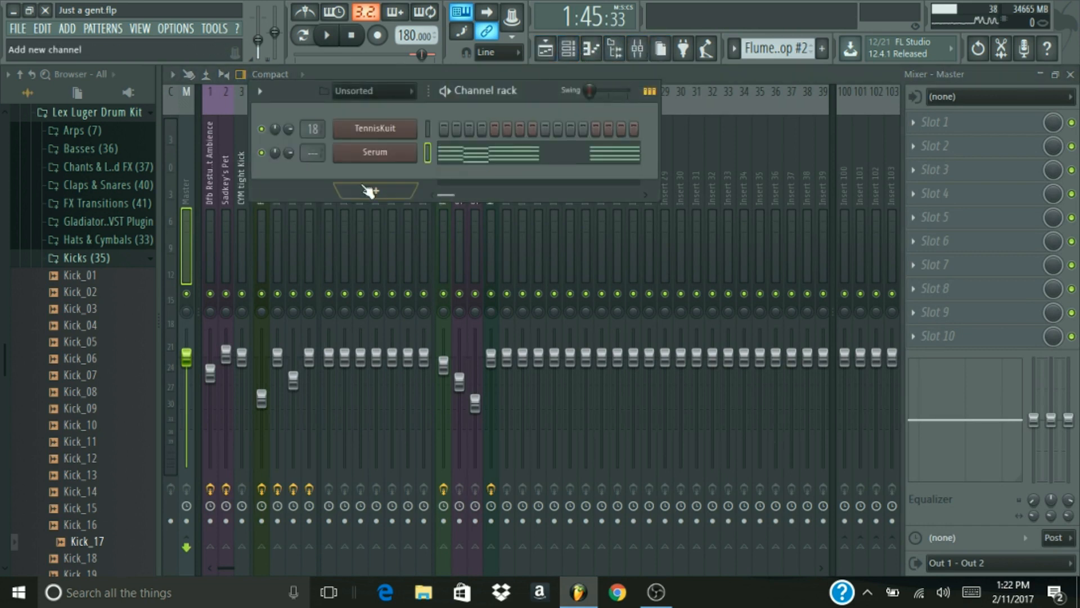
left_click(311, 151)
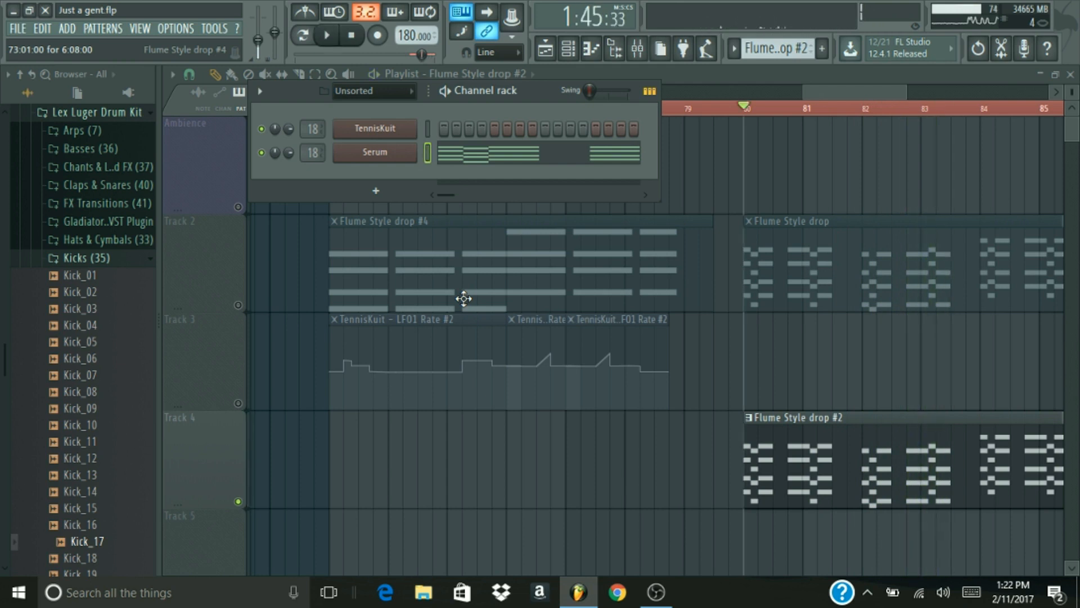
Show the mixer, select insert 18 Kuit LFO and open its FabFilter Pro-L.
left_click(637, 48)
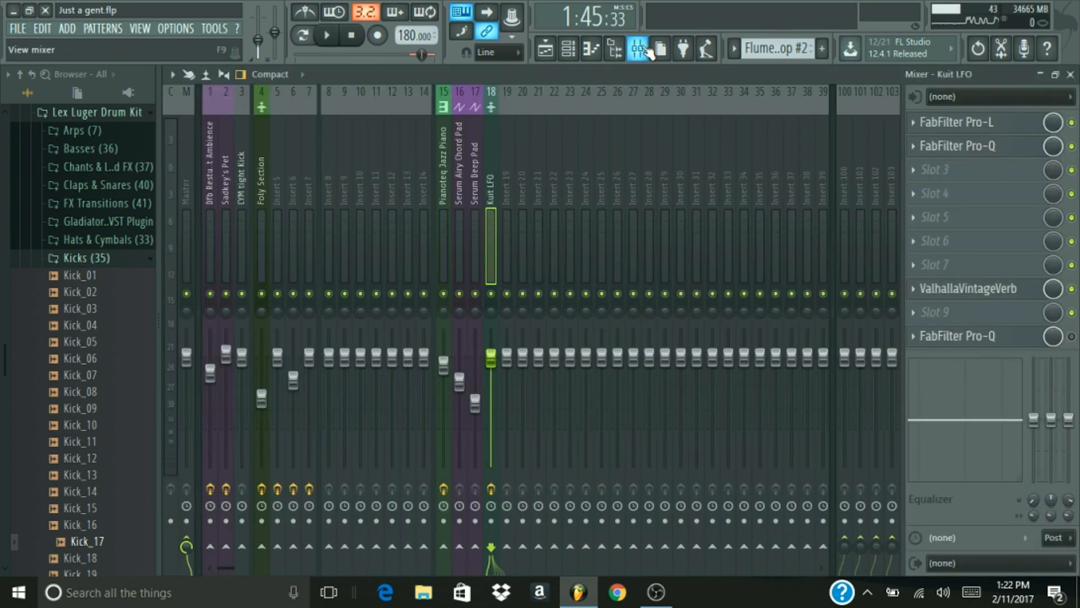
left_click(623, 49)
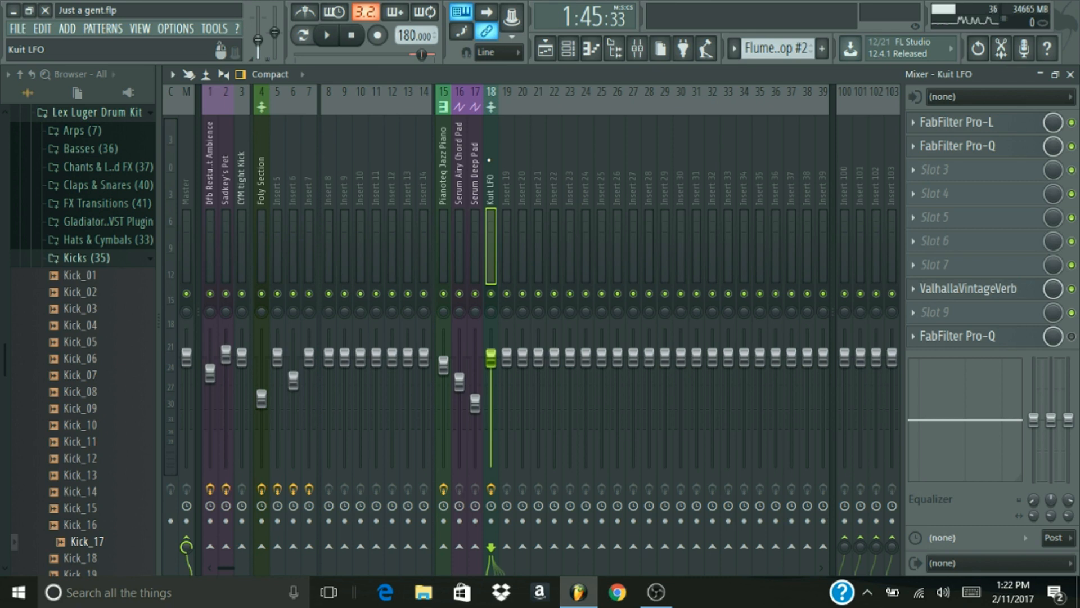
mouse_move(945, 283)
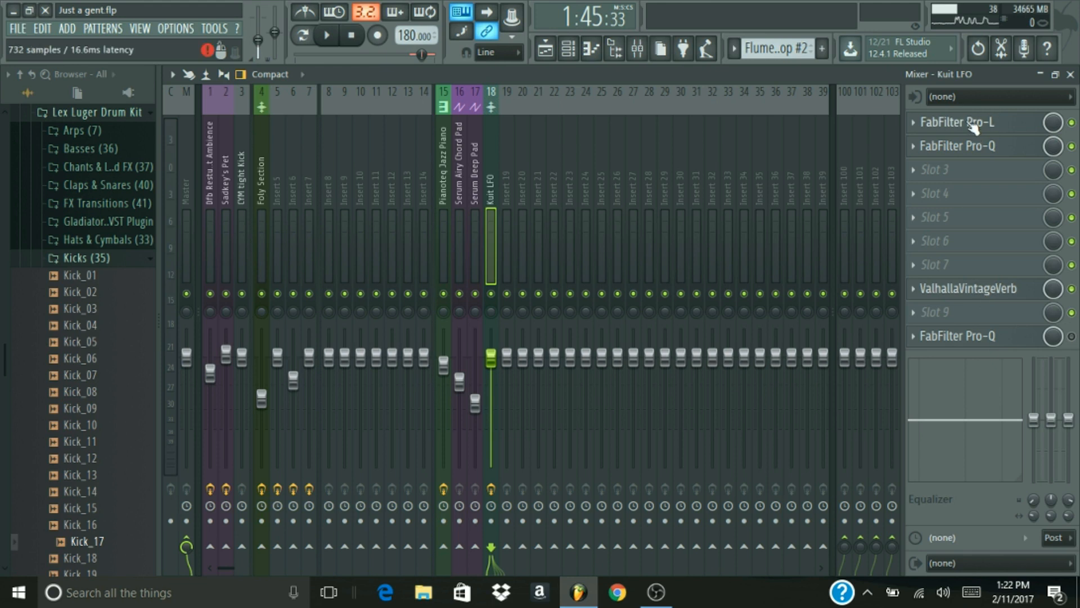
left_click(957, 122)
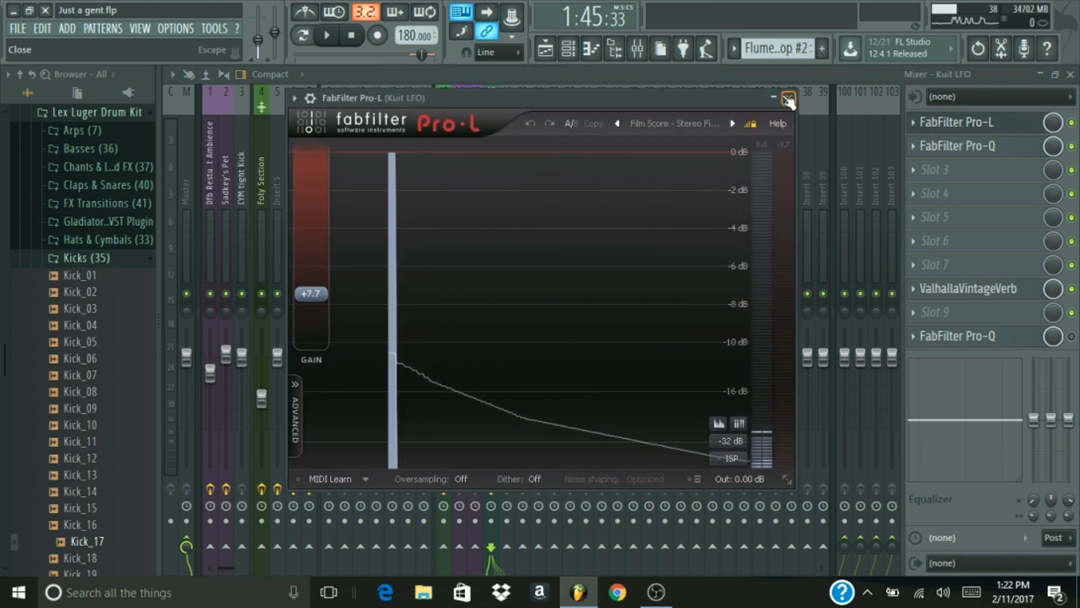
Close Pro-L, reposition the Pro-Q window to audition its bands, then close Pro-Q.
left_click(787, 98)
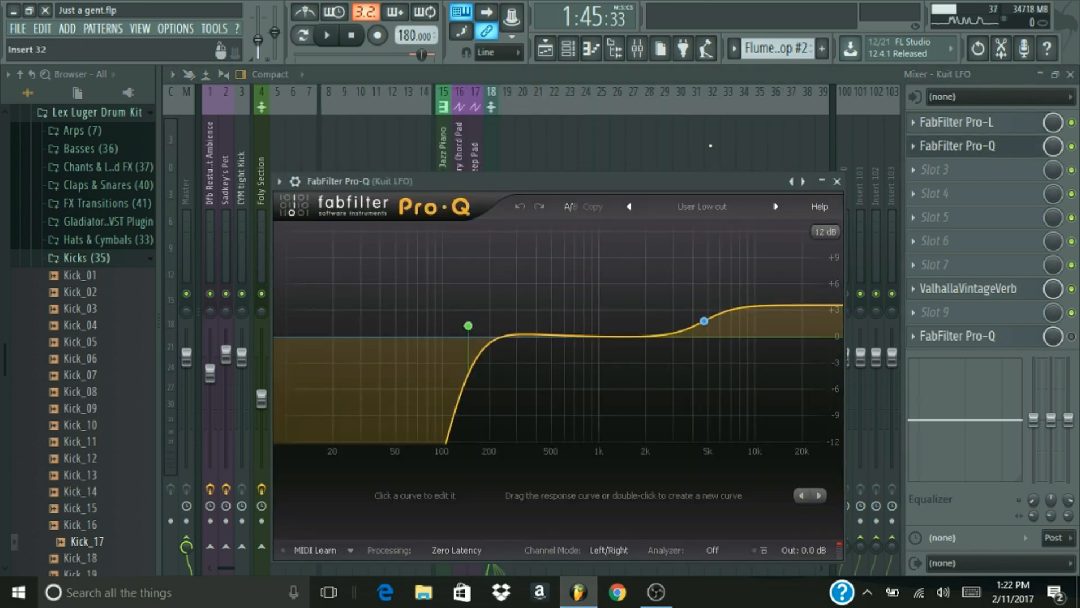
left_click_drag(352, 182, 353, 155)
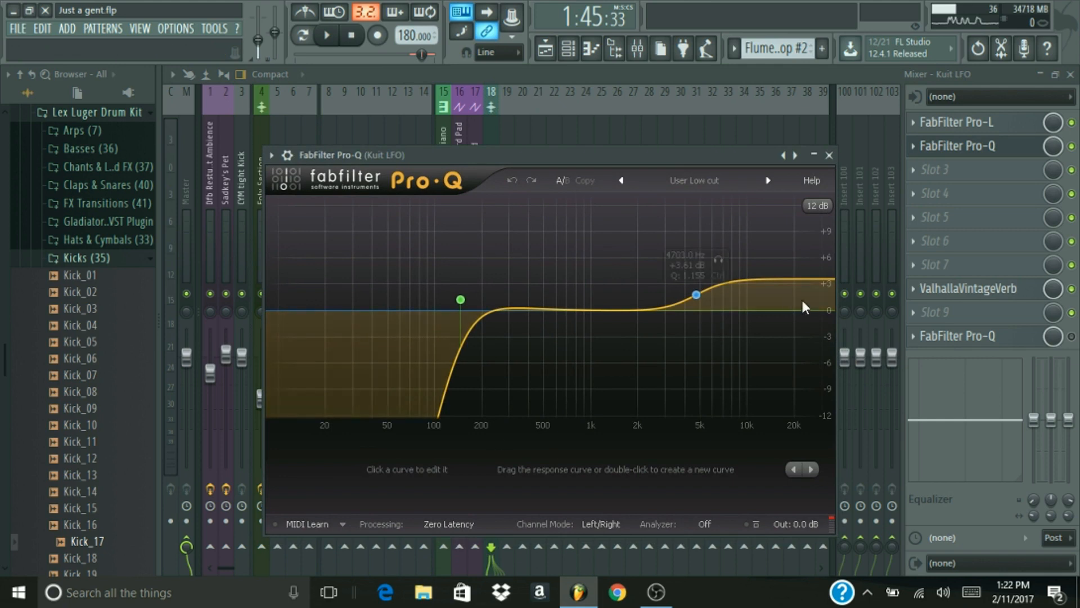
mouse_move(480, 350)
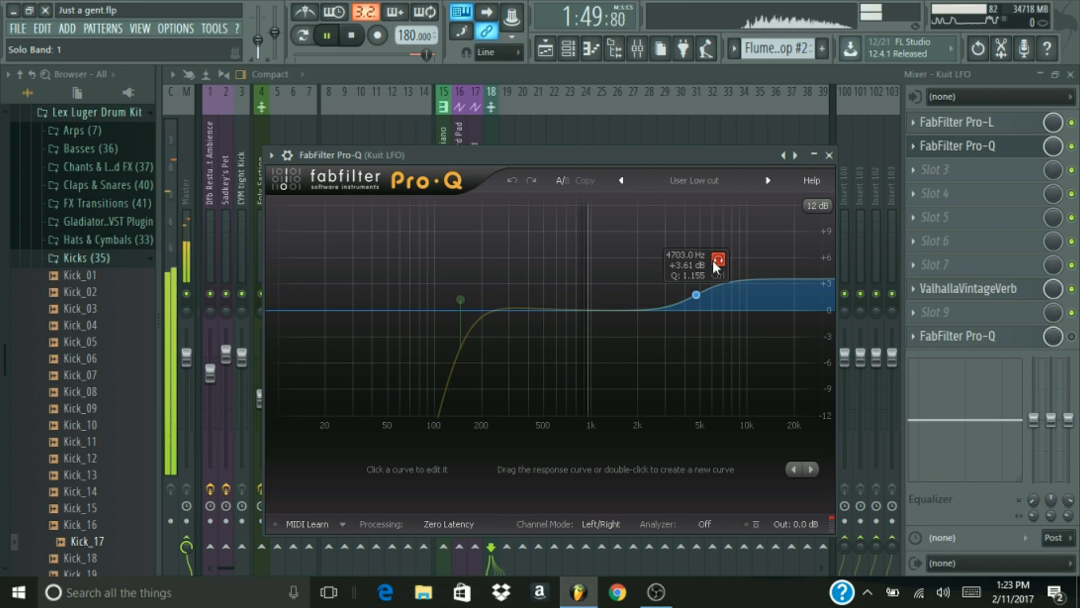
left_click(829, 154)
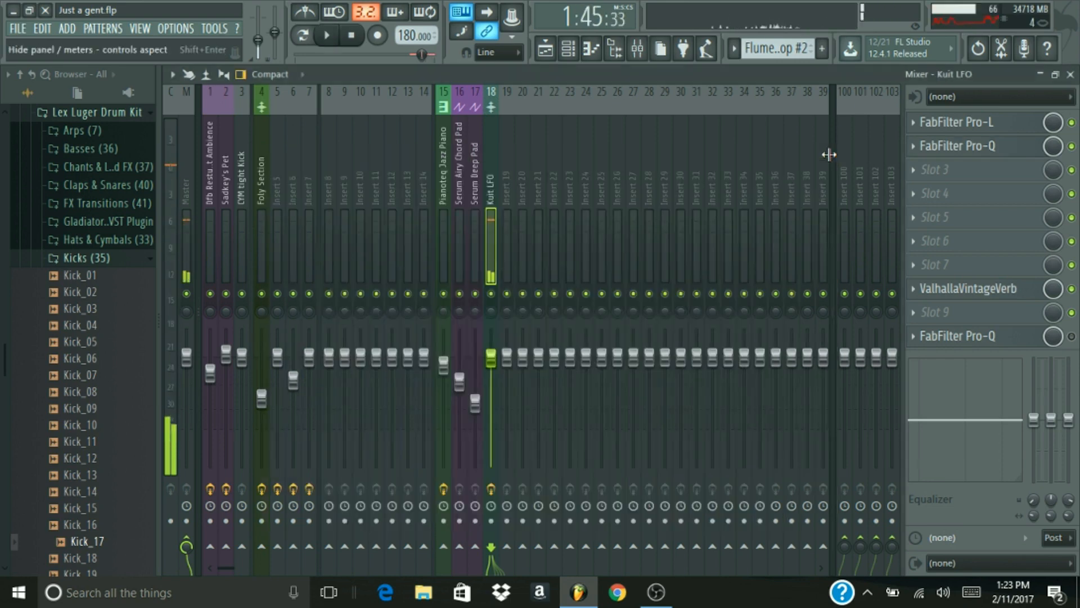
Open ValhallaVintageVerb, audition the song, and raise the reverb mix to 25.6%.
left_click(969, 288)
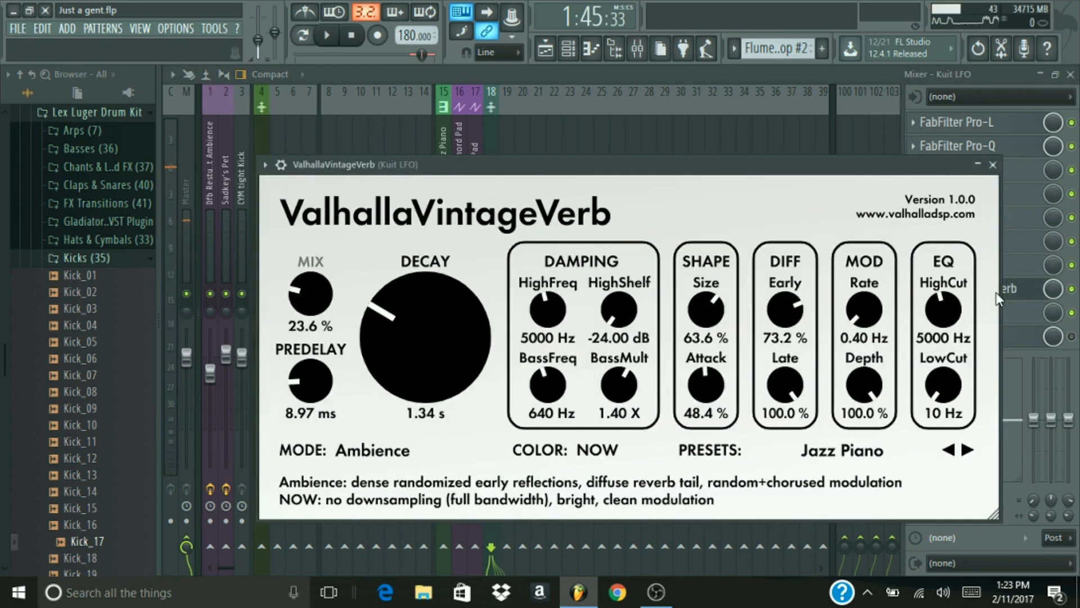
left_click(991, 165)
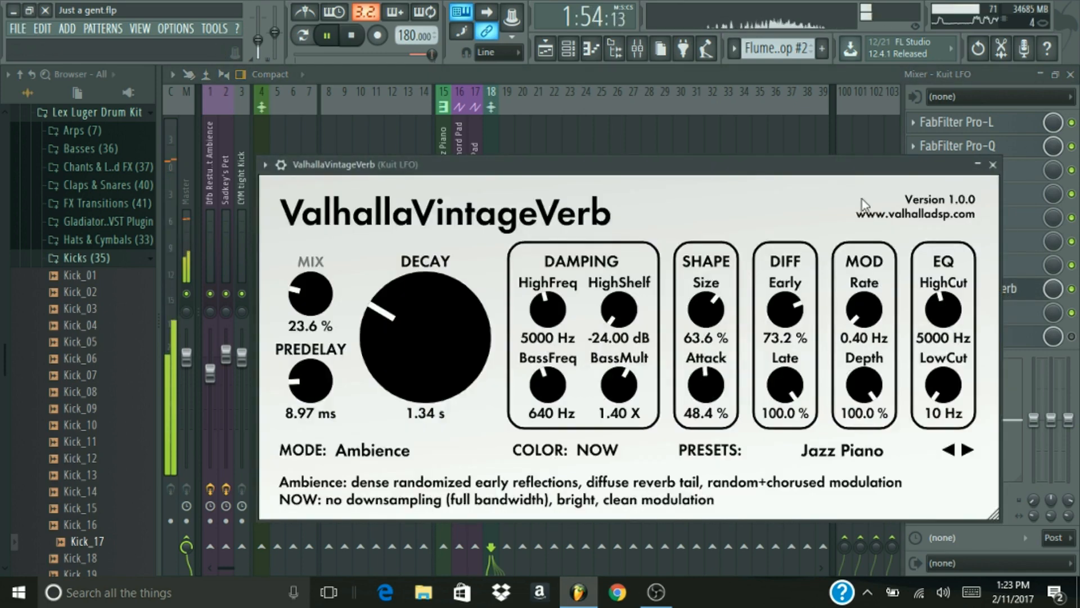
left_click(326, 35)
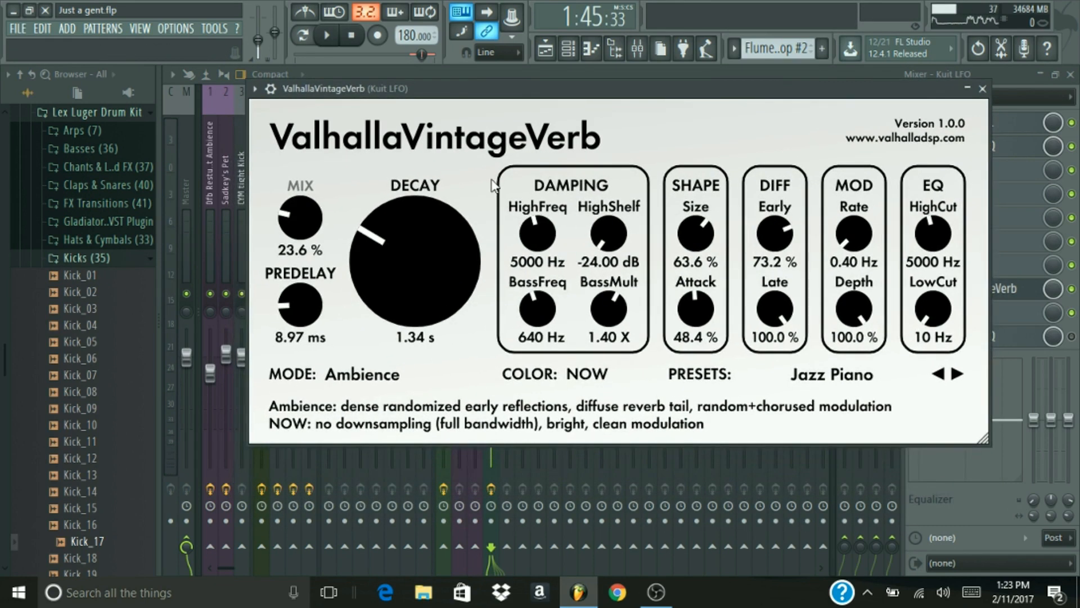
mouse_move(333, 253)
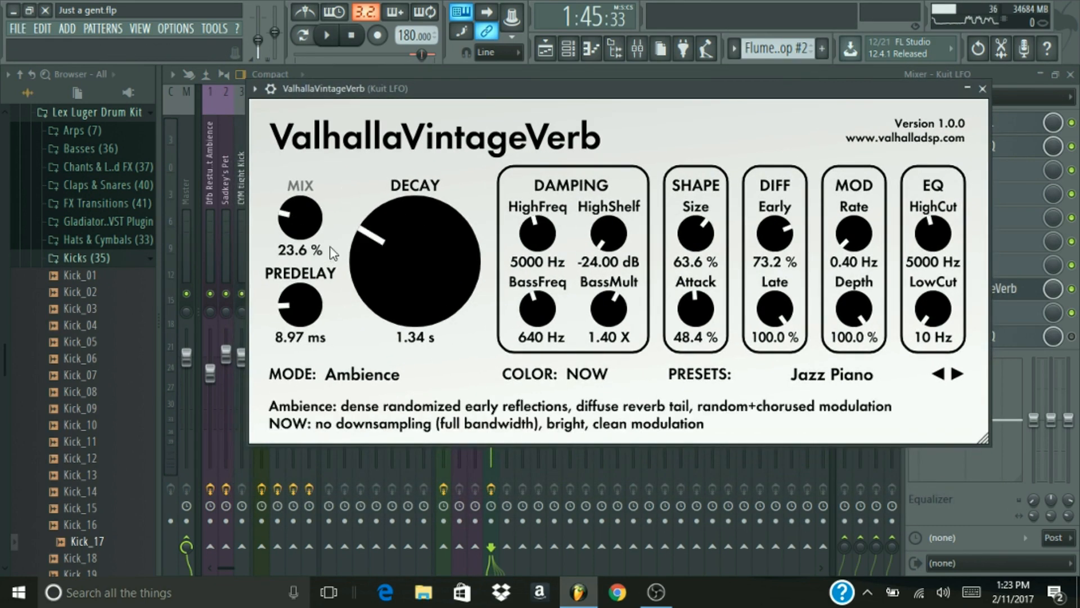
mouse_move(551, 186)
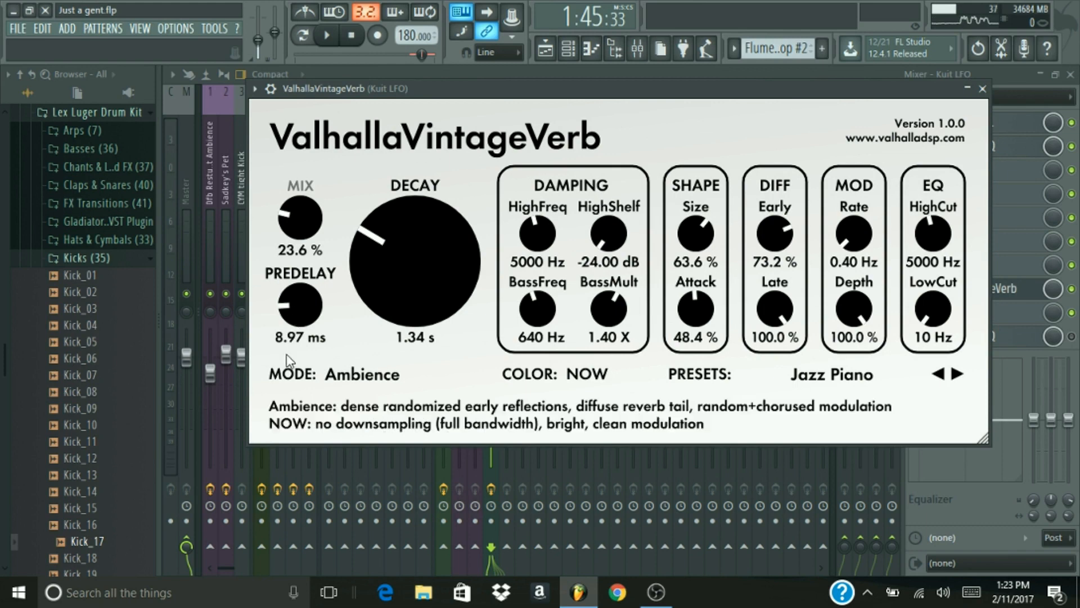
mouse_move(475, 210)
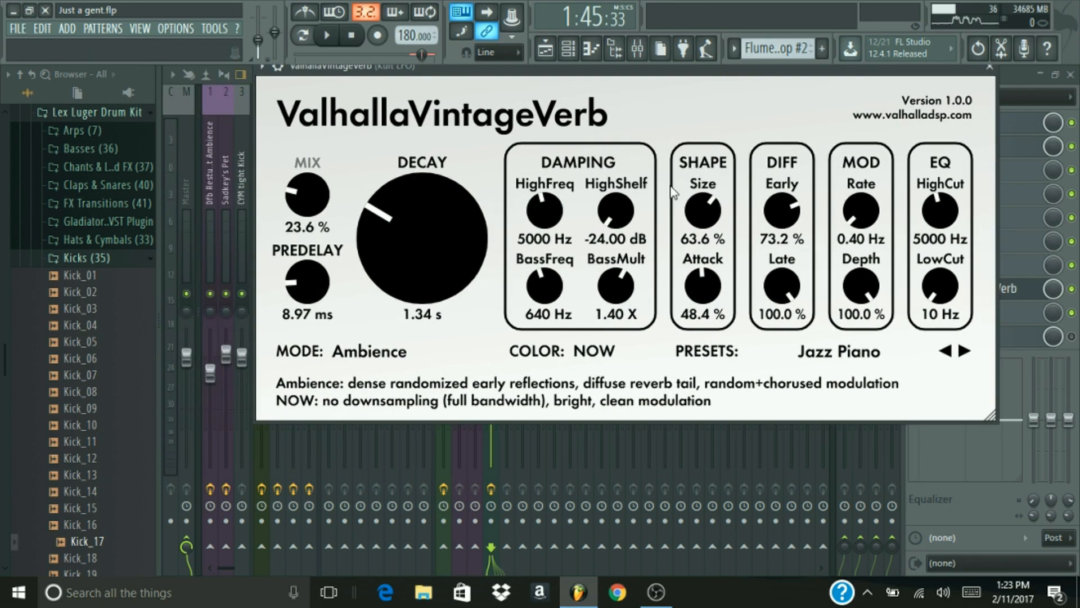
mouse_move(348, 186)
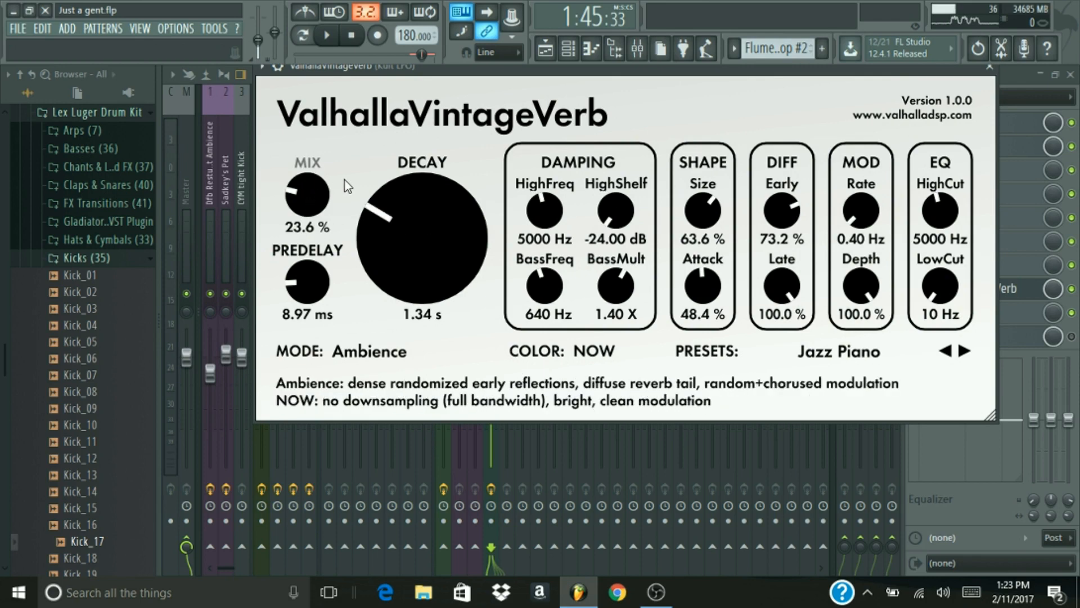
left_click_drag(306, 193, 306, 138)
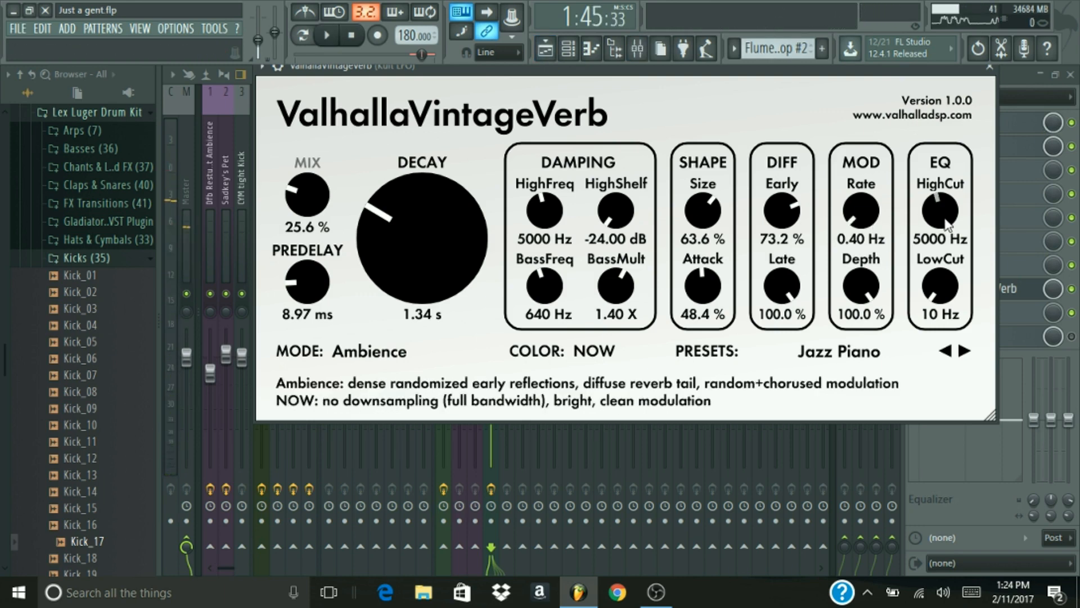
mouse_move(937, 206)
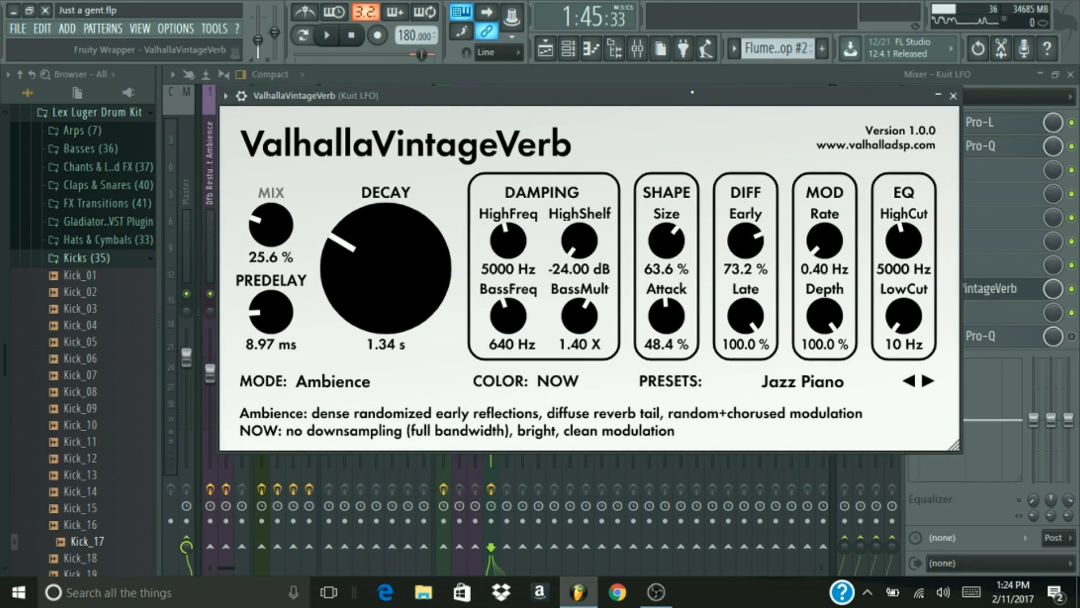
Close the reverb window, hide the mixer and scroll the playlist to bar 73.
left_click(954, 95)
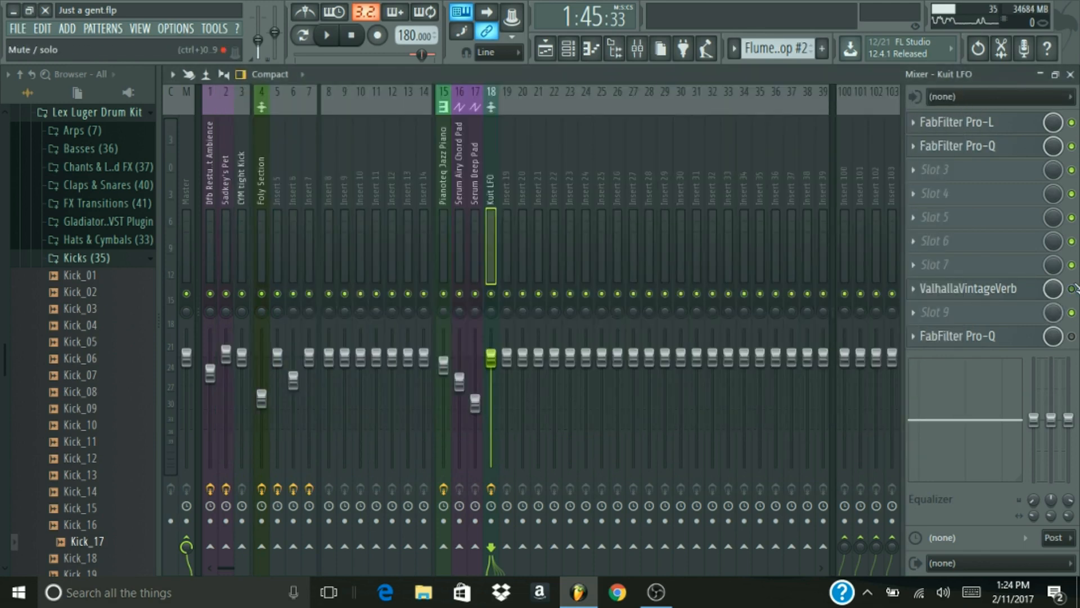
mouse_move(637, 50)
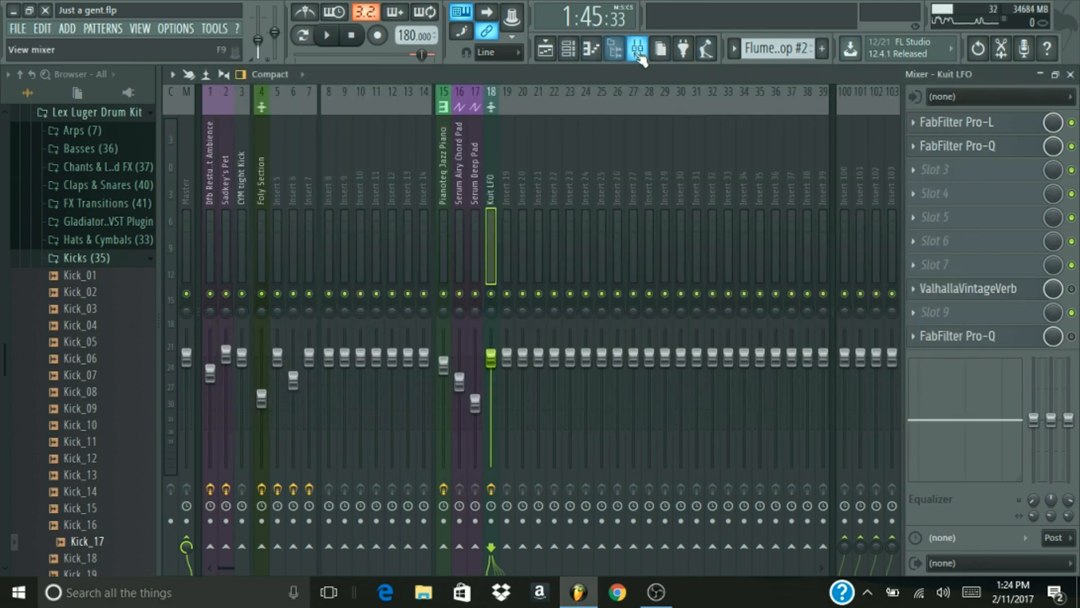
left_click(637, 49)
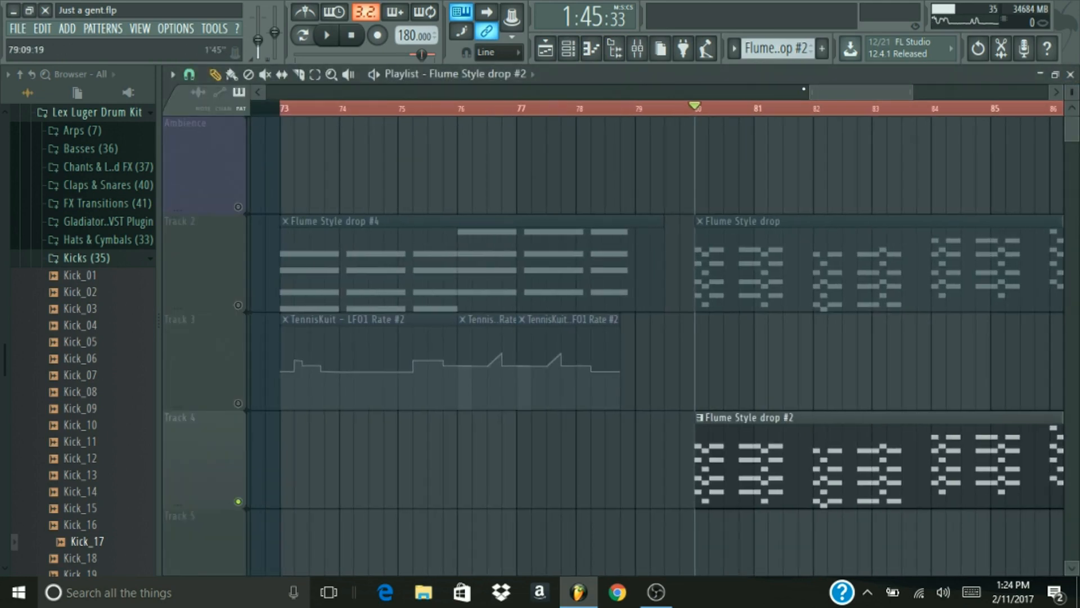
scroll("left", 3)
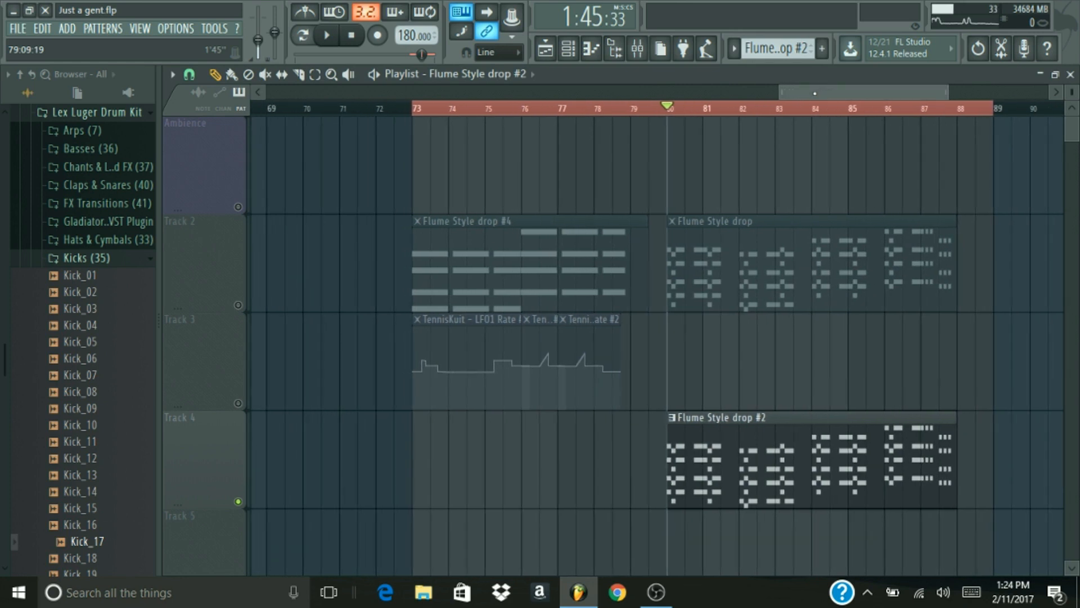
scroll("right", 3)
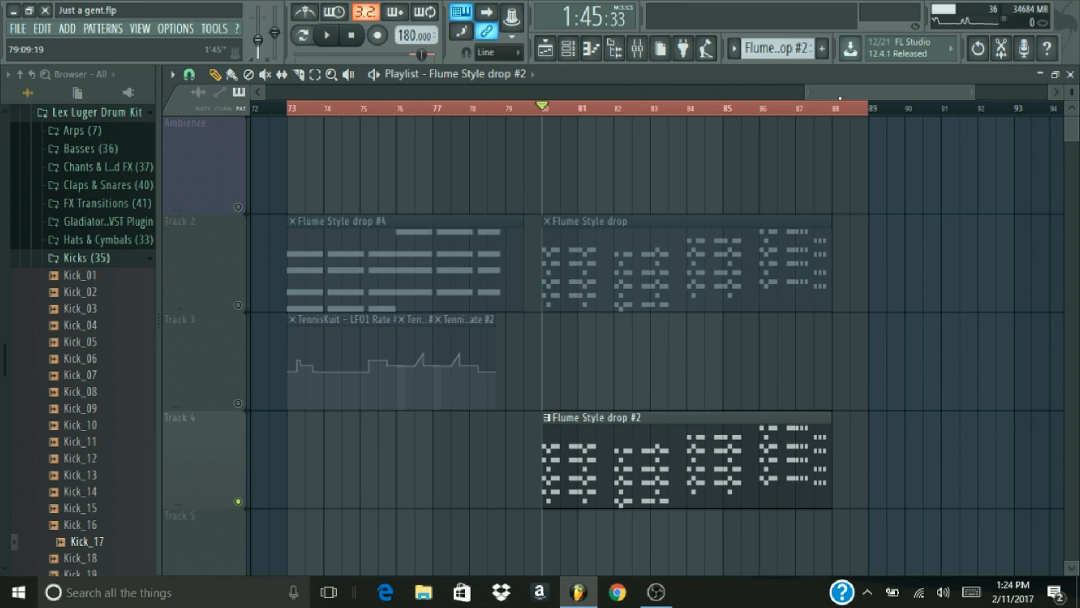